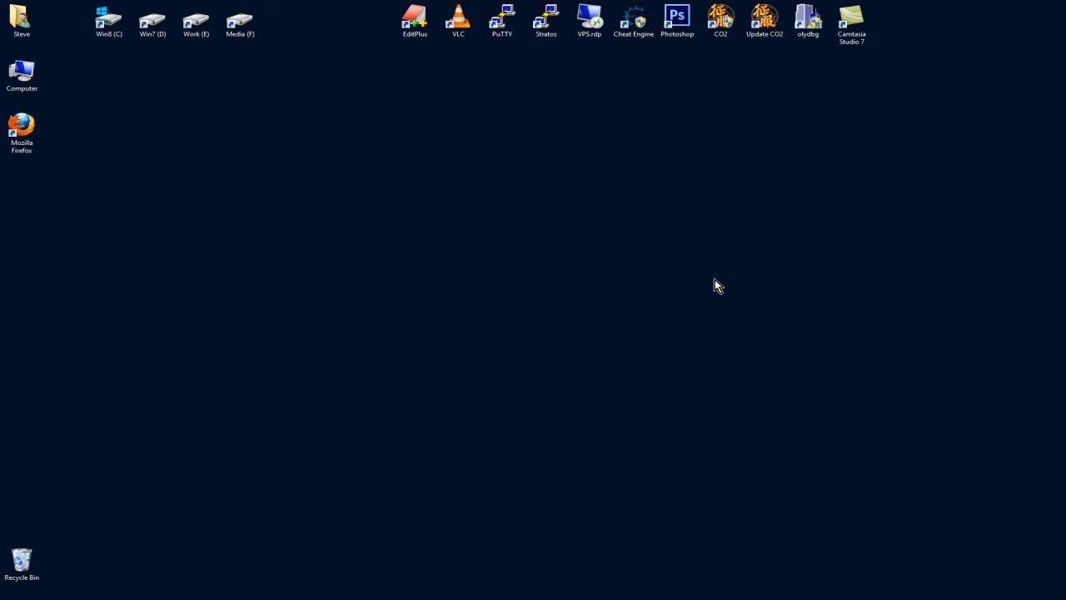
mouse_move(622, 534)
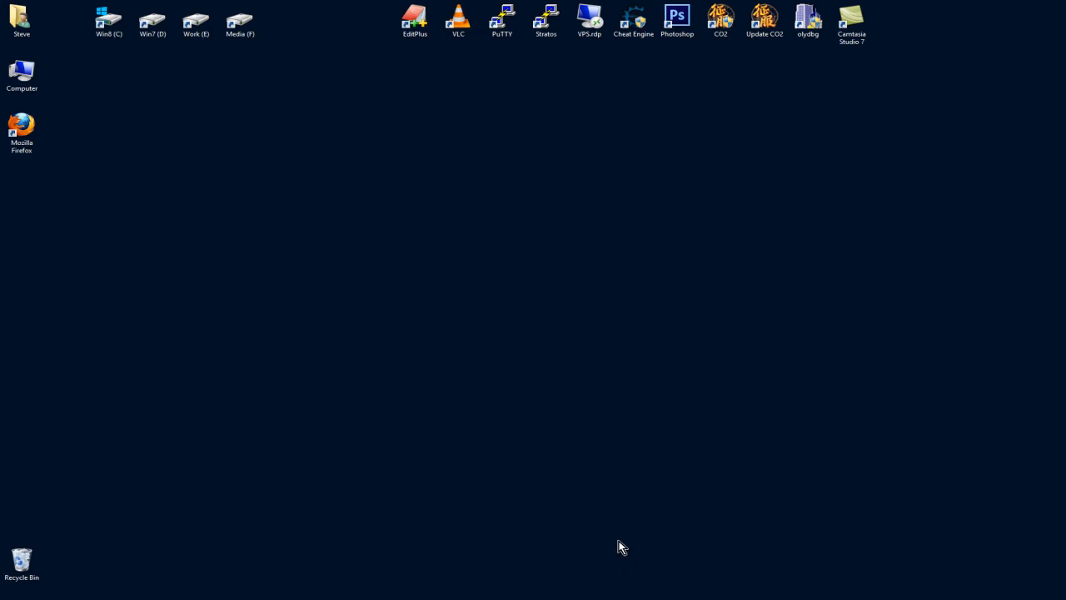
mouse_move(599, 556)
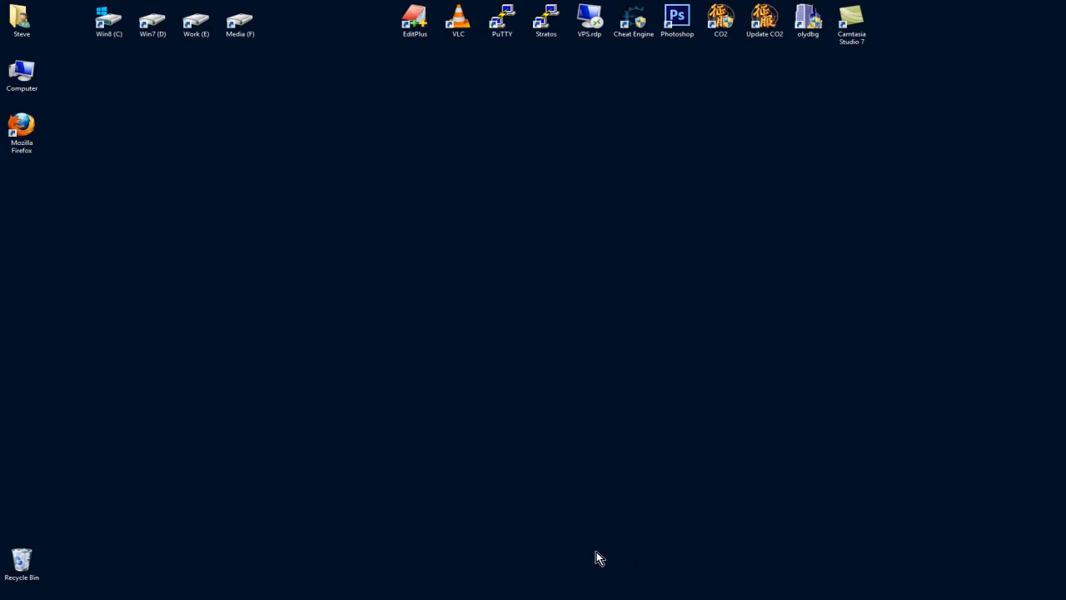
mouse_move(591, 528)
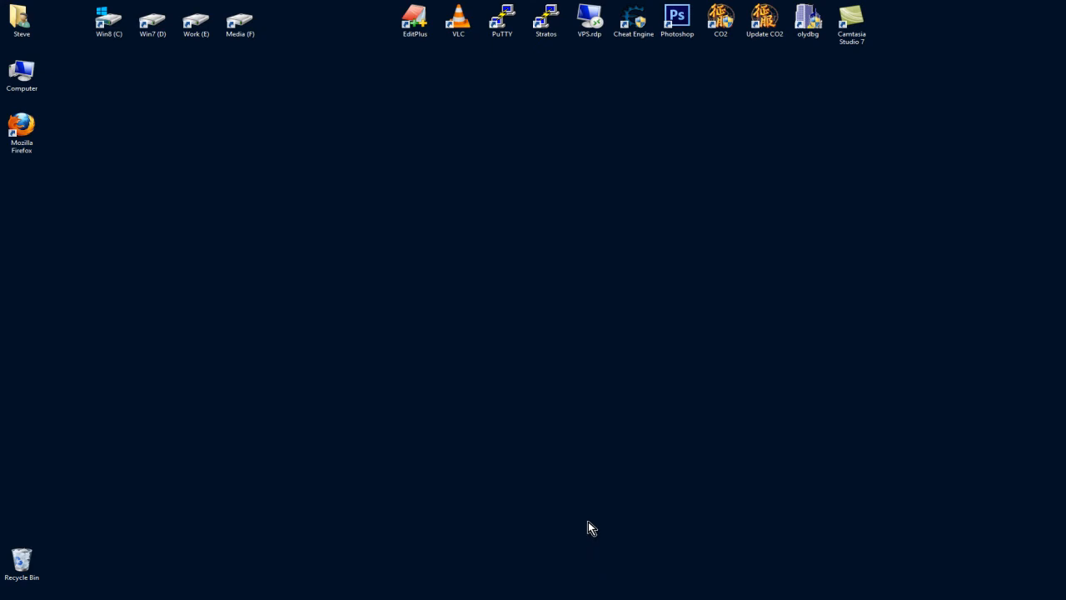
mouse_move(627, 503)
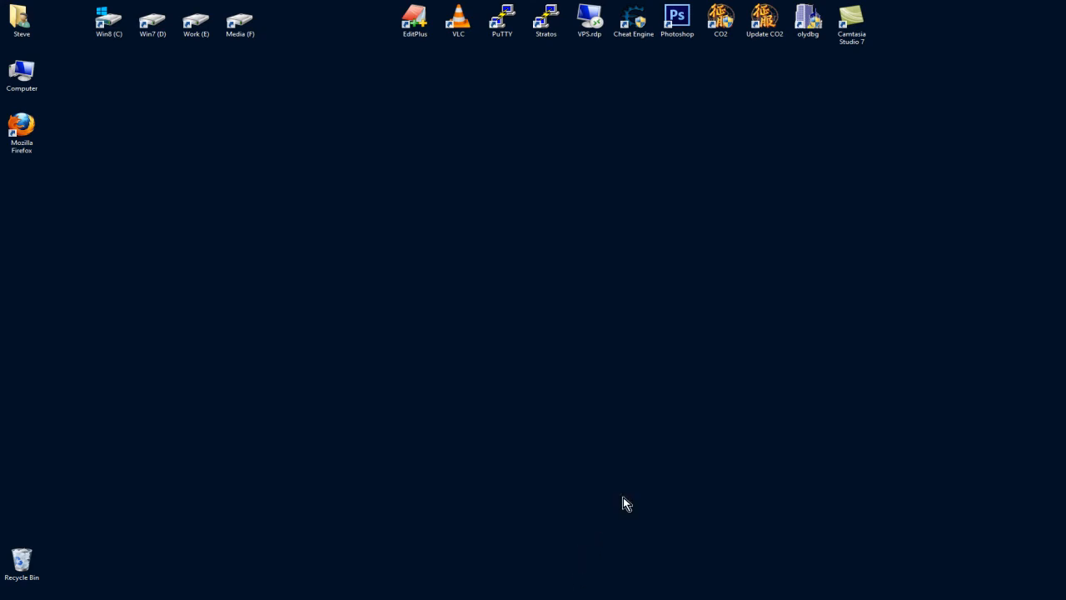
mouse_move(629, 487)
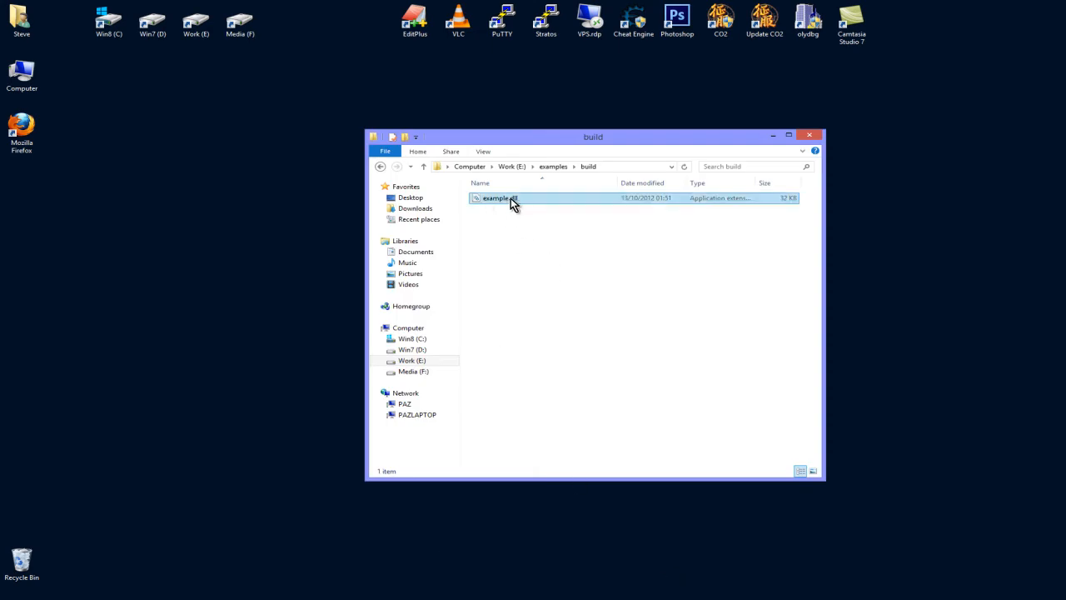
mouse_move(500, 199)
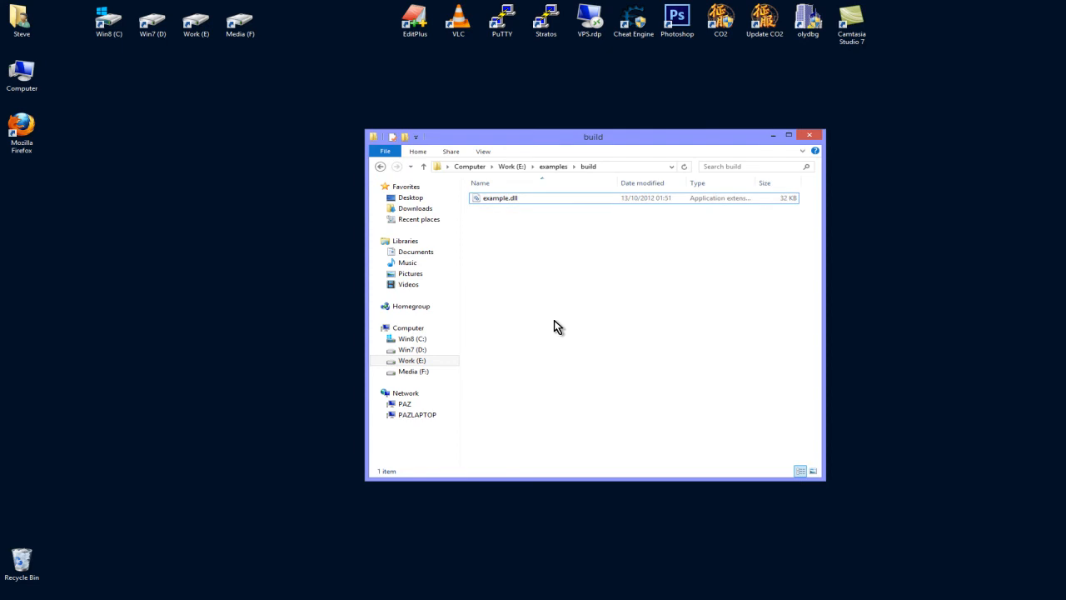
- Drag the build folder window aside toward the left of the desktop
drag(593, 137, 318, 96)
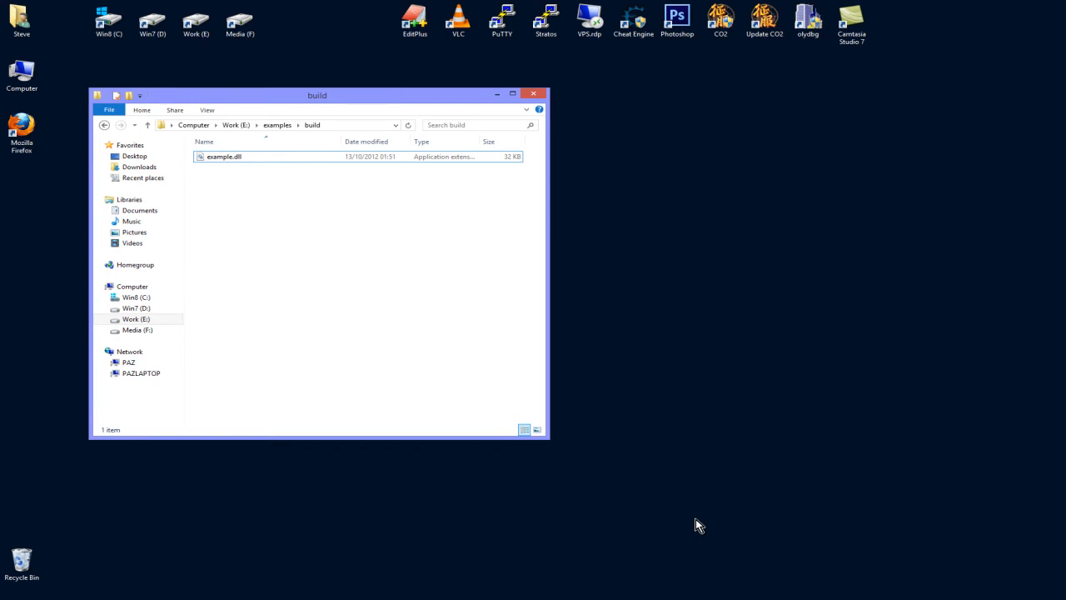
mouse_move(673, 469)
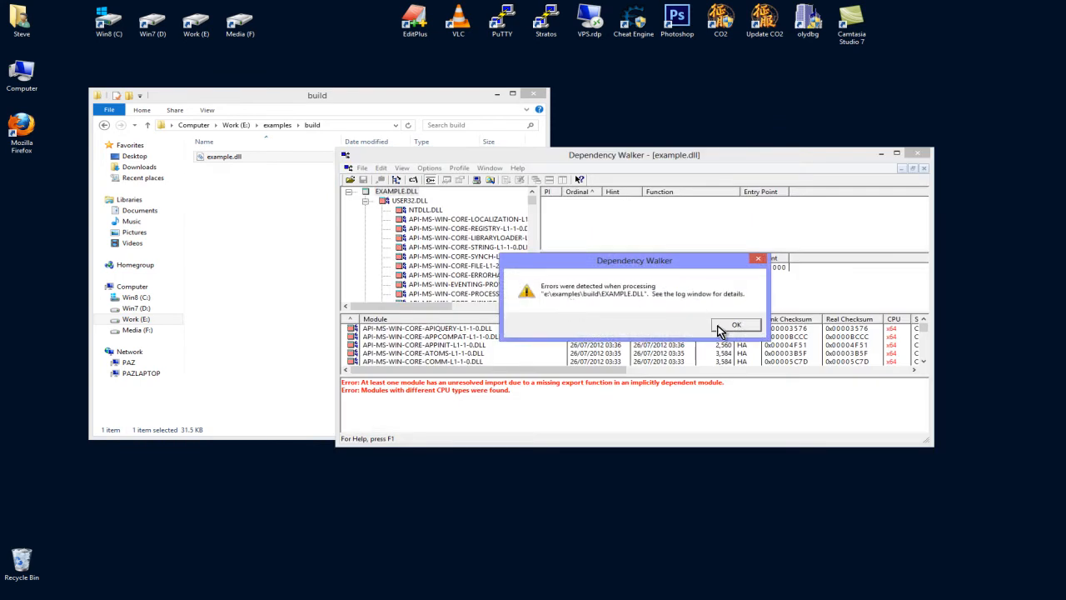
- Dismiss the load error and copy the ShowDialog export's function name to the clipboard
click(736, 323)
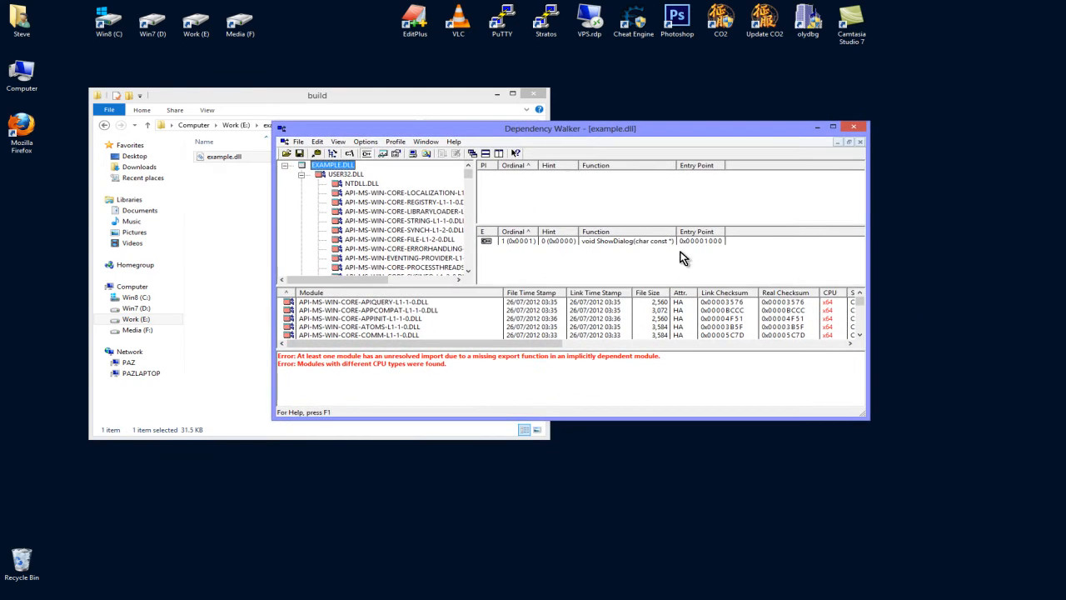
mouse_move(673, 231)
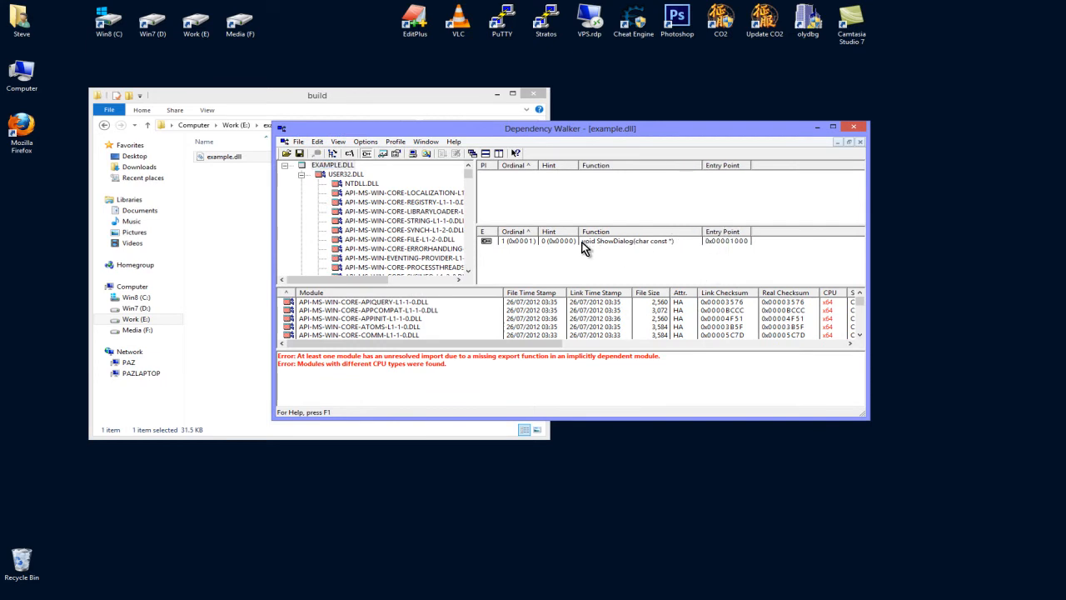
mouse_move(648, 253)
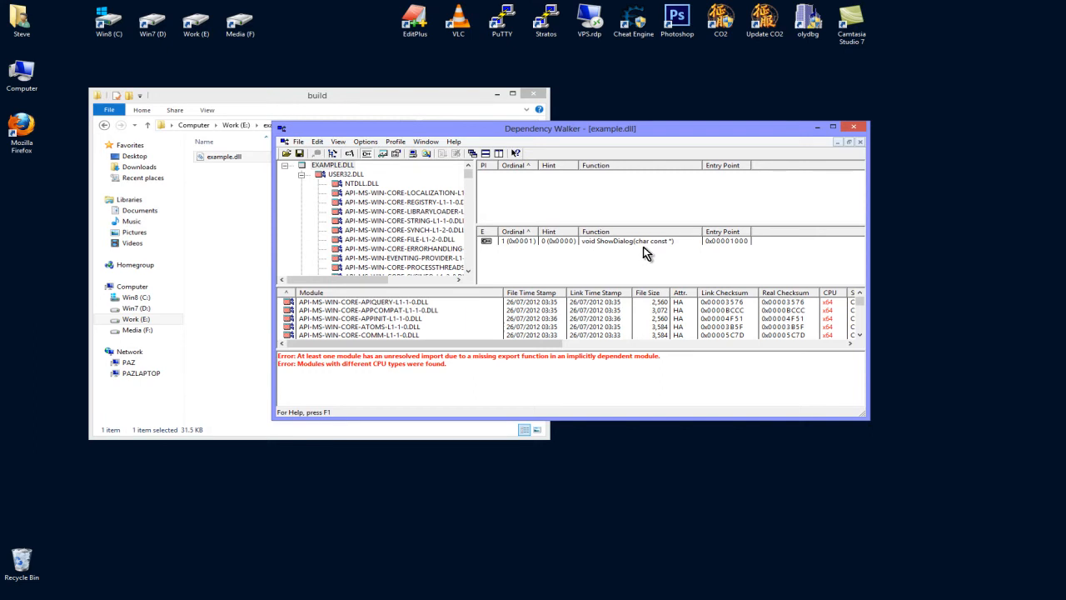
right_click(626, 240)
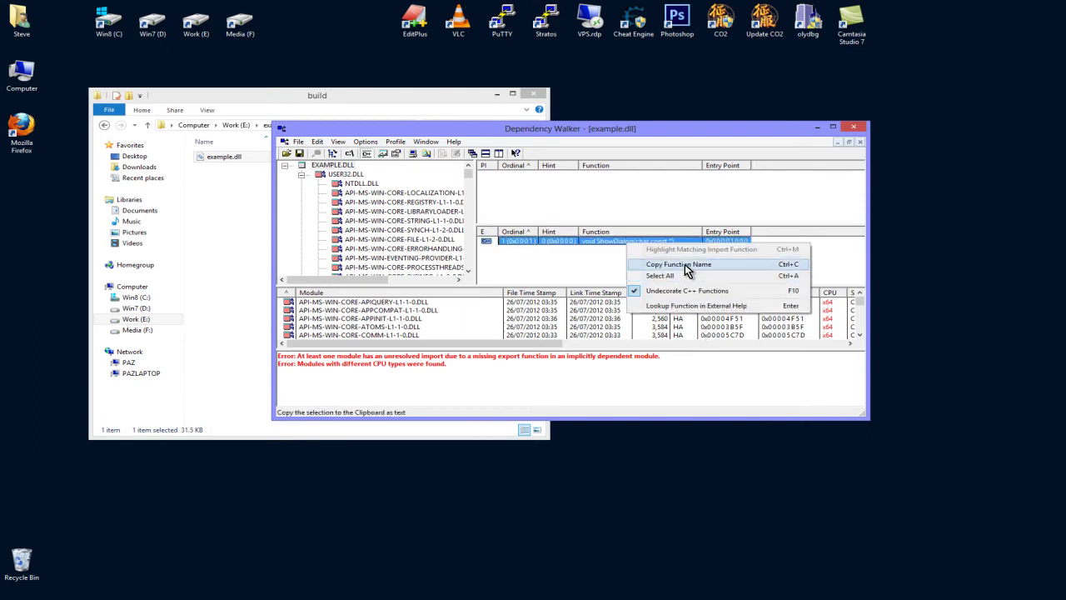
click(680, 263)
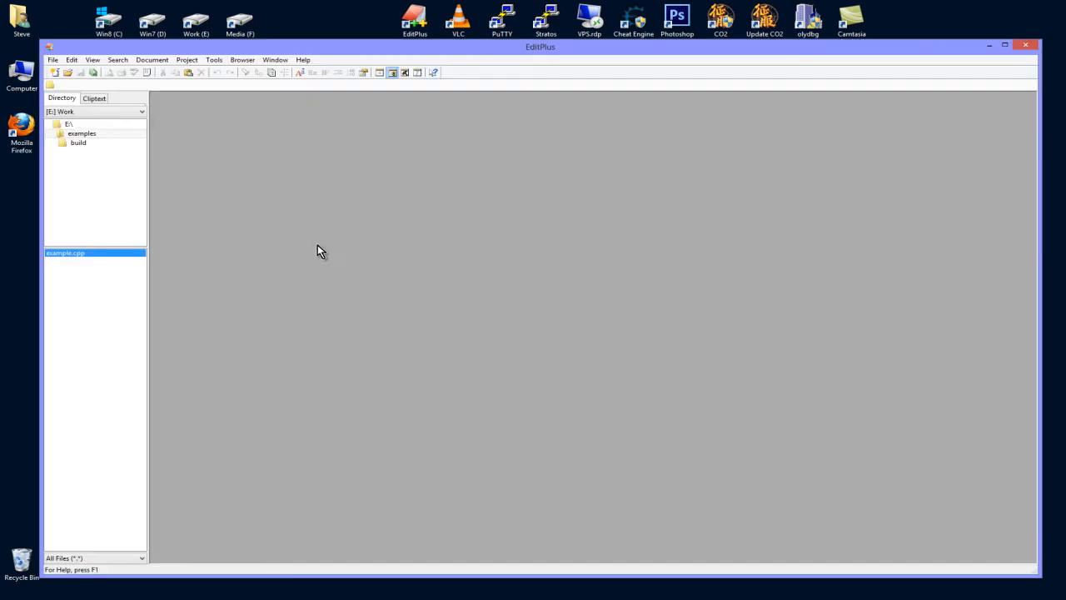
mouse_move(198, 120)
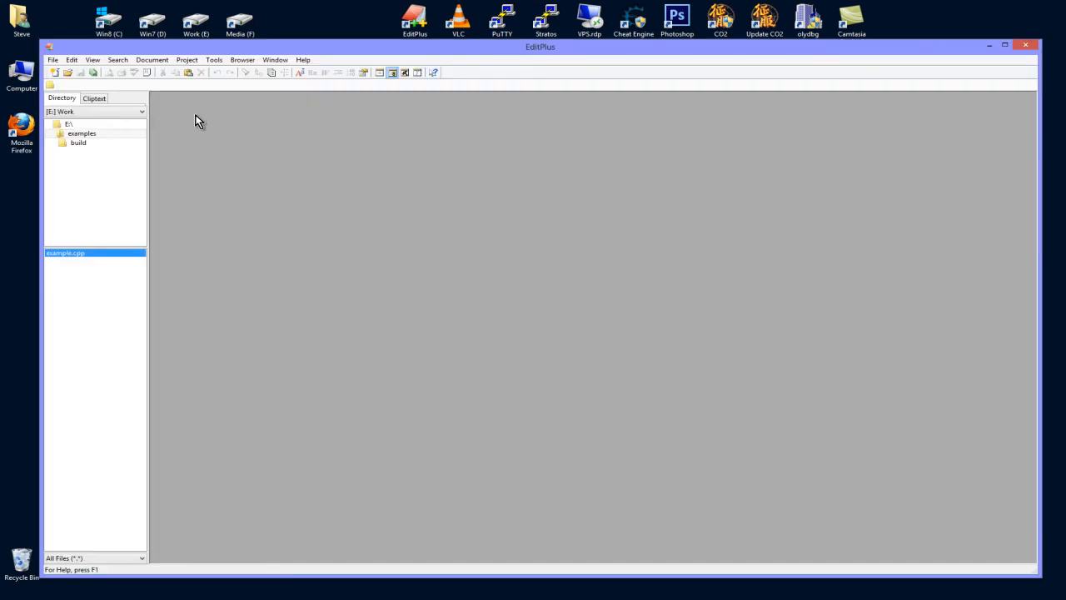
- Create a new C/C++ file and delete the hello-world body of main
click(54, 60)
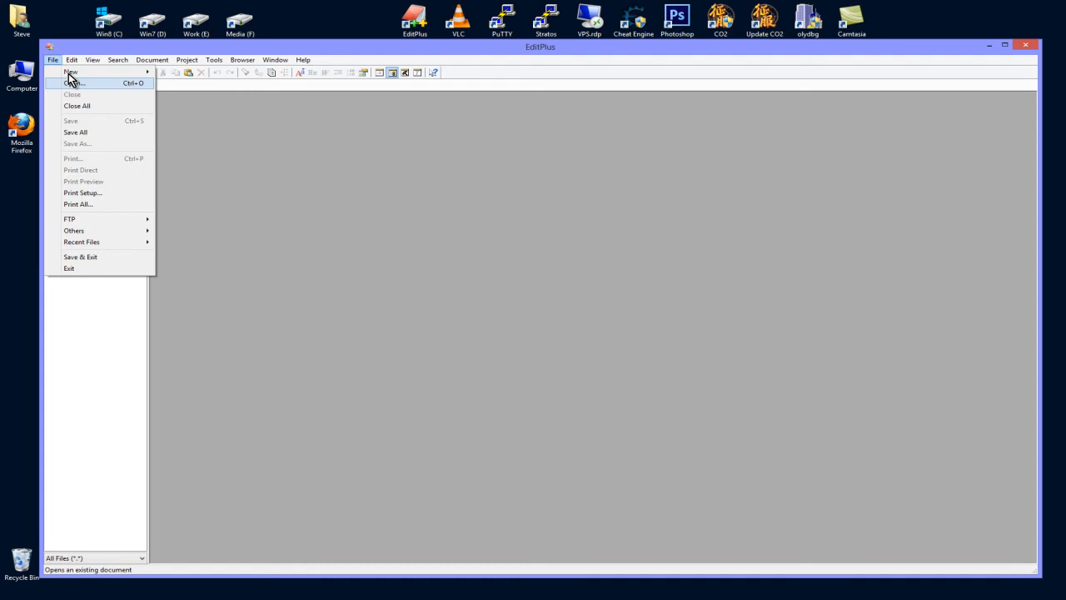
click(70, 72)
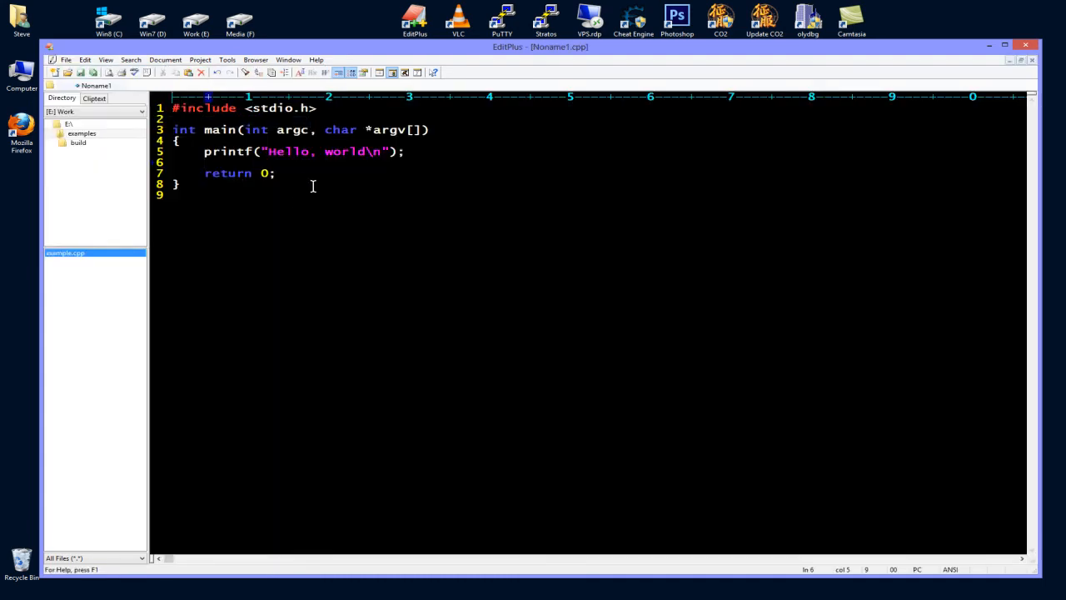
drag(275, 173, 174, 150)
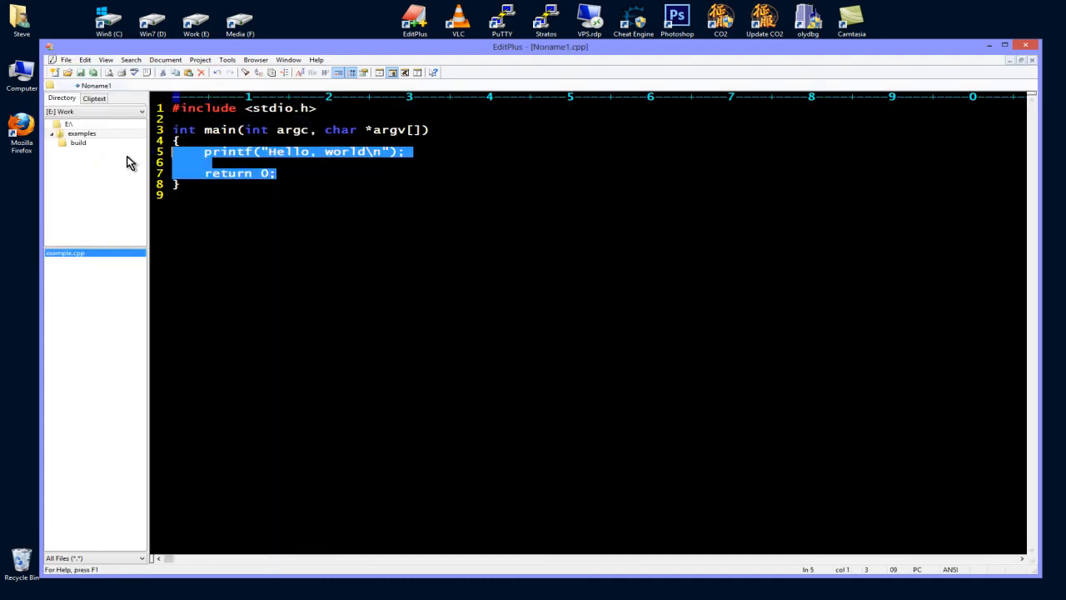
key(Delete)
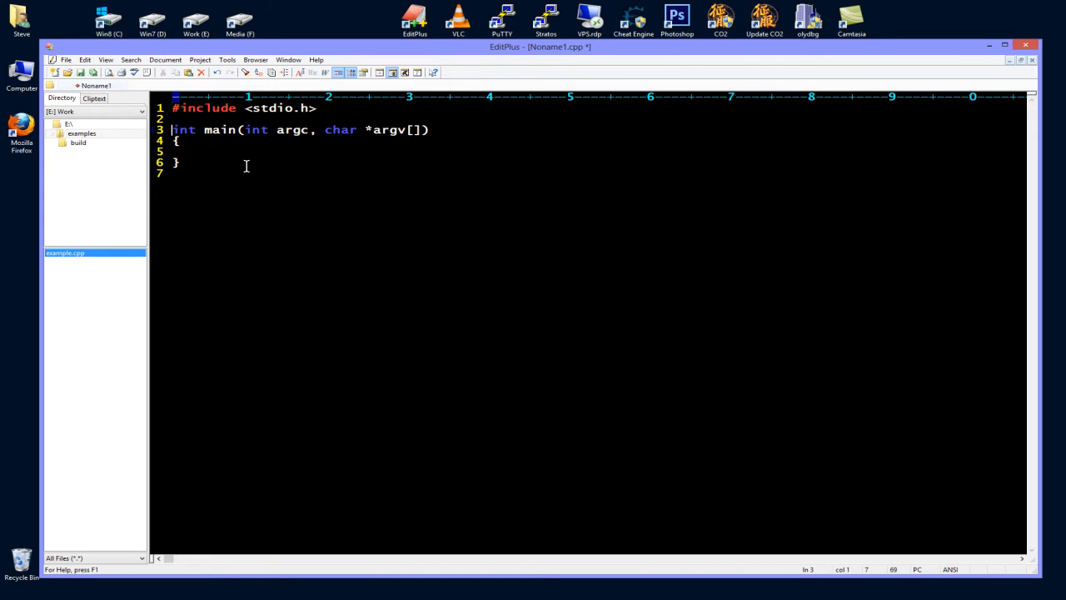
- Add #include <windows.h> below the stdio.h include
text(#i)
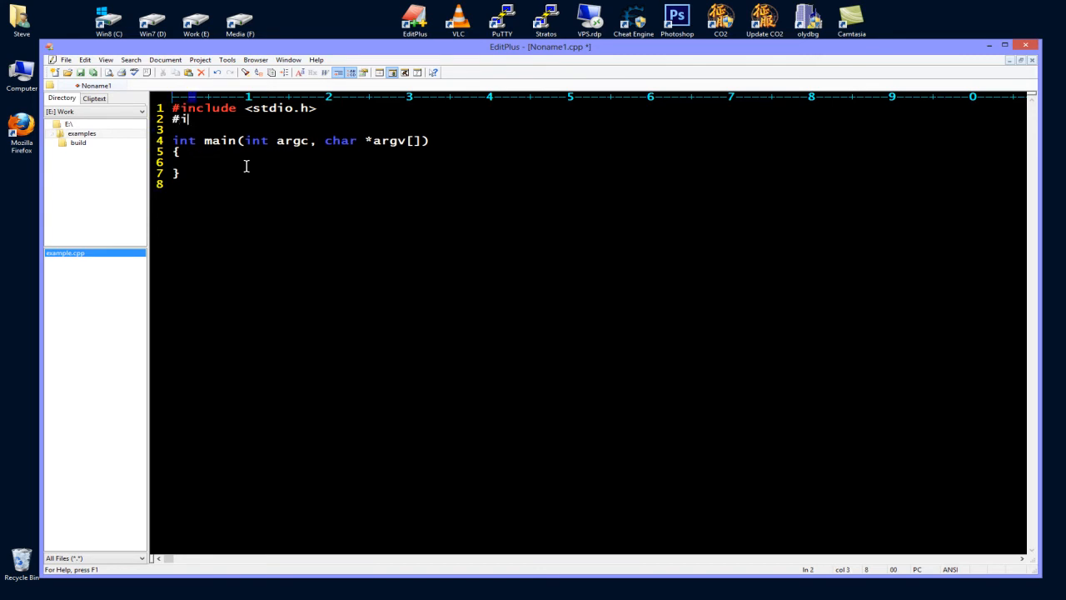
text(clu)
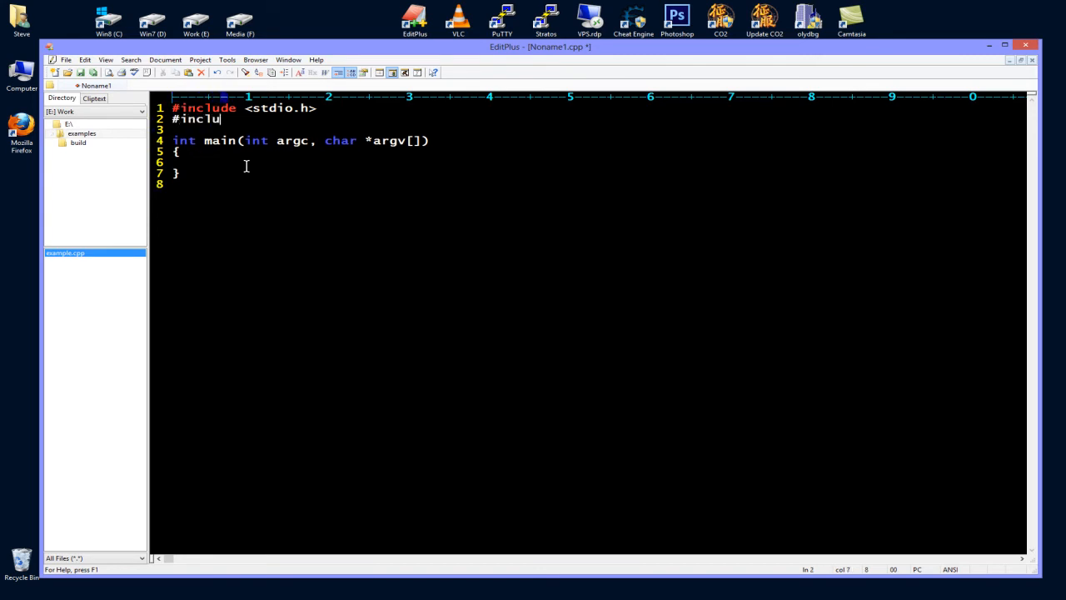
text(de <wi)
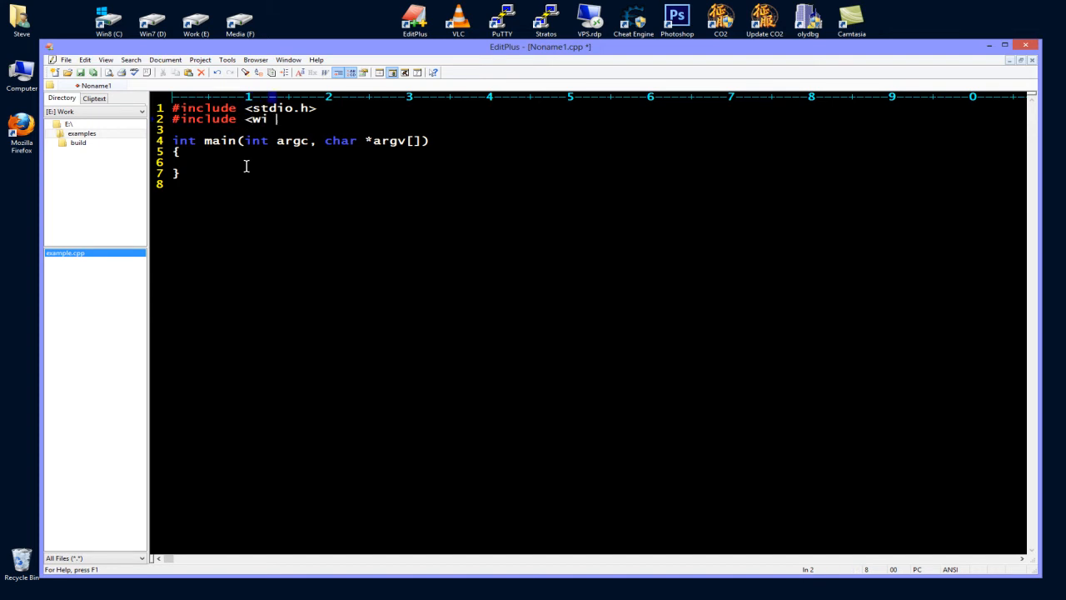
text(ndows.h>)
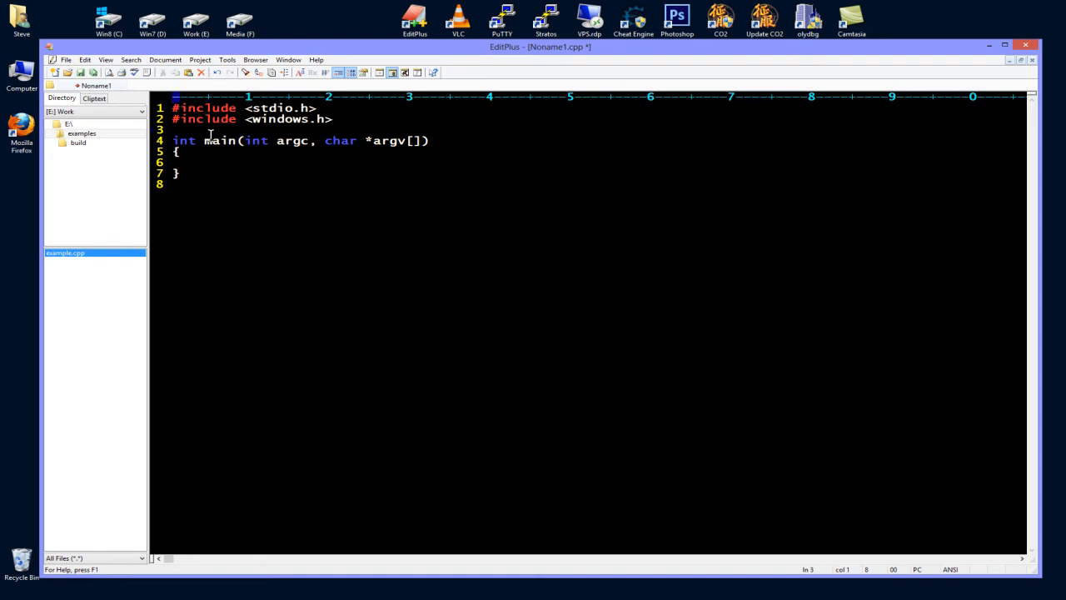
- Declare void ShowDialog(char const *) above main with a blank line after it
text(void ShowDialog(char const *))
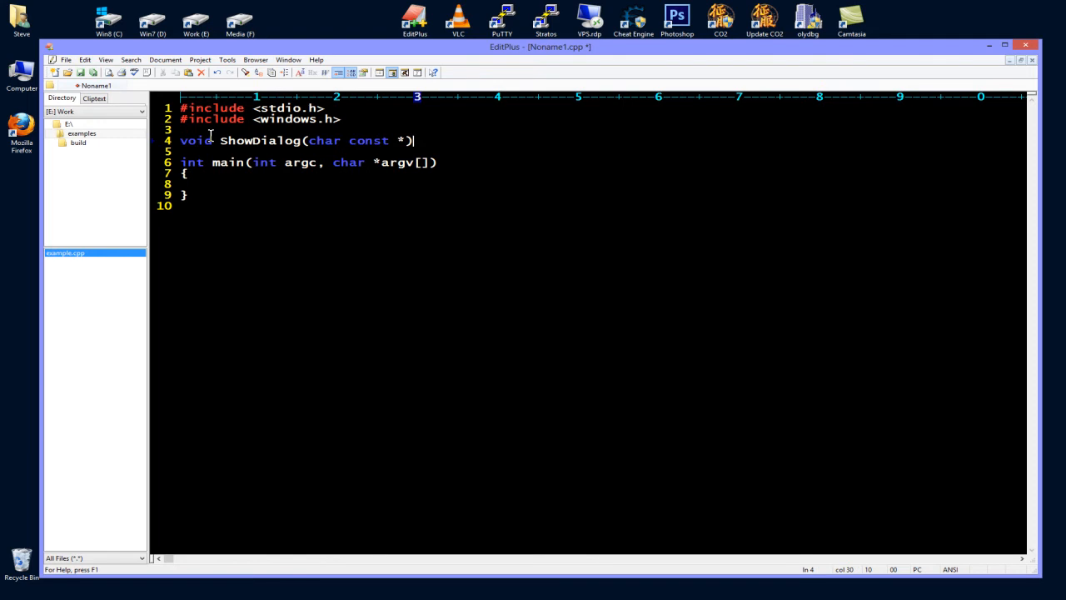
key(Return)
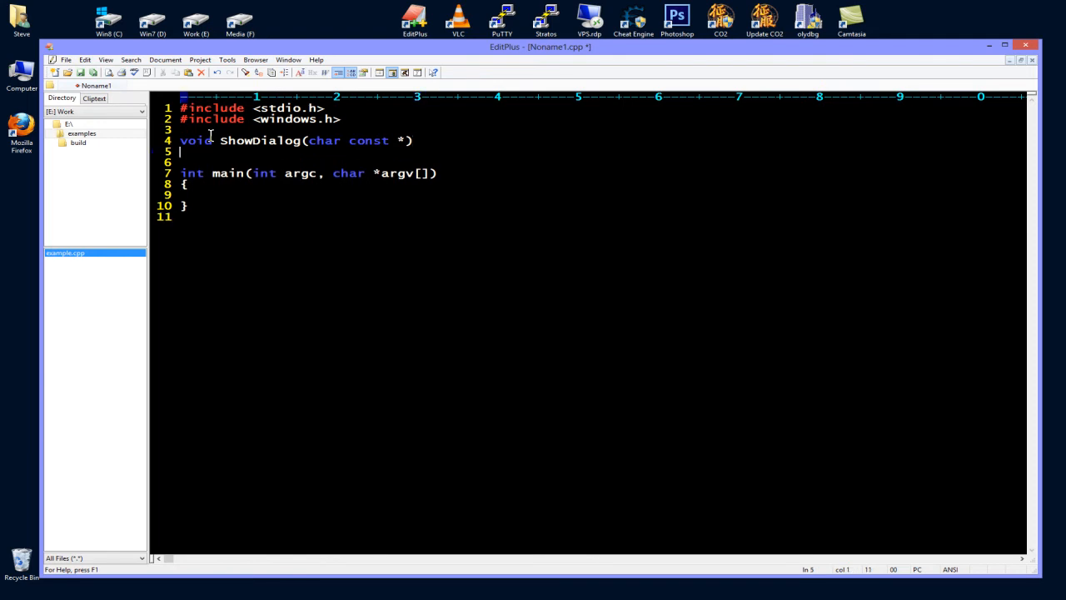
key(Return)
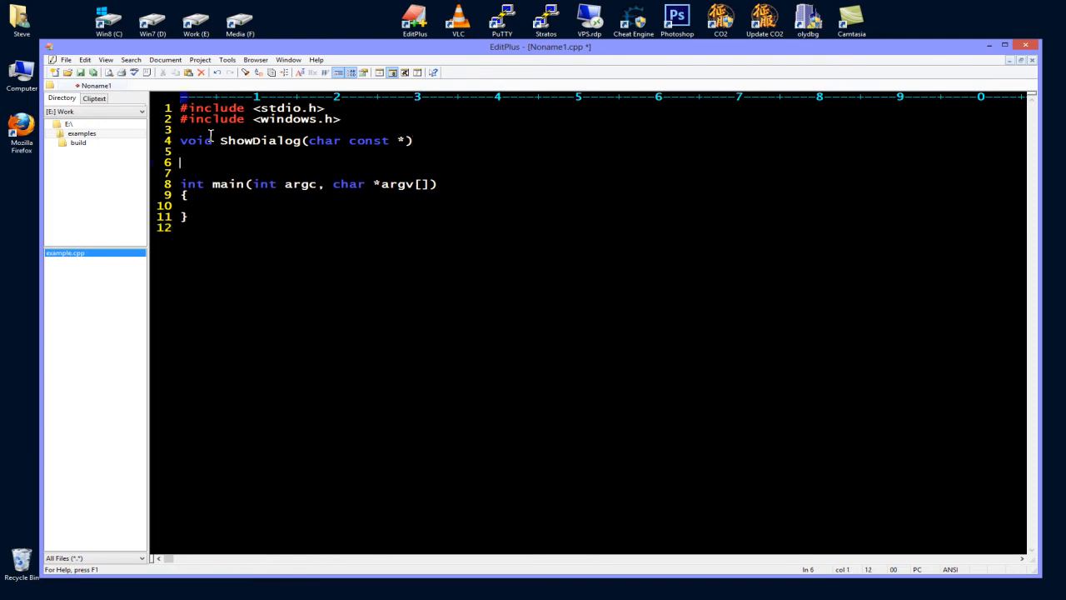
- Start a typedef line beneath the ShowDialog declaration
text(ty)
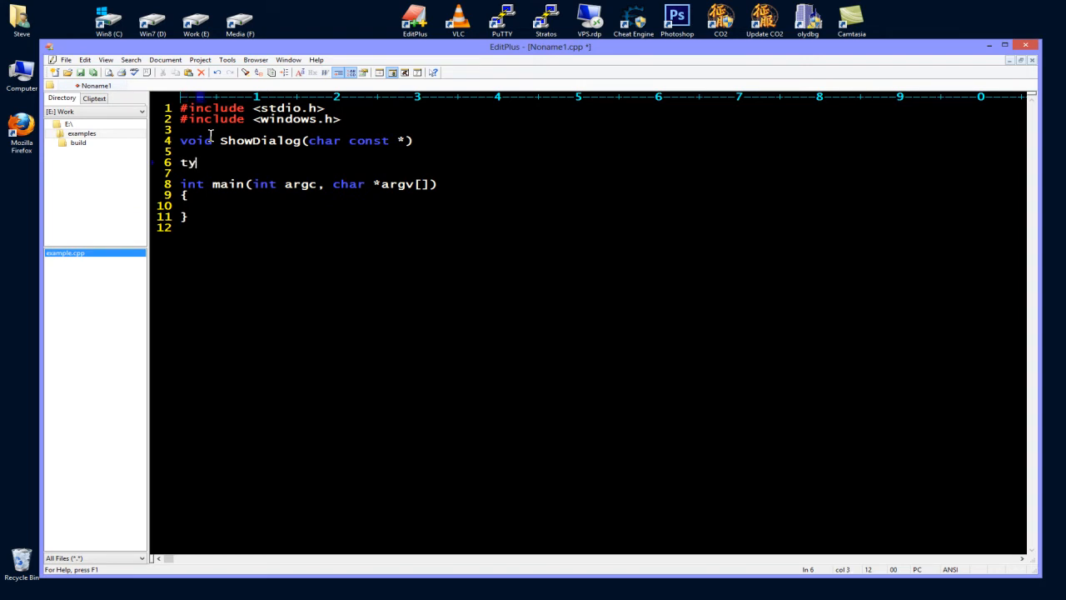
text(pedef)
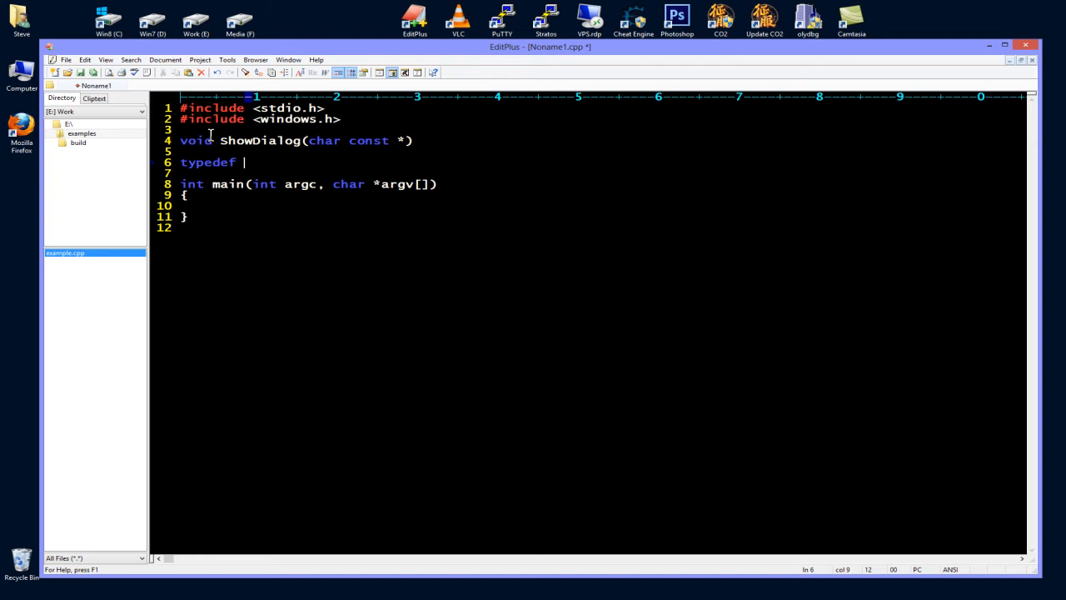
double_click(196, 140)
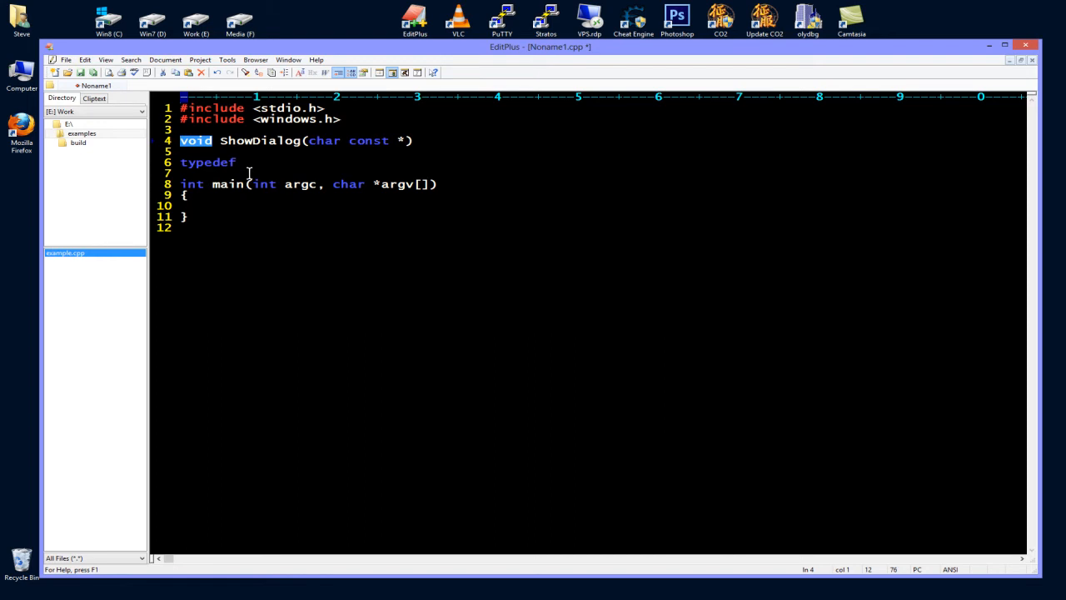
click(247, 162)
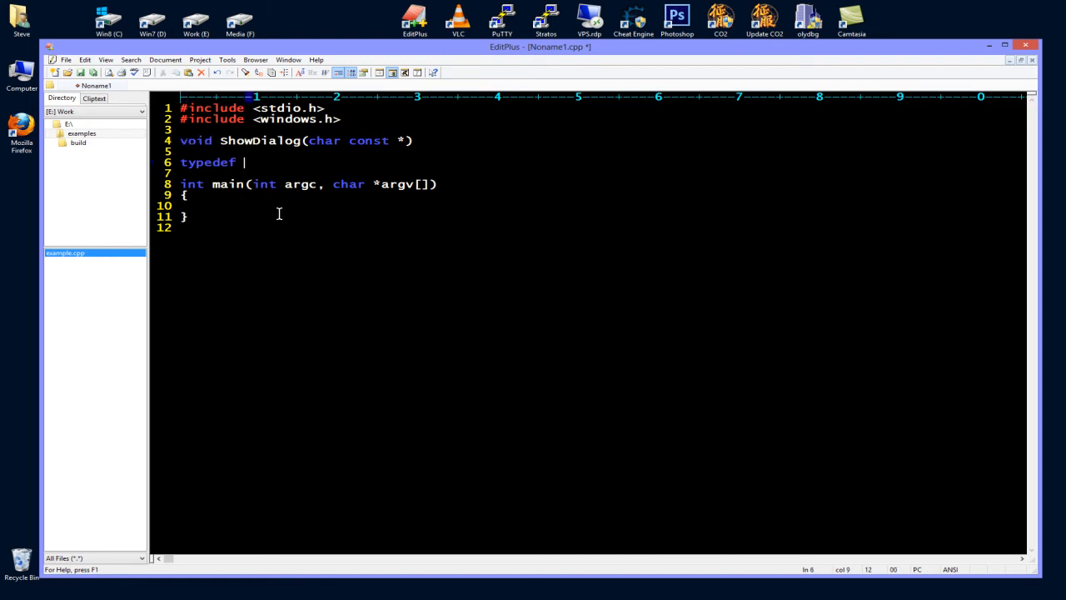
- Write the typedef's void (__stdcall *ShowDialog_) pointer-name group, reusing the ShowDialog name
text(void)
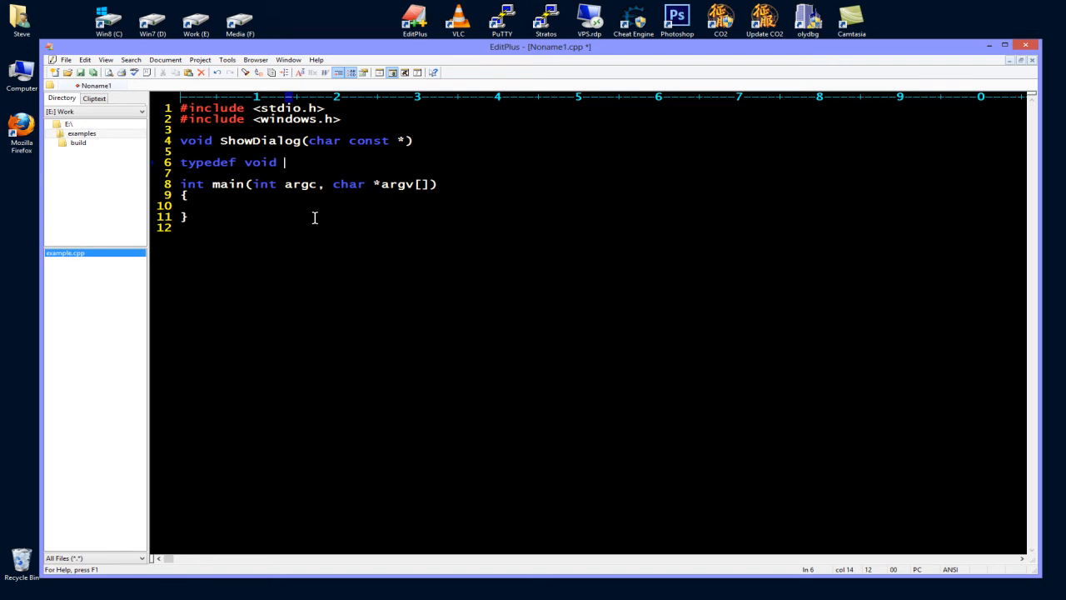
text(()
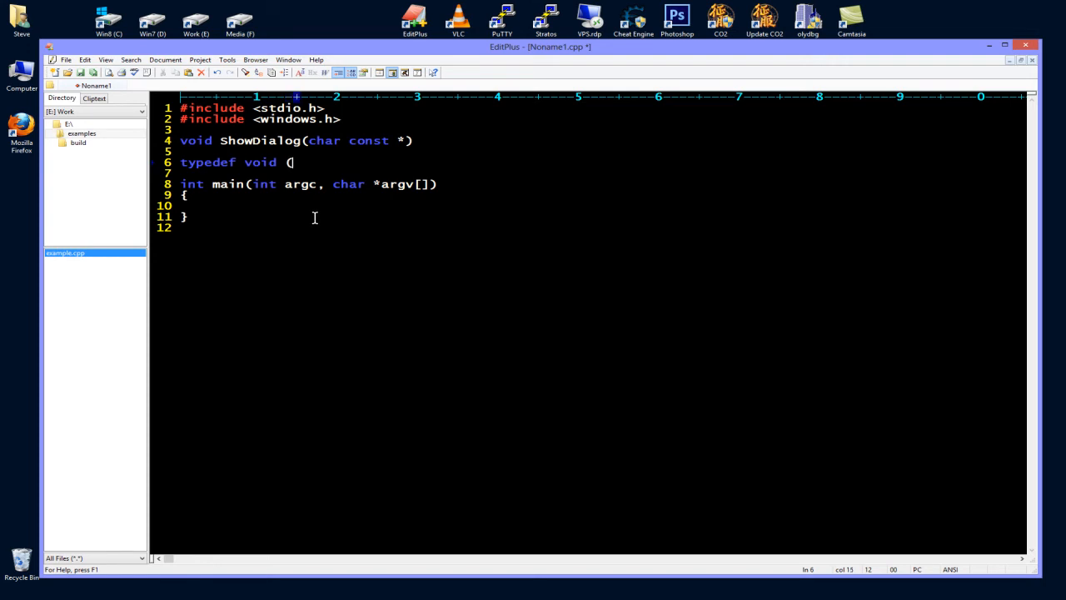
text(__stdcall)
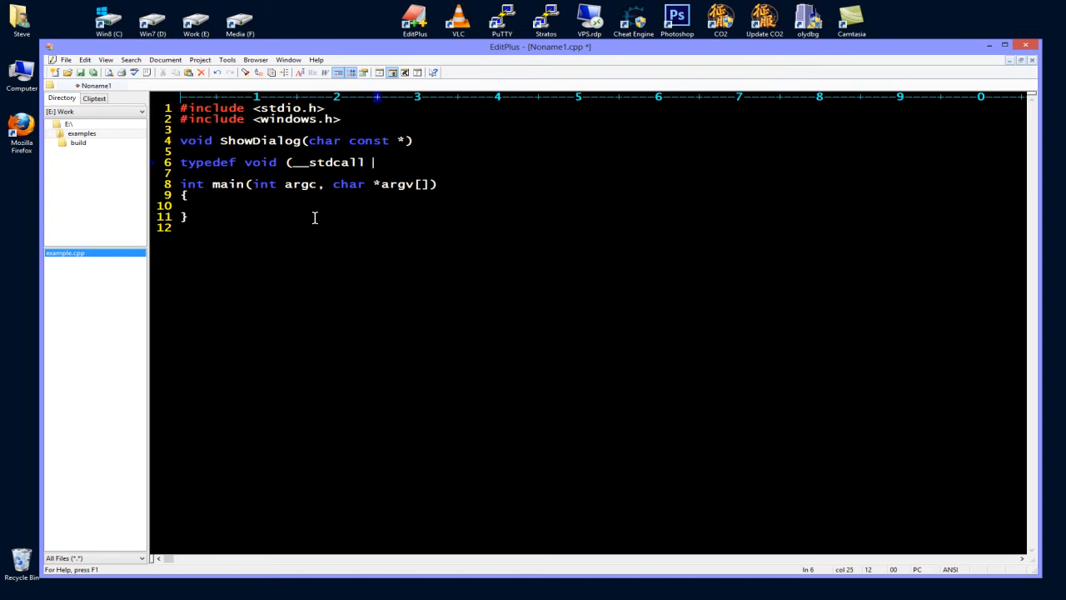
text(*)
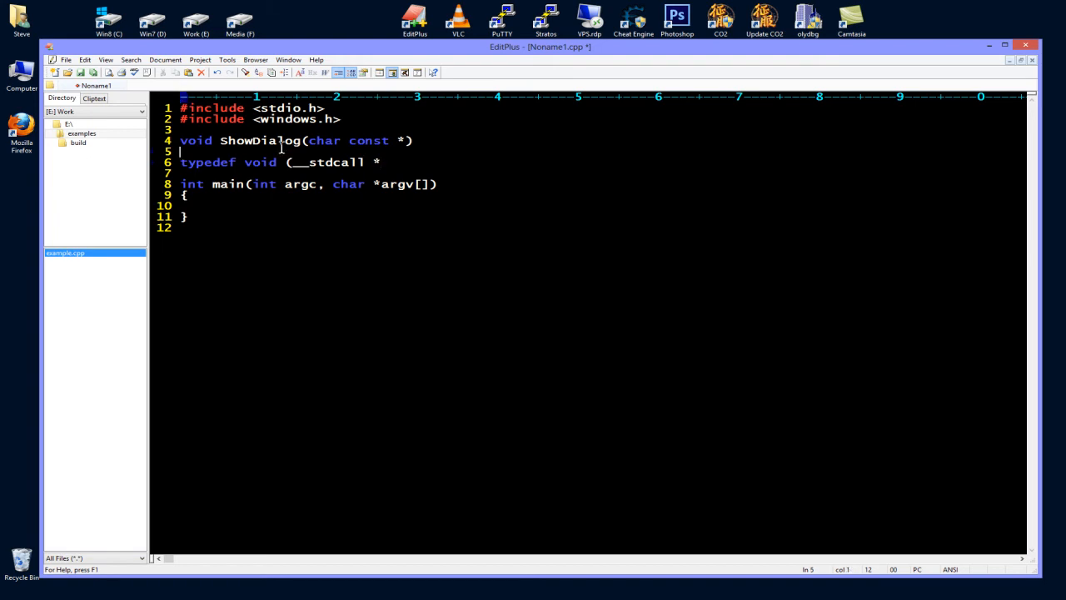
double_click(260, 140)
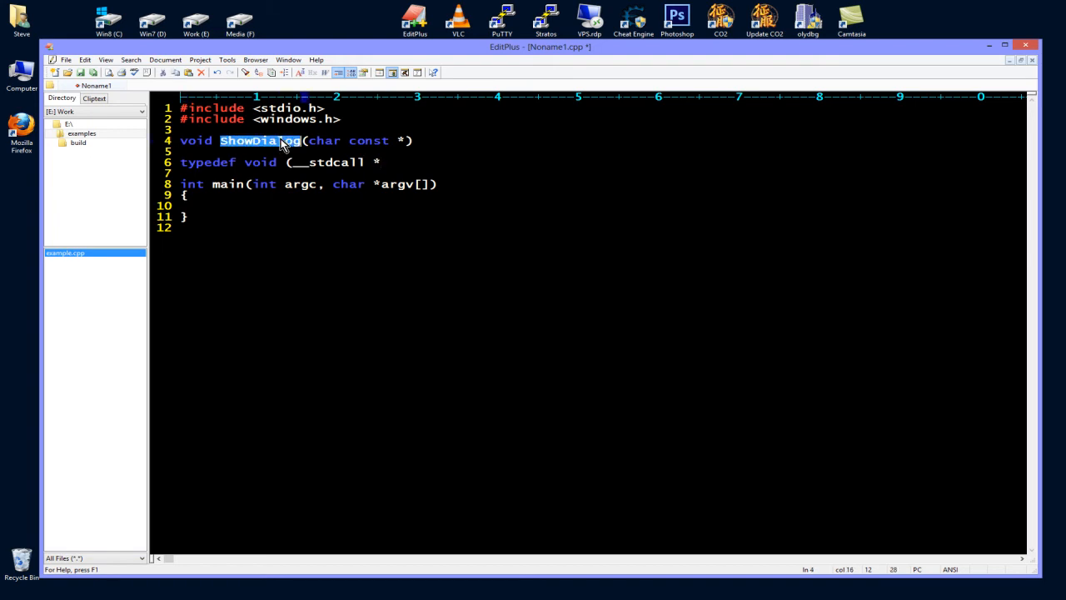
click(410, 229)
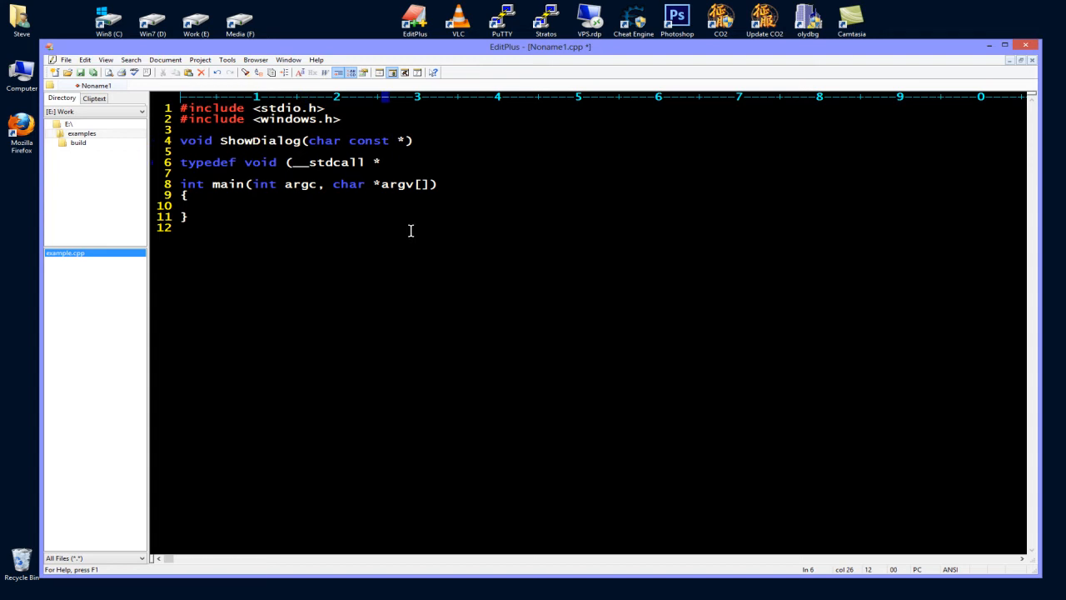
text(ShowDialog)
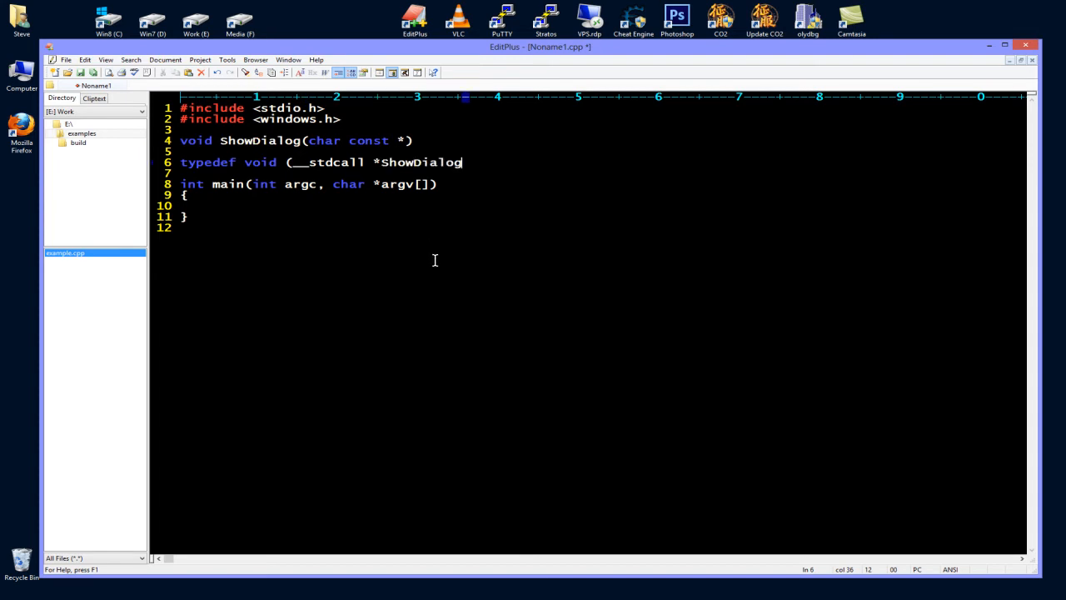
text(_)
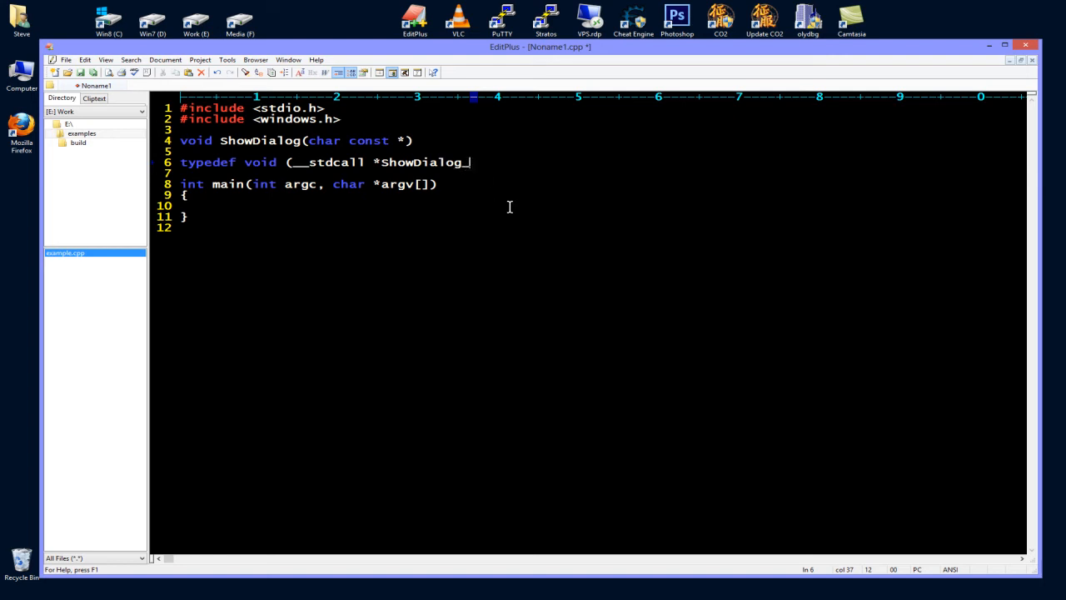
text())
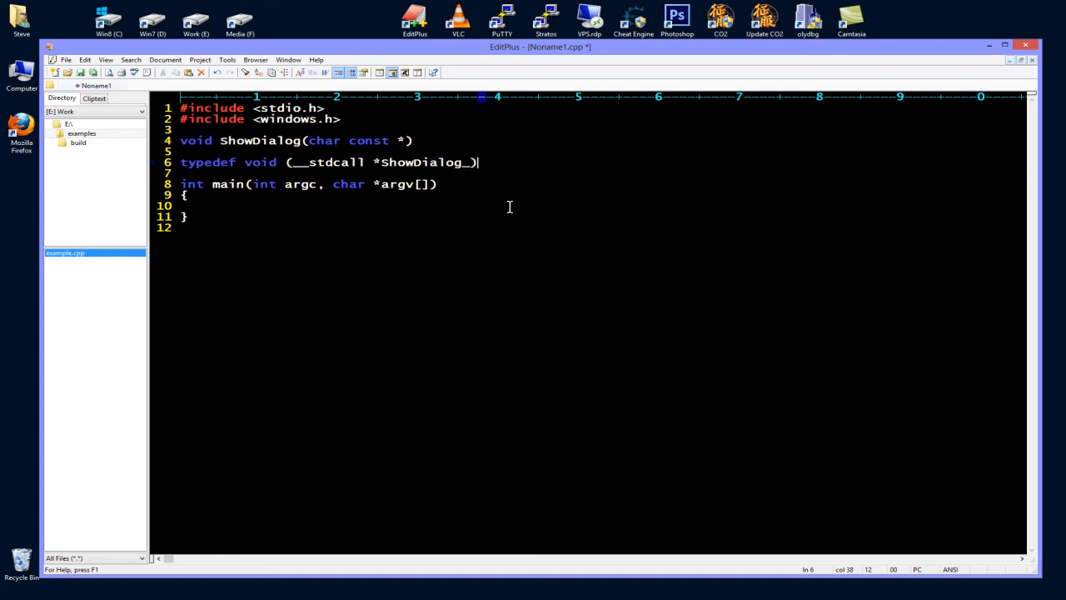
- Complete the typedef with the (char const *) parameter list and semicolon, then pick up ShowDialog_ and ShowDialog names
drag(479, 161, 287, 162)
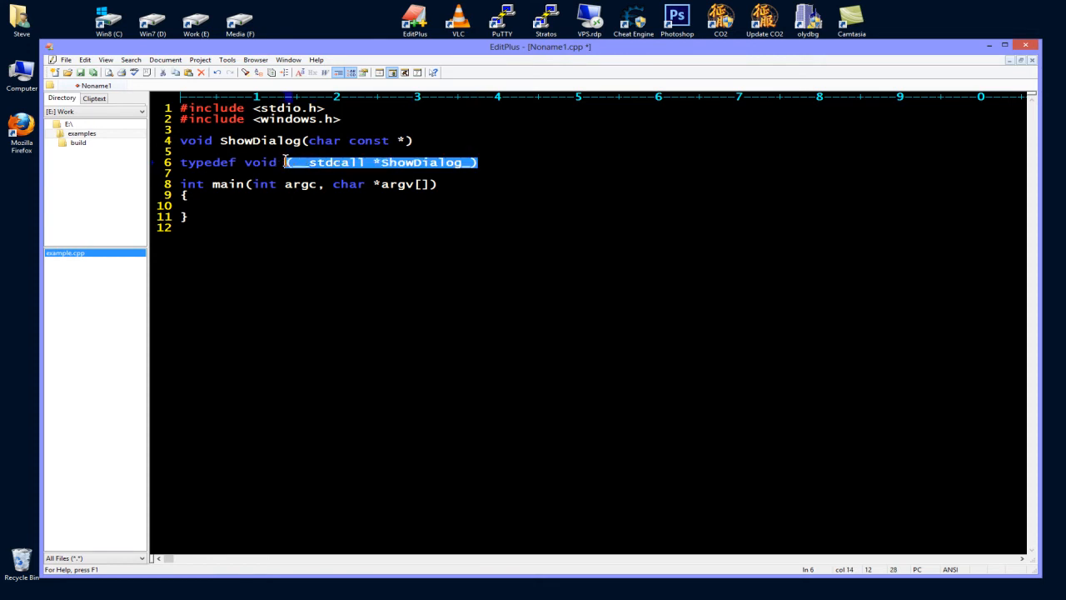
click(493, 163)
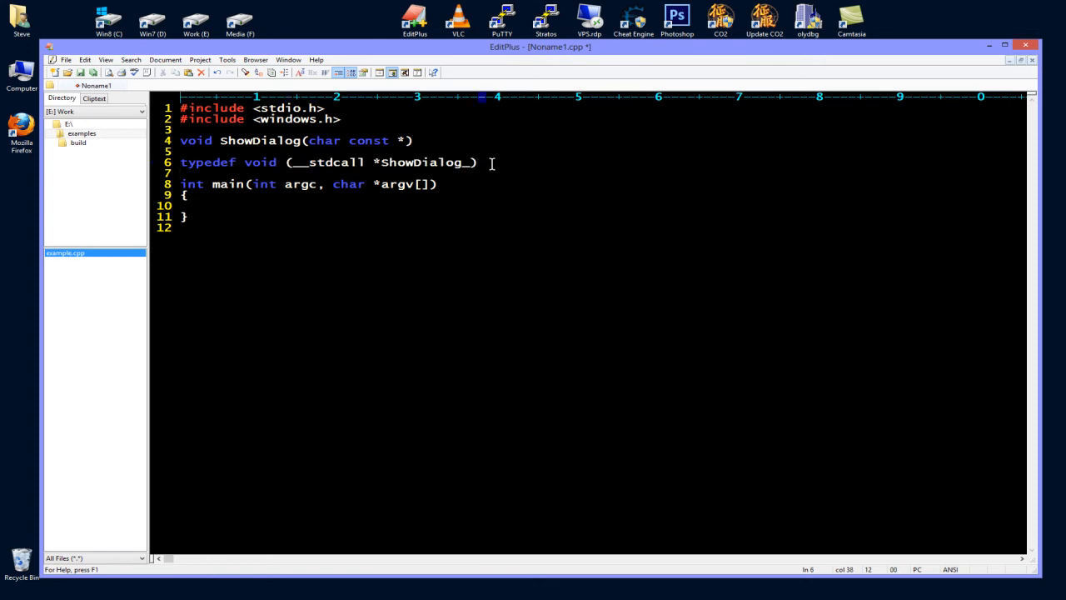
text(())
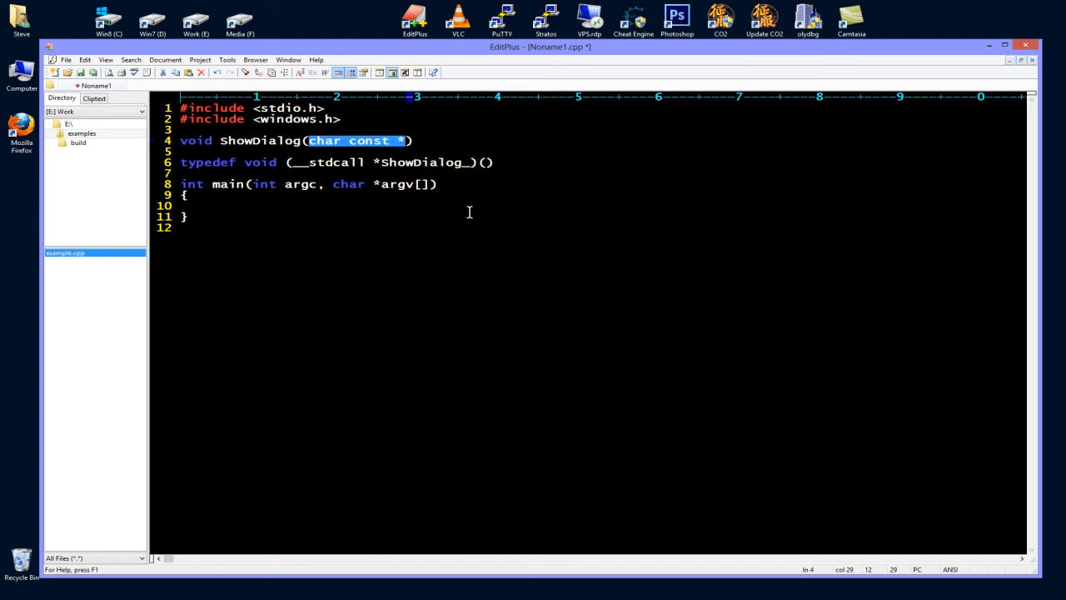
click(487, 162)
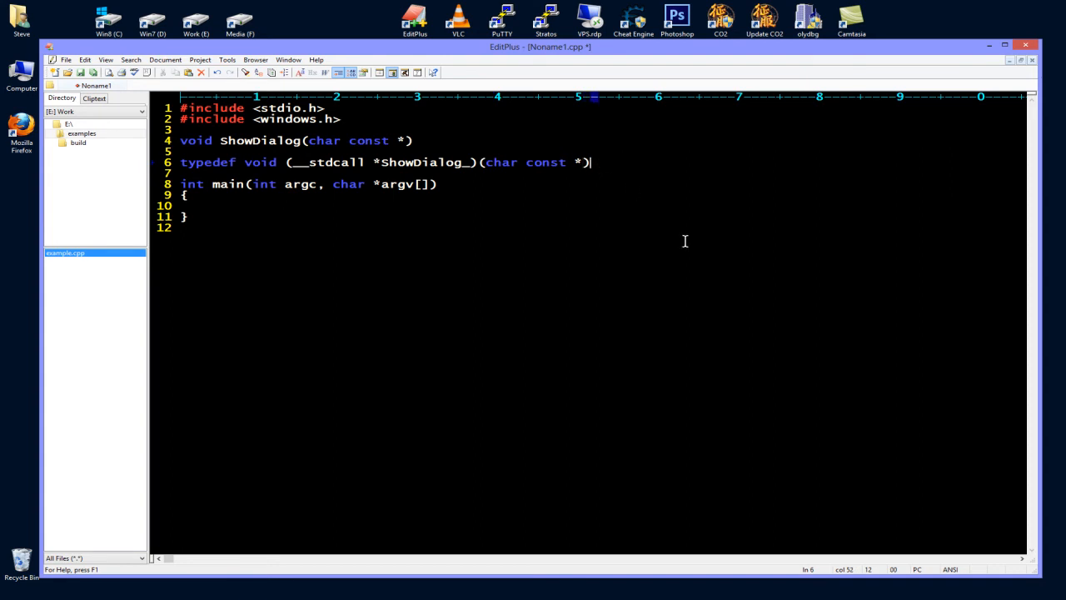
text(;)
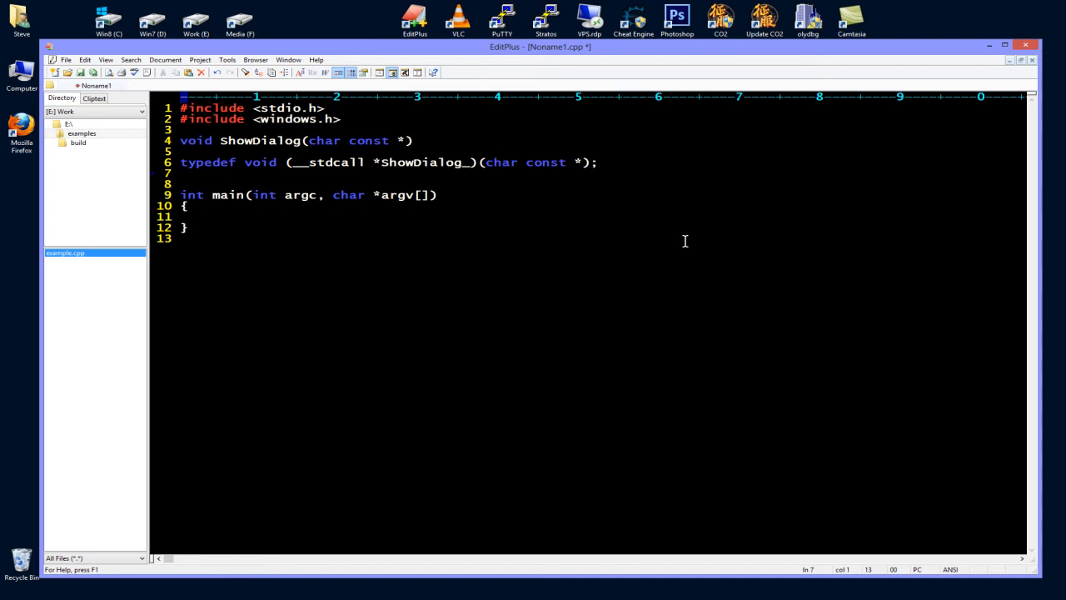
mouse_move(380, 162)
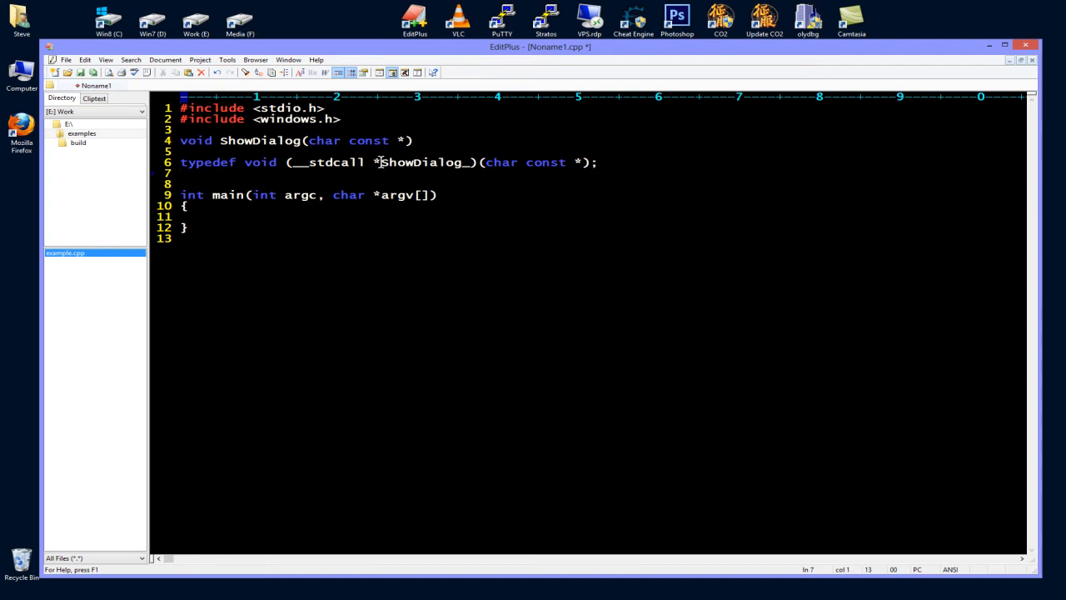
double_click(424, 161)
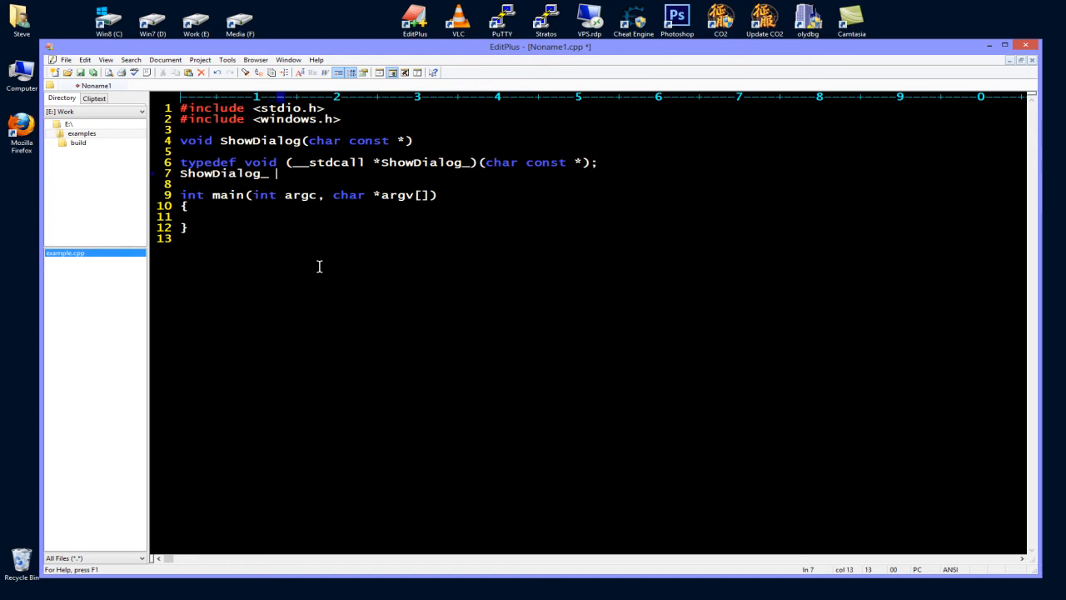
mouse_move(363, 174)
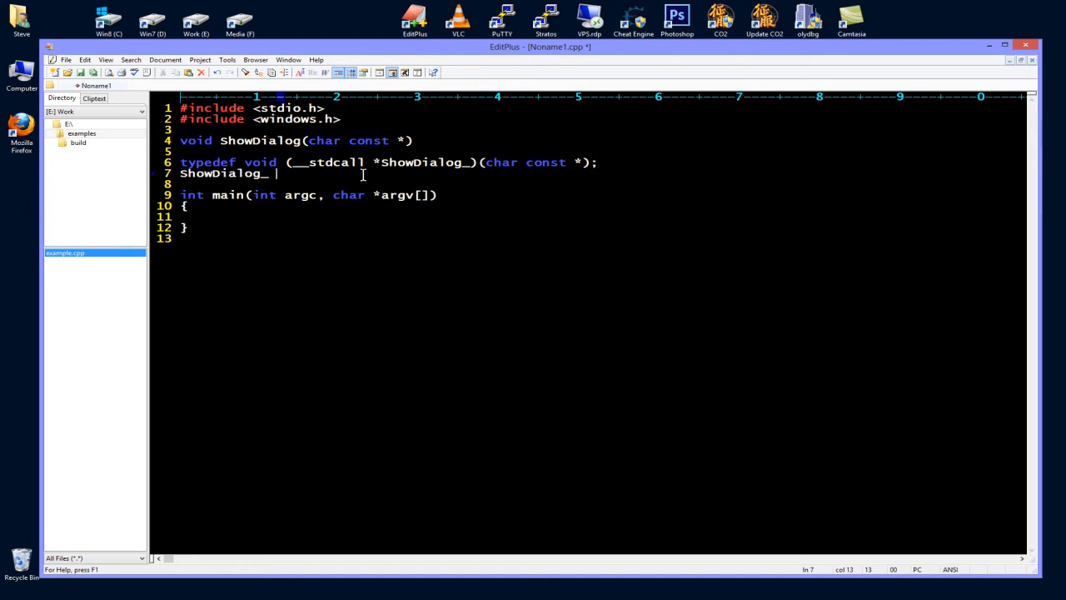
double_click(260, 140)
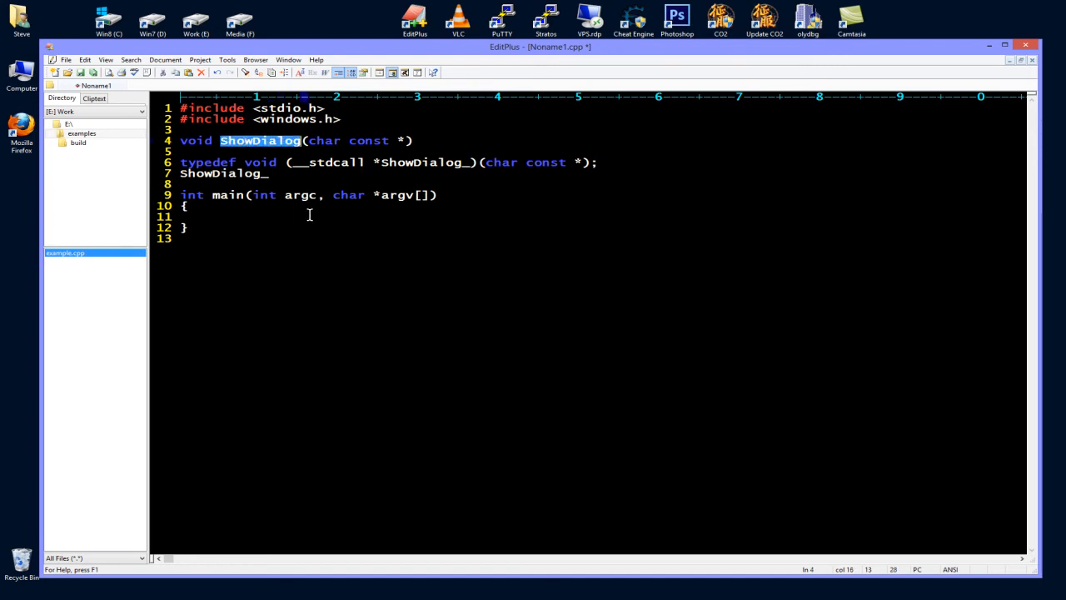
- Declare a ShowDialog_ pointer variable named ShowDialog in place of the old prototype
text(ShowDialog;)
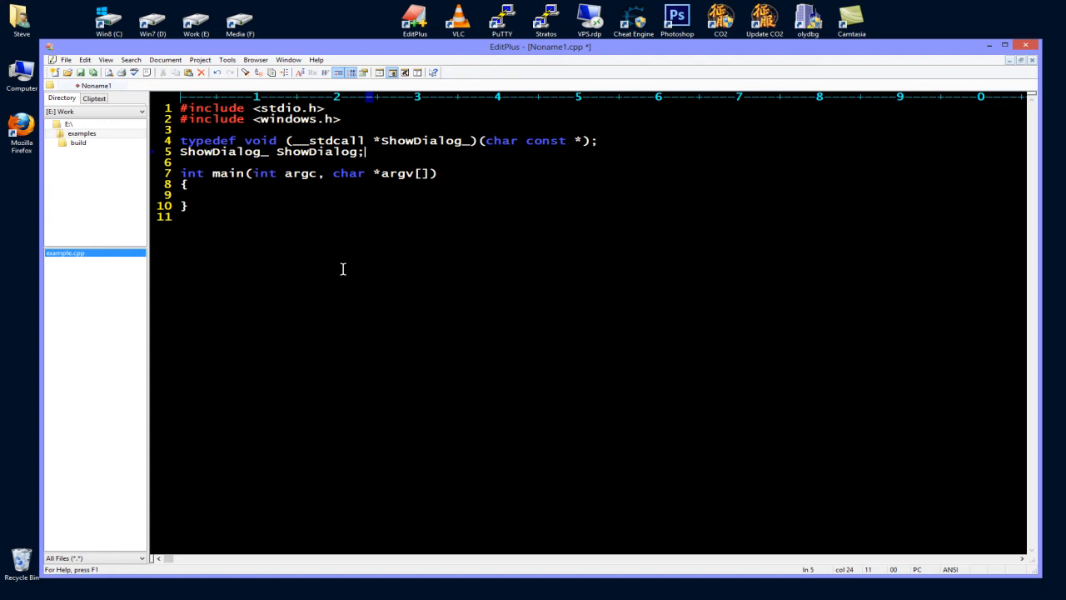
key(Return)
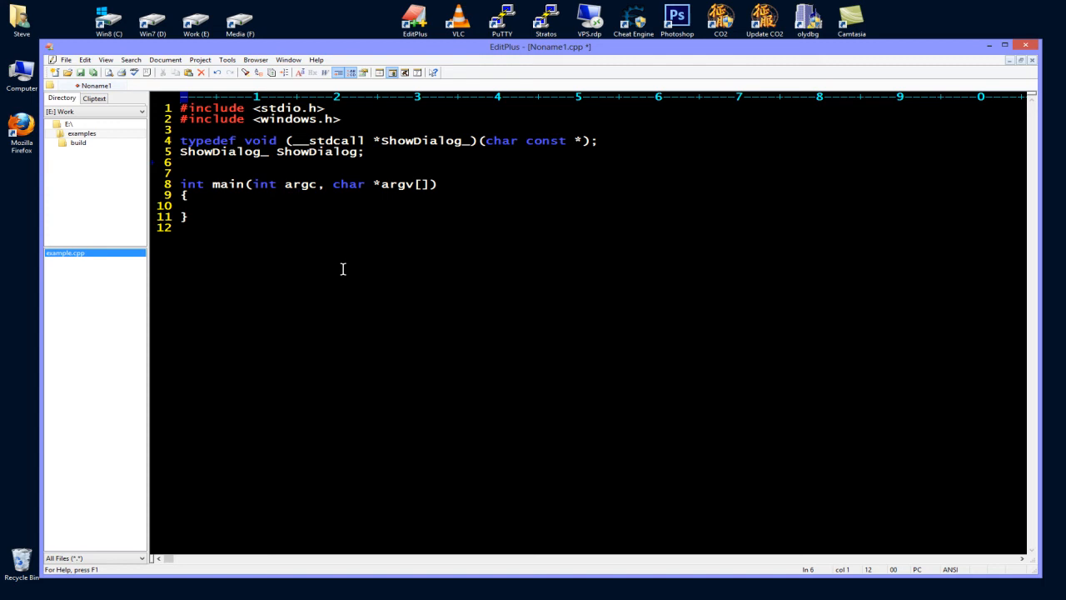
- Add a global HMODULE exampleDLL; and move into the body of main
text(HMODUL)
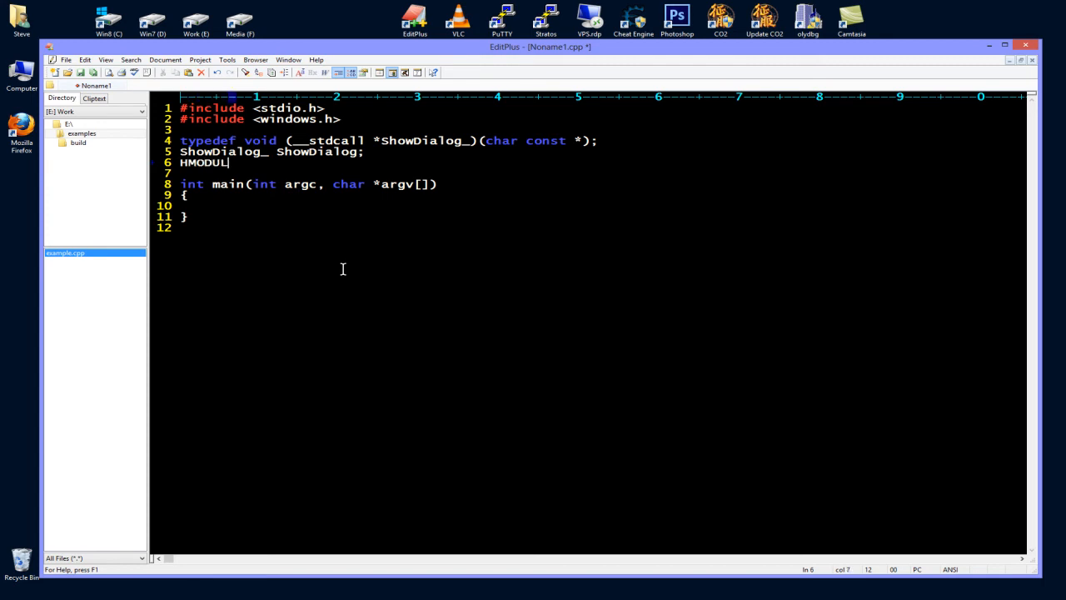
text(E)
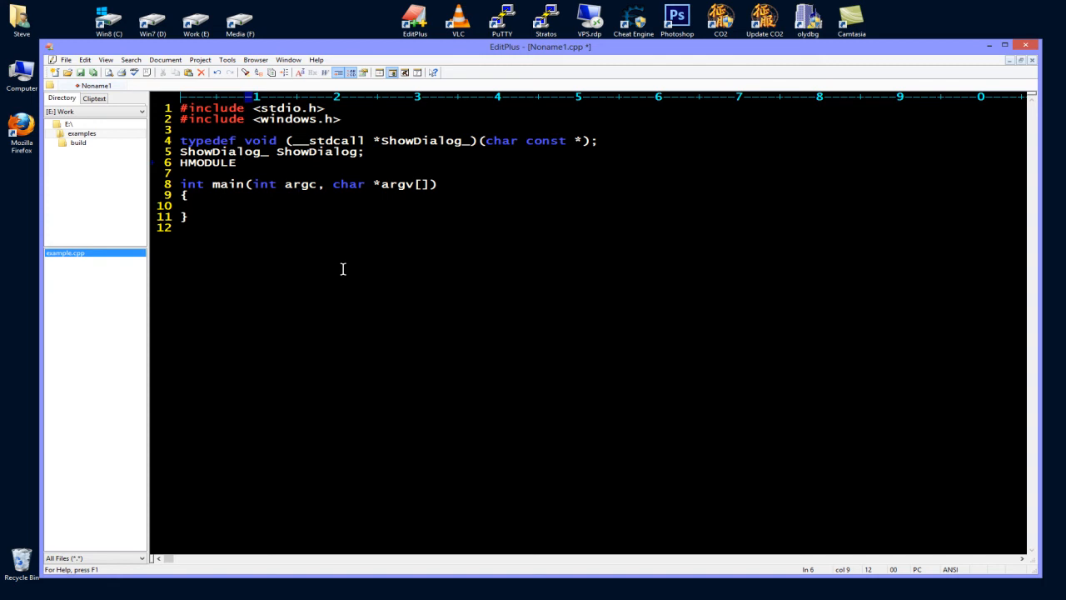
text(e)
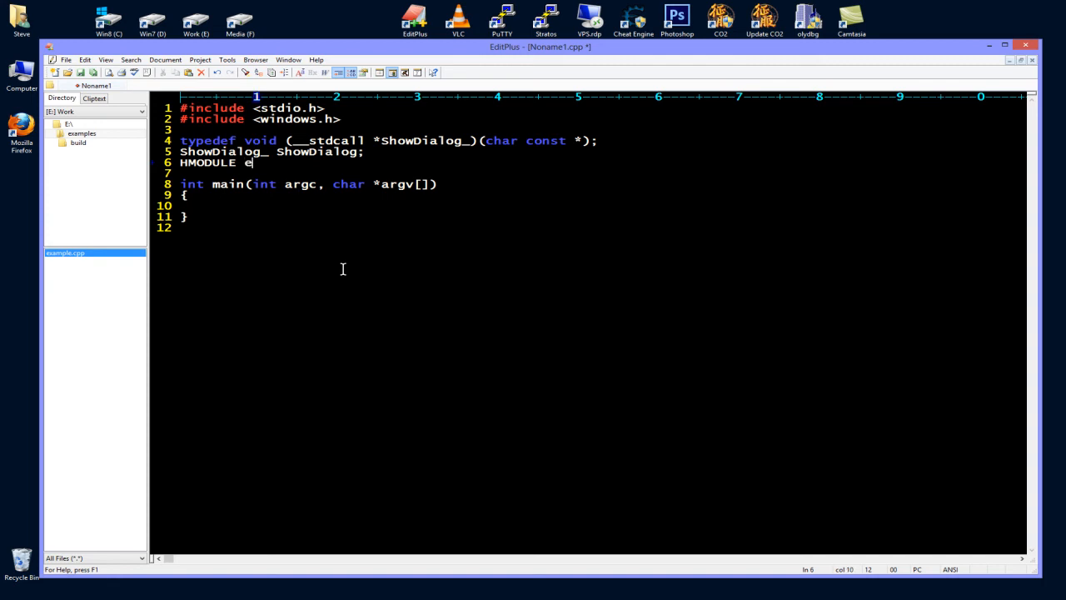
text(xample)
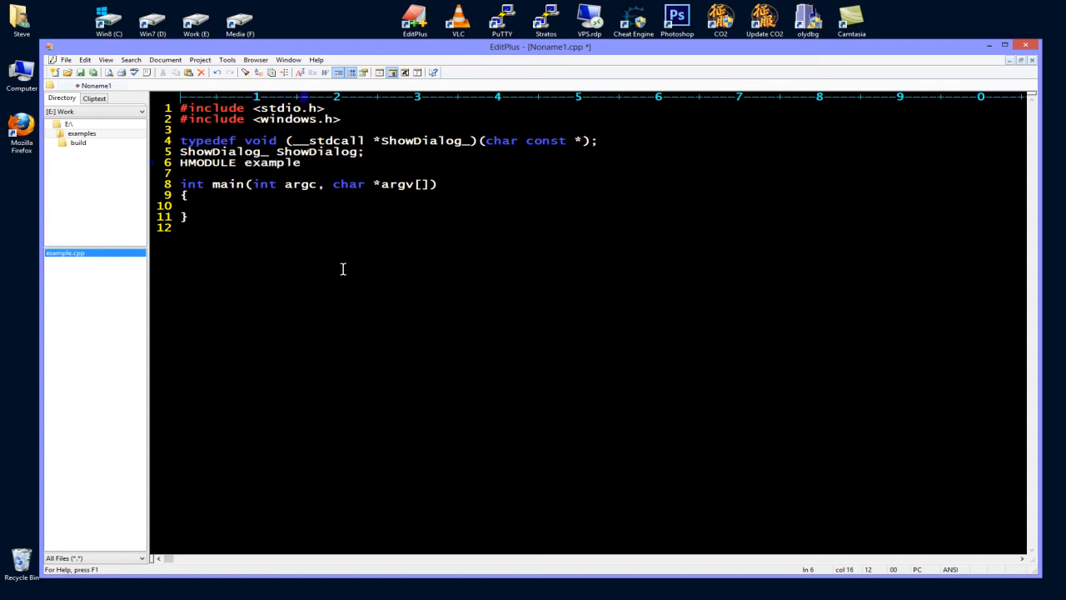
text(DLL;)
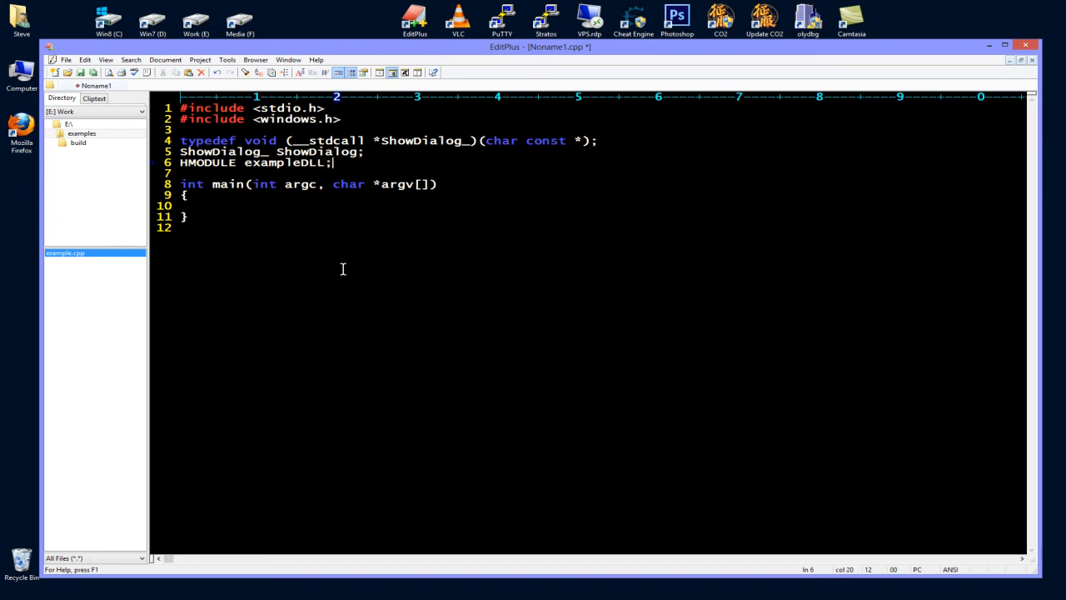
click(211, 207)
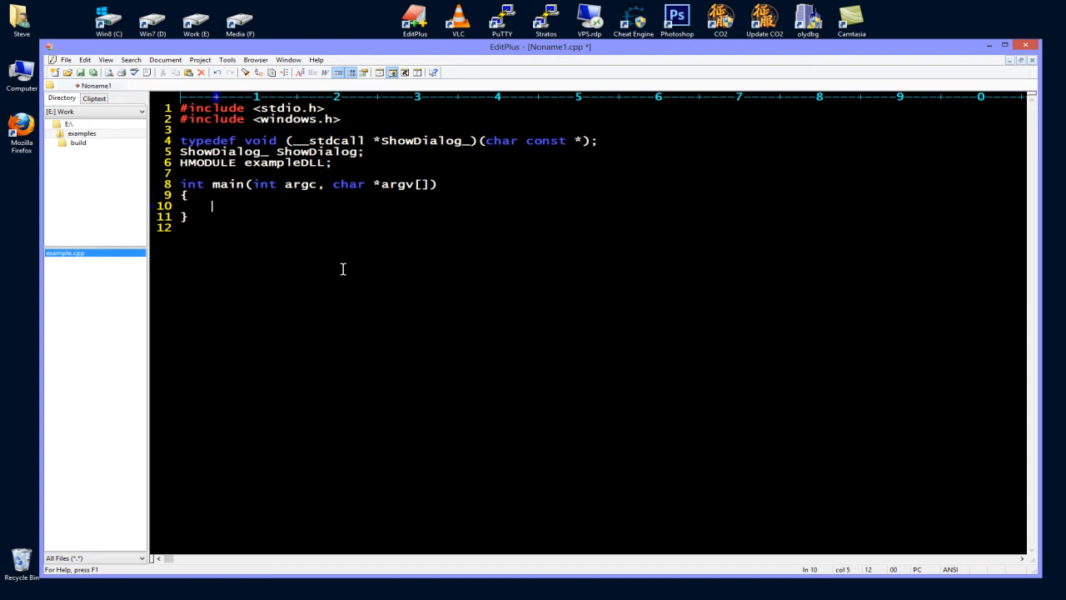
mouse_move(286, 202)
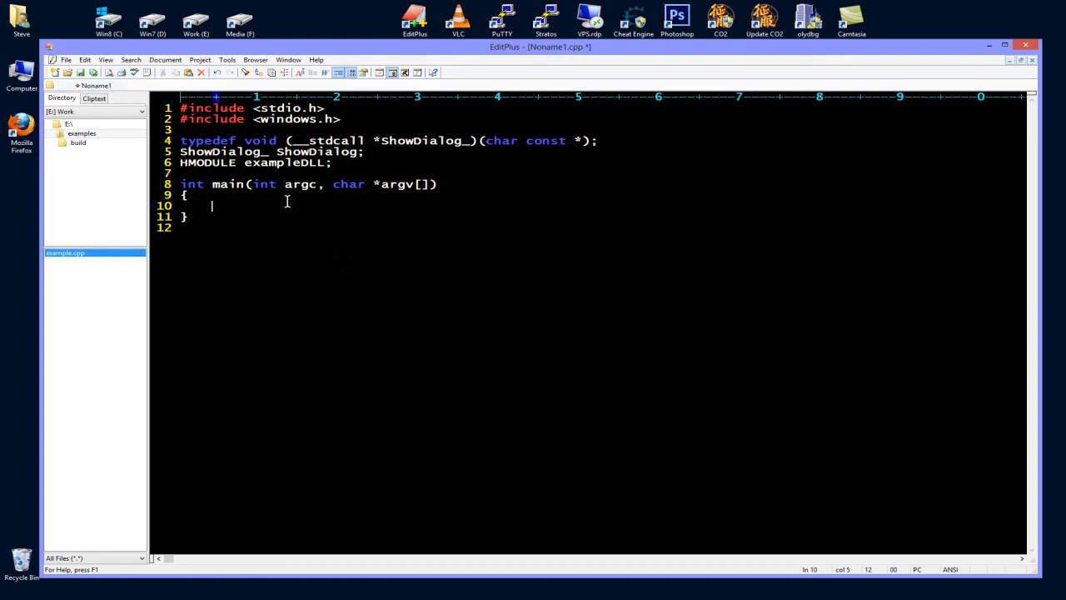
mouse_move(340, 270)
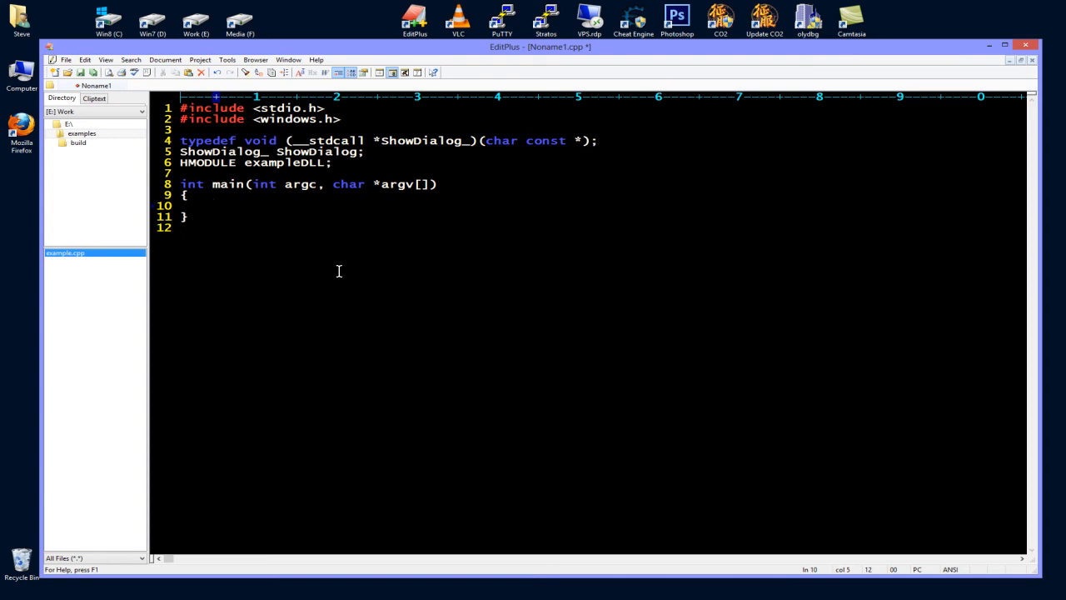
- Assign exampleDLL=LoadLibrary("example.dll"); inside main
text(exampleDL)
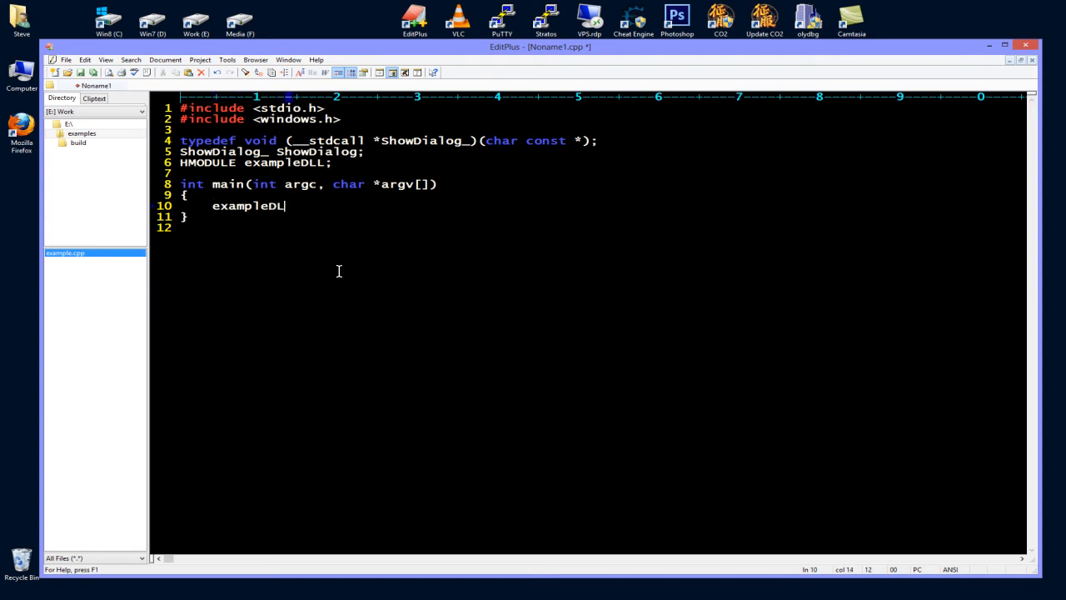
text(L=LoadLibrary()
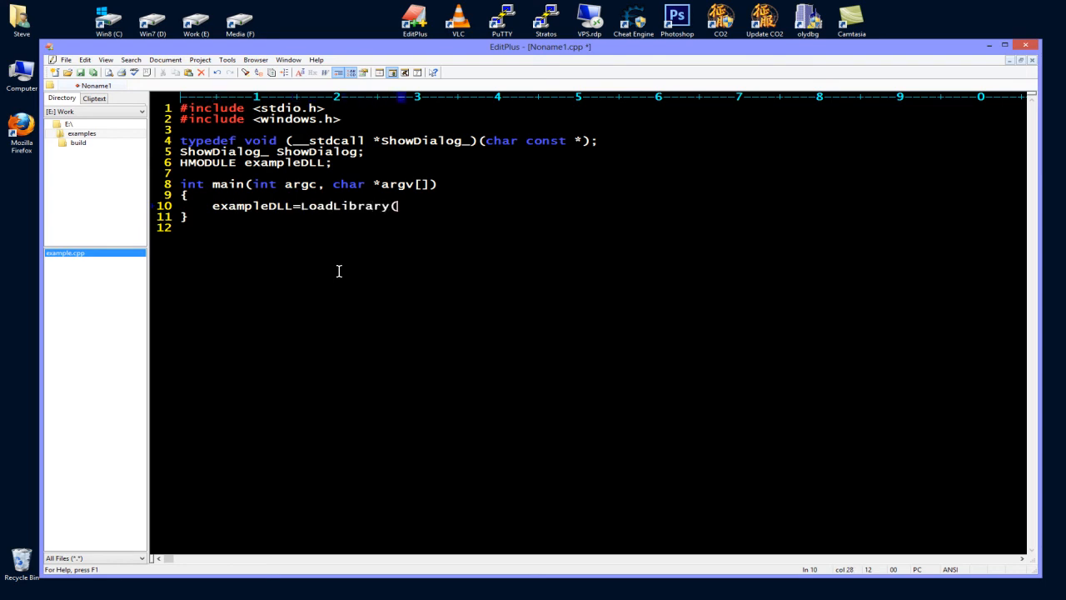
text("example.)
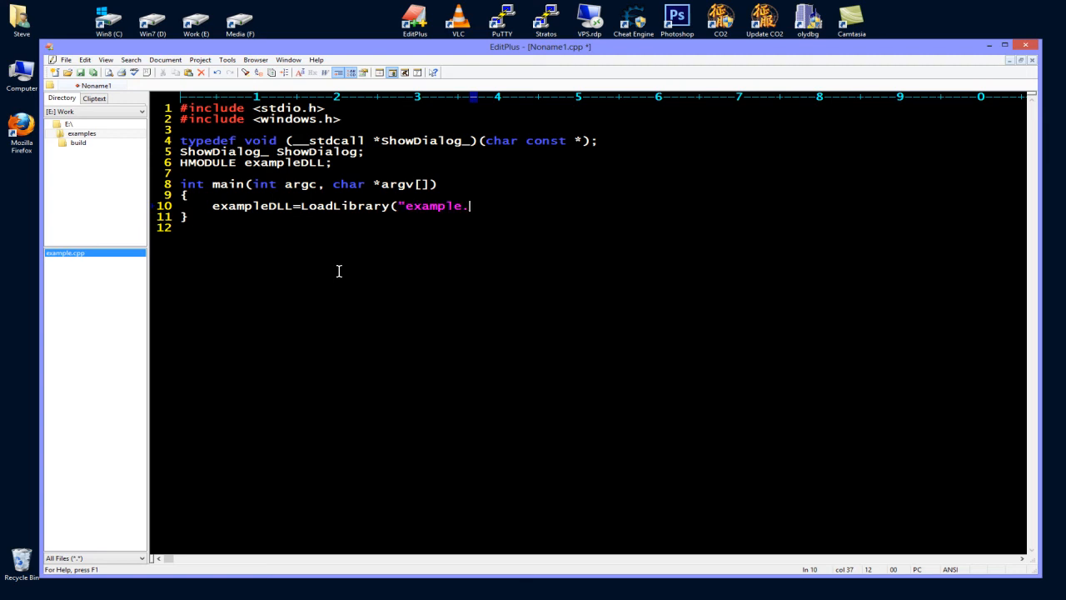
text(dll");)
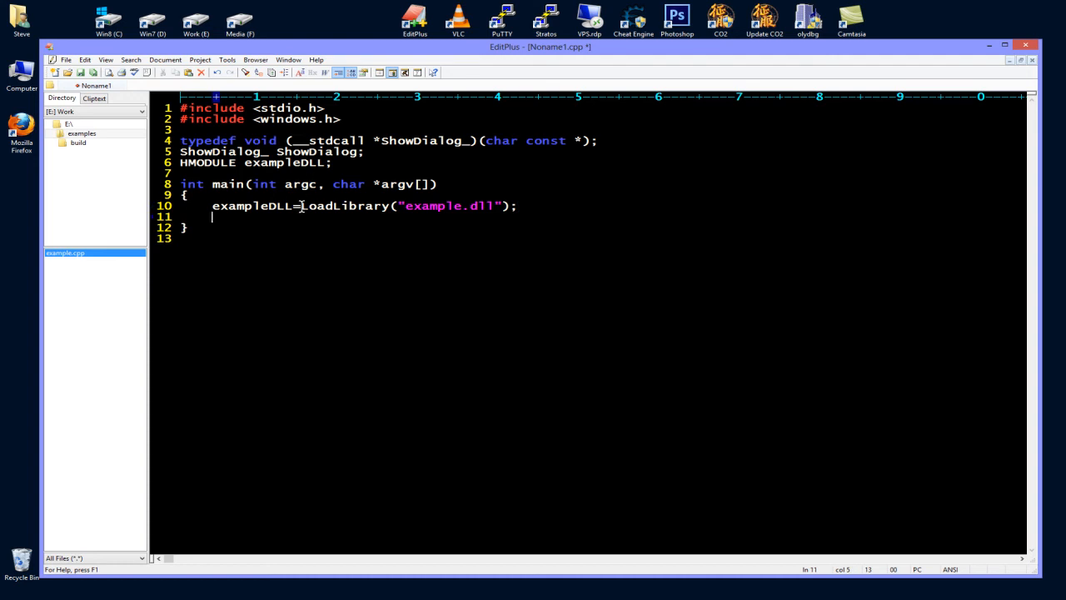
- Point out the LoadLibrary call and open a blank line below it for further code
drag(301, 207, 518, 207)
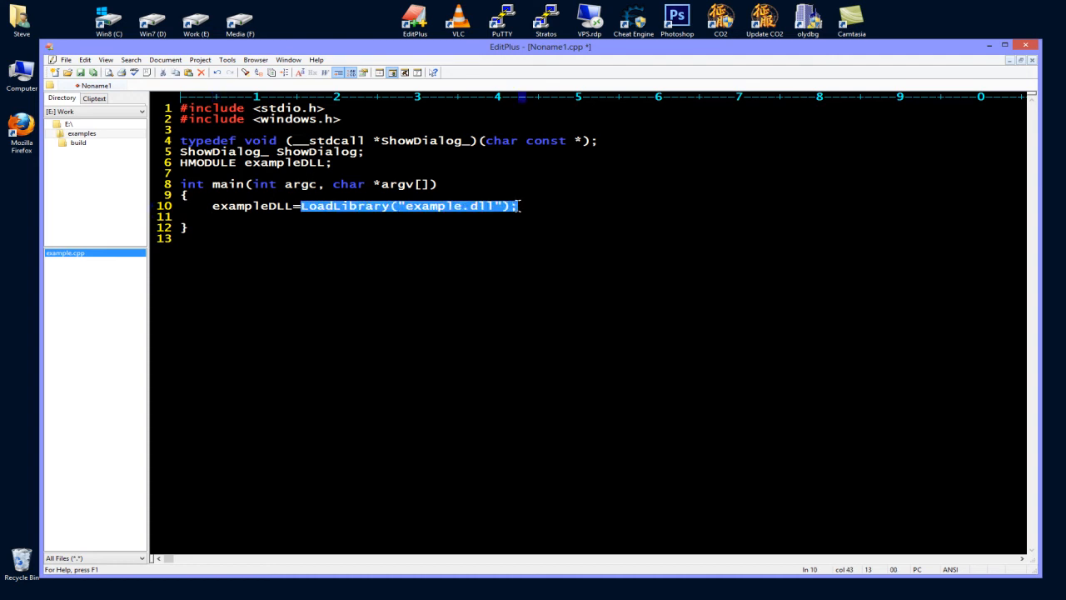
click(566, 216)
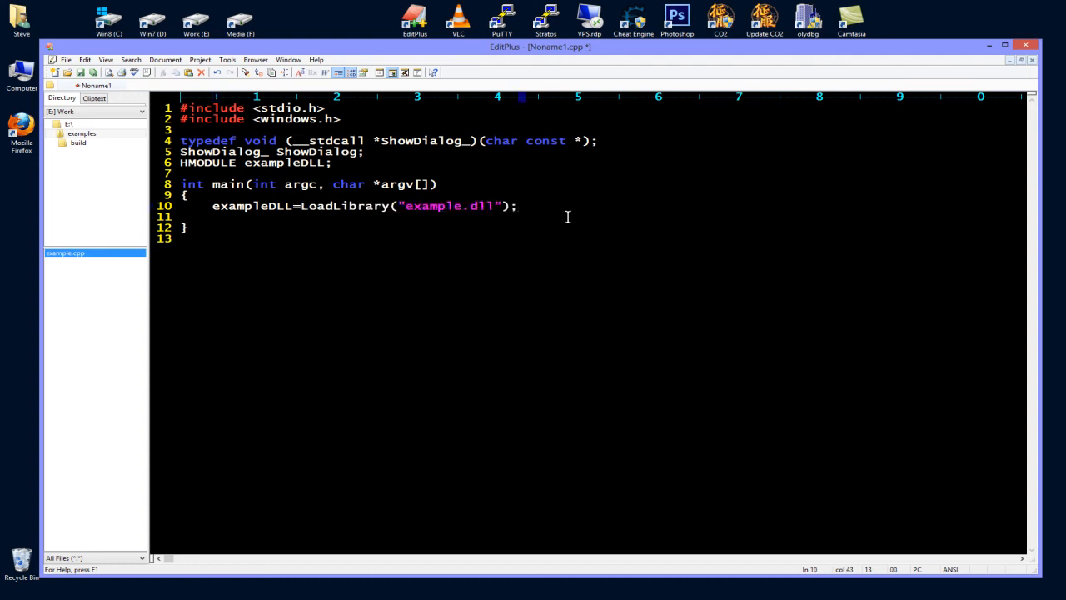
key(Return)
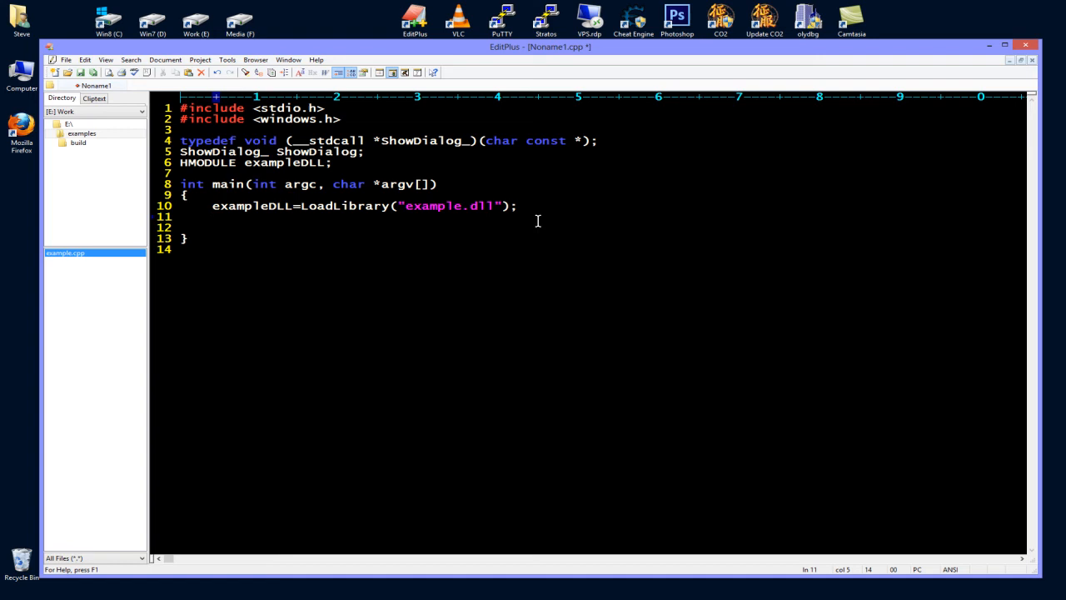
double_click(248, 206)
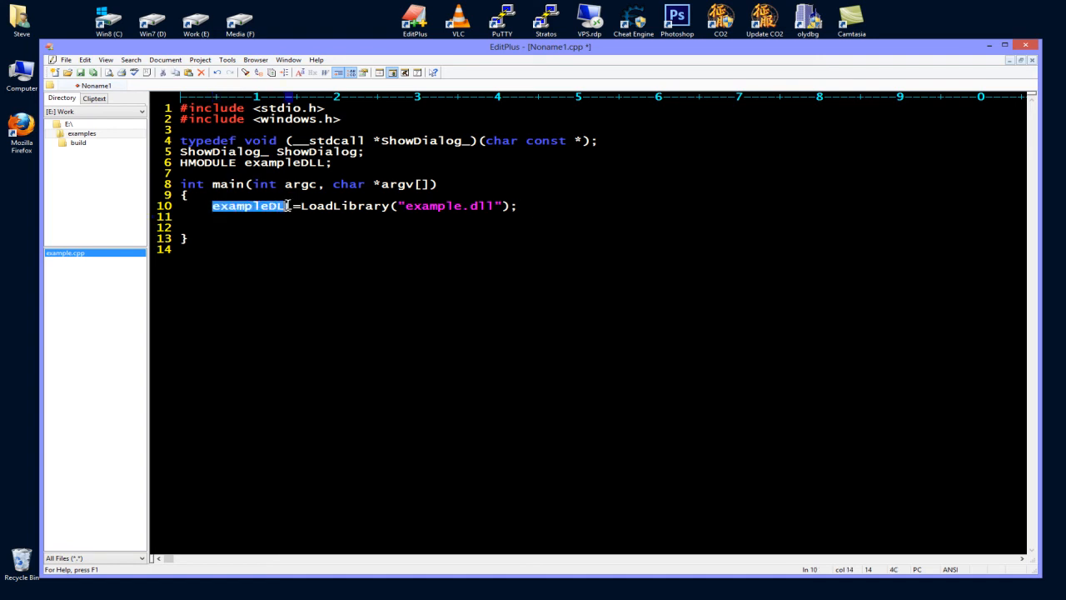
click(179, 216)
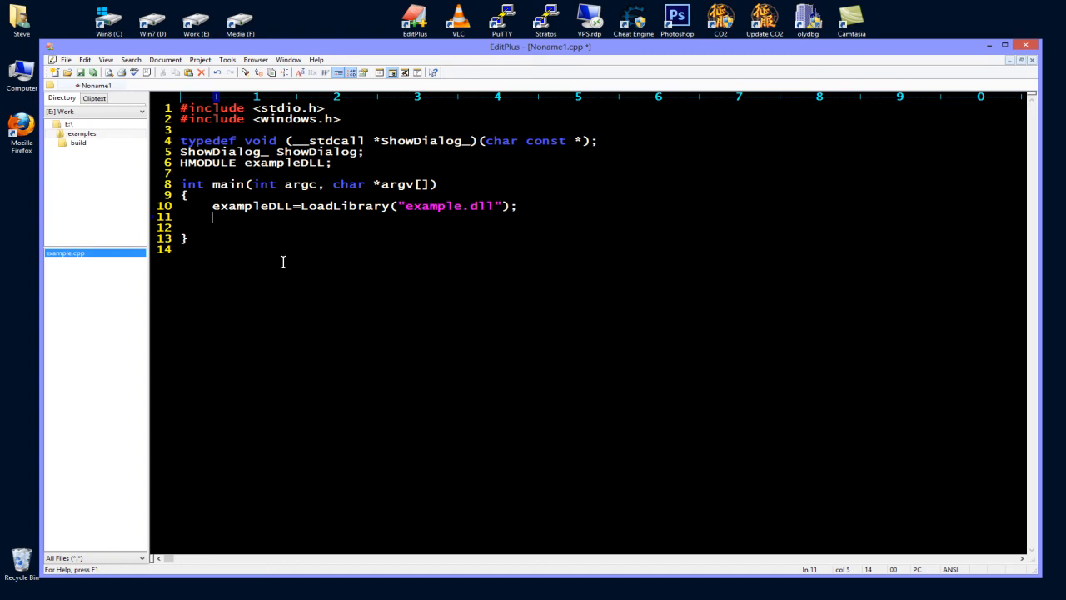
mouse_move(298, 231)
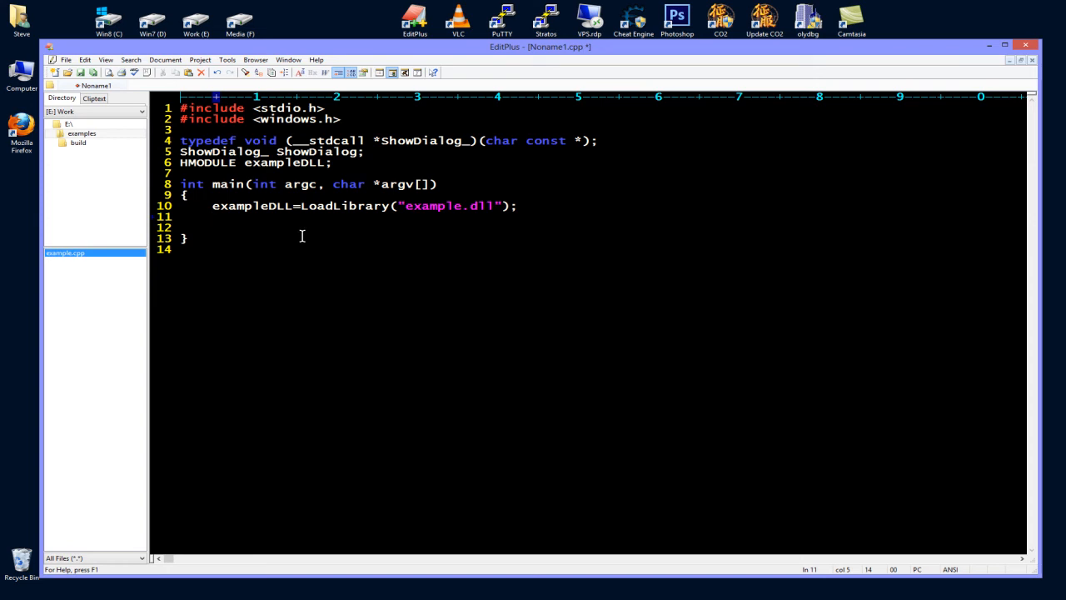
- Write a GetProcAddress(); call on the line below LoadLibrary
text(GetPr)
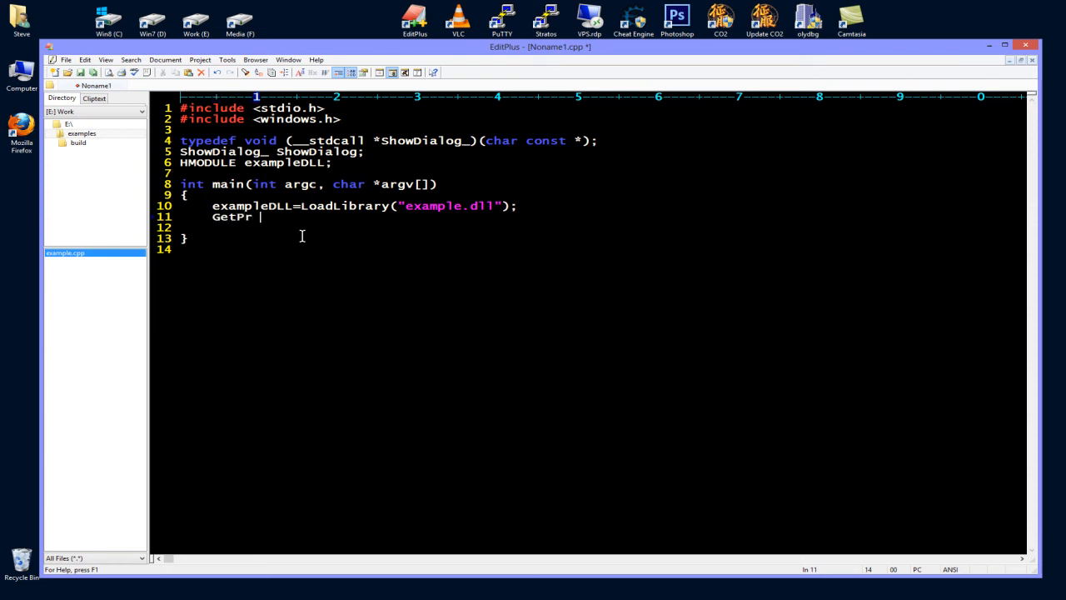
text(ocAddress)
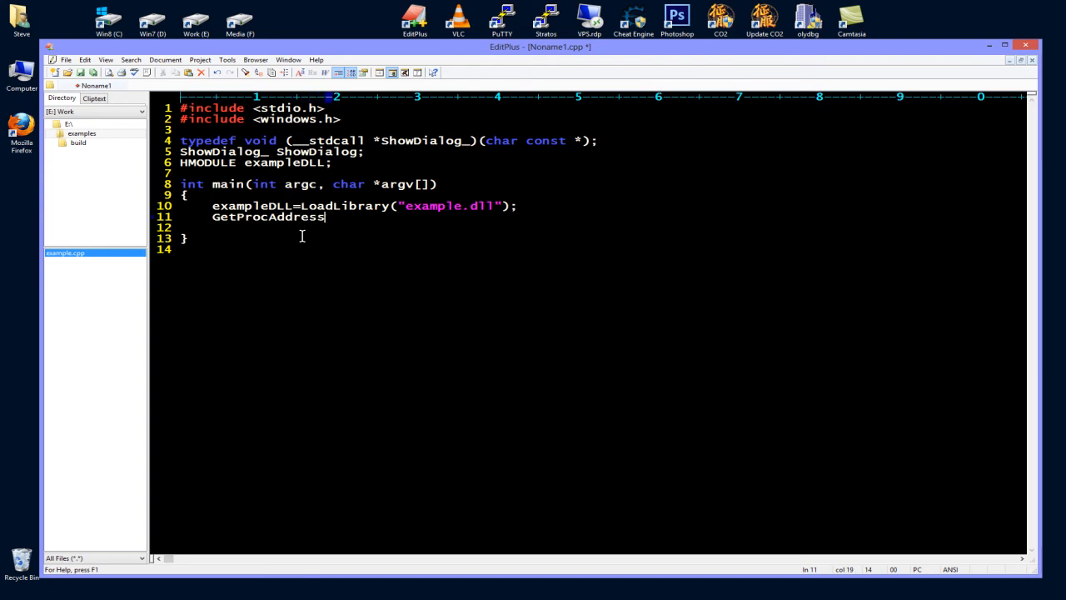
text(();)
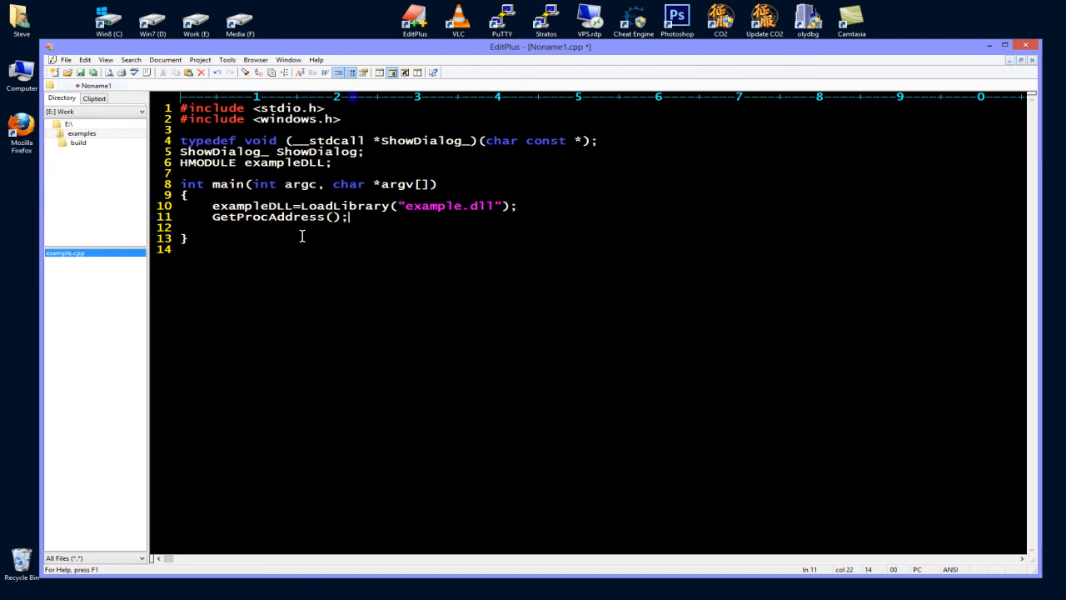
click(346, 216)
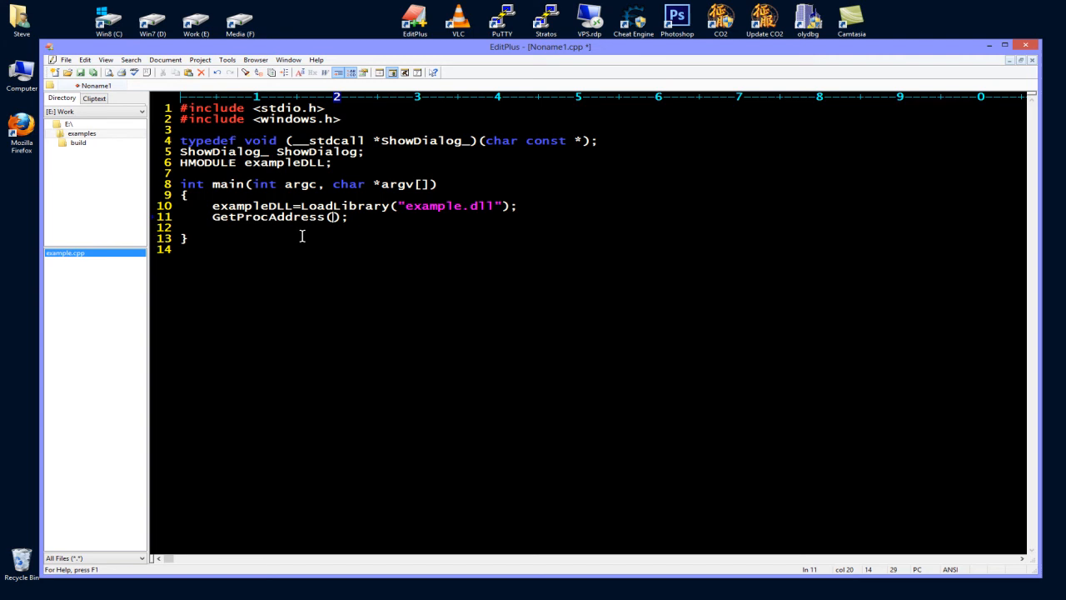
- Fill in exampleDLL and "ShowDialog" as the GetProcAddress arguments
double_click(251, 207)
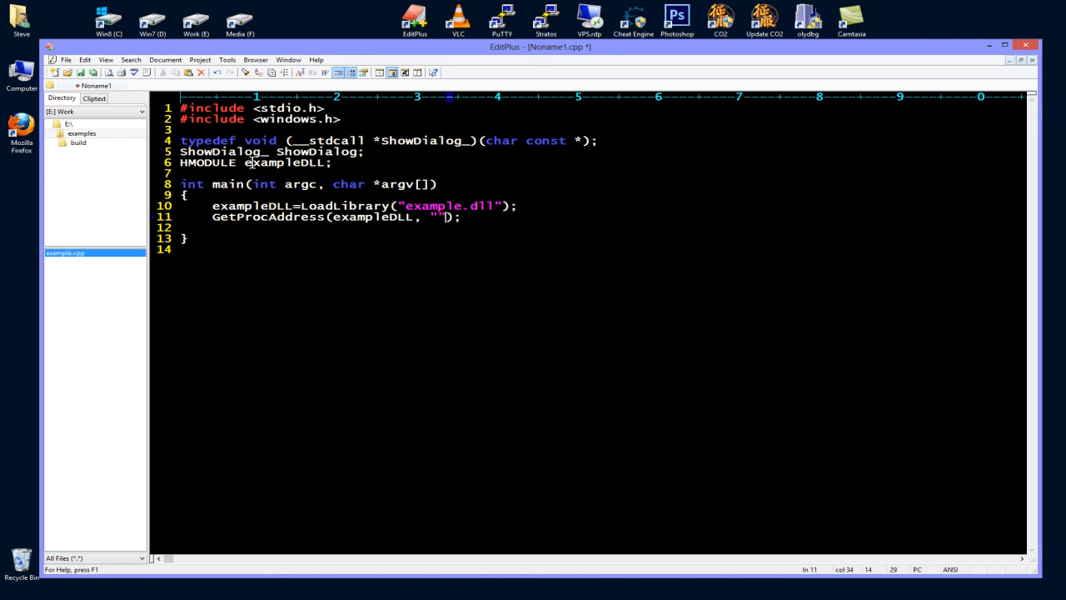
double_click(317, 150)
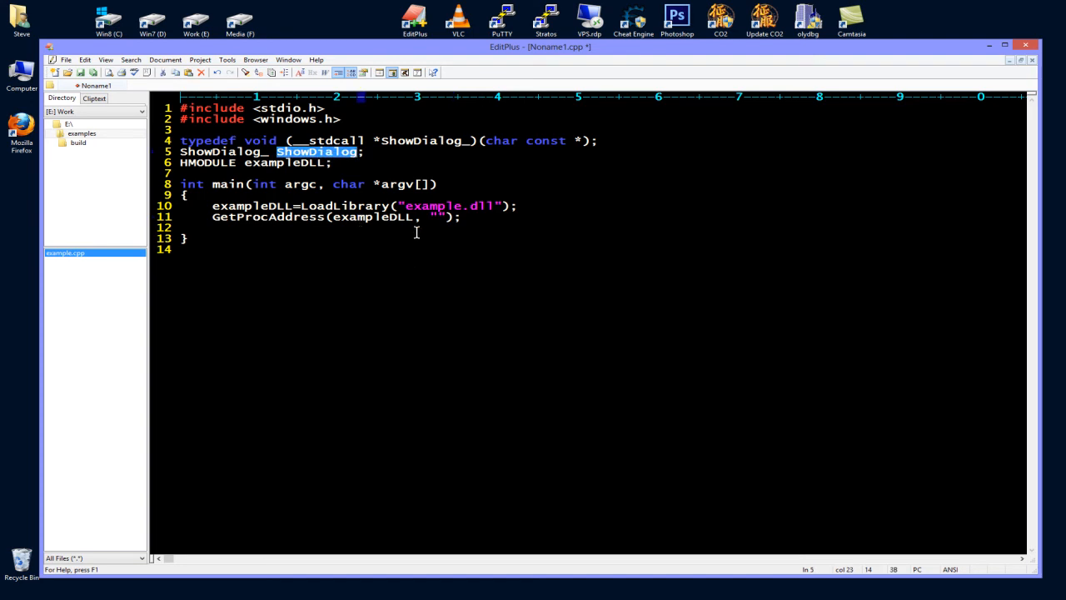
text(ShowDialog)
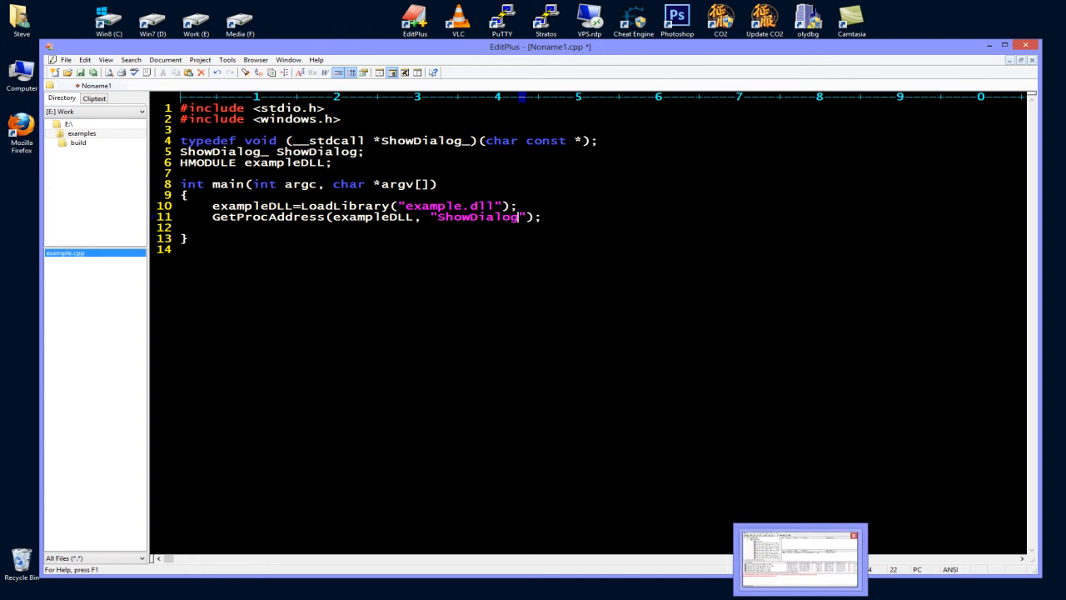
- In Dependency Walker, turn off Undecorate C++ Functions and copy ShowDialog's decorated export name
click(798, 556)
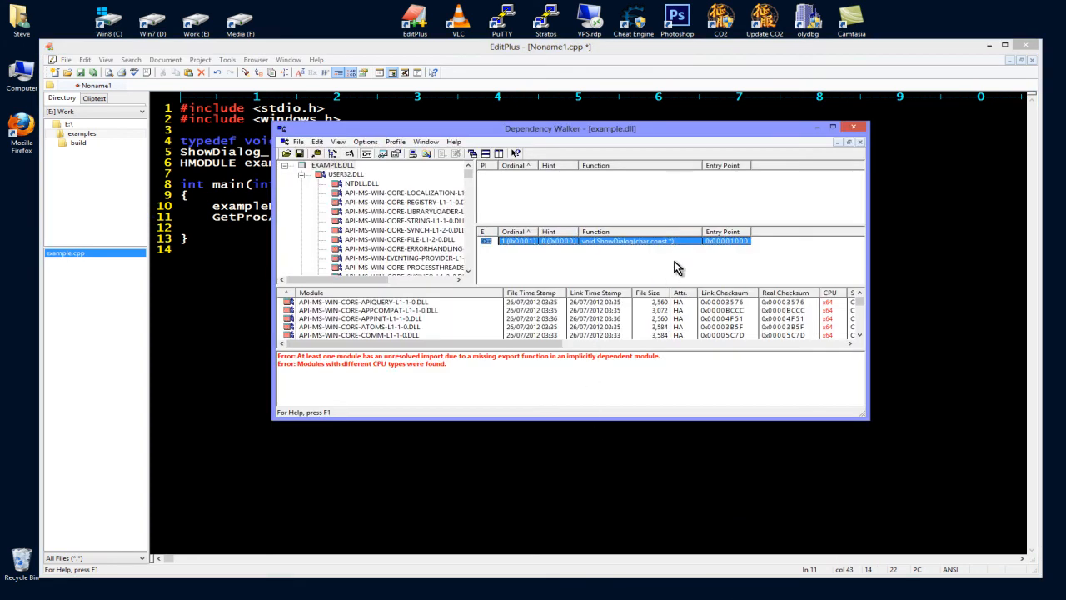
right_click(625, 240)
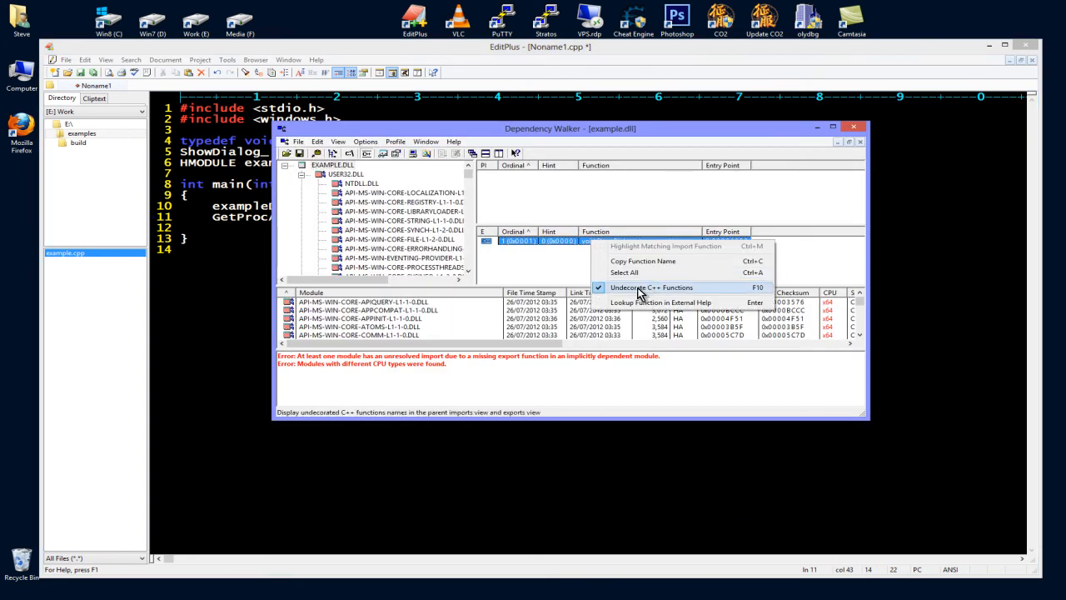
mouse_move(676, 293)
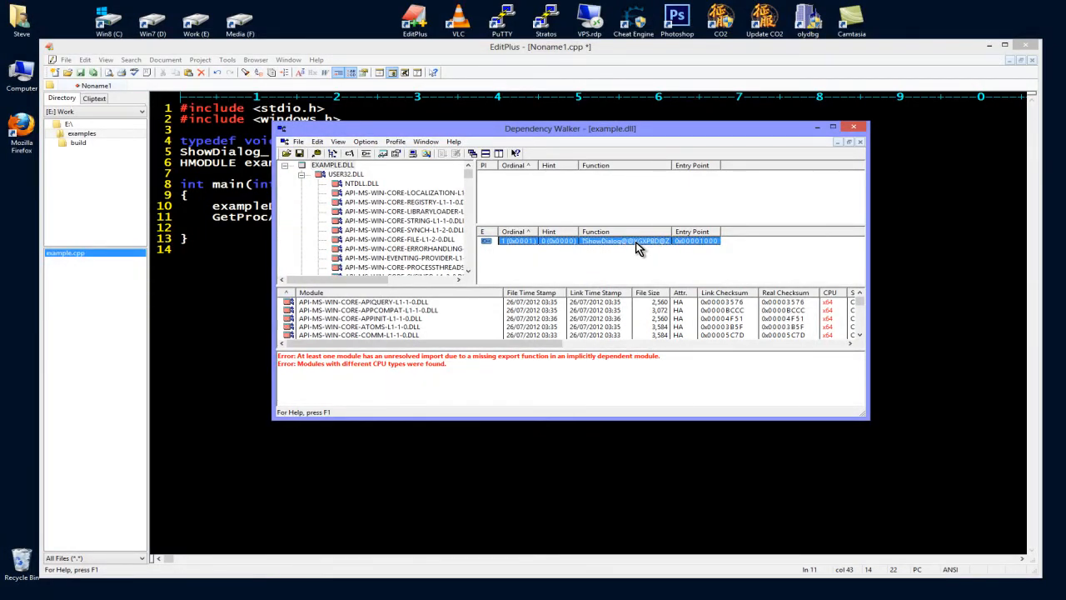
right_click(608, 240)
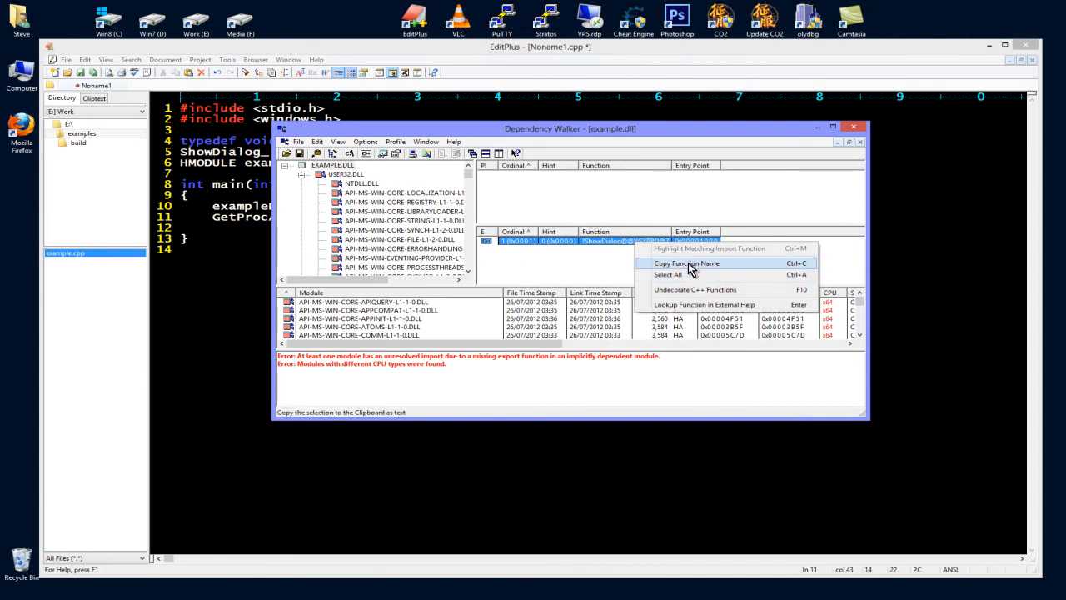
click(686, 263)
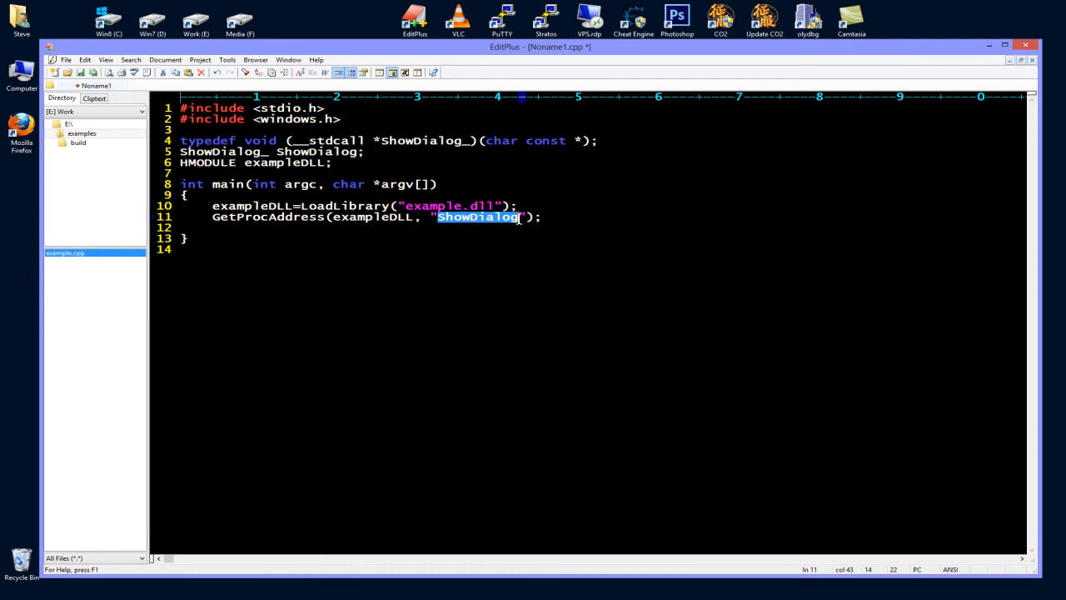
text(?ShowDialog@@YGXPBD@Z)
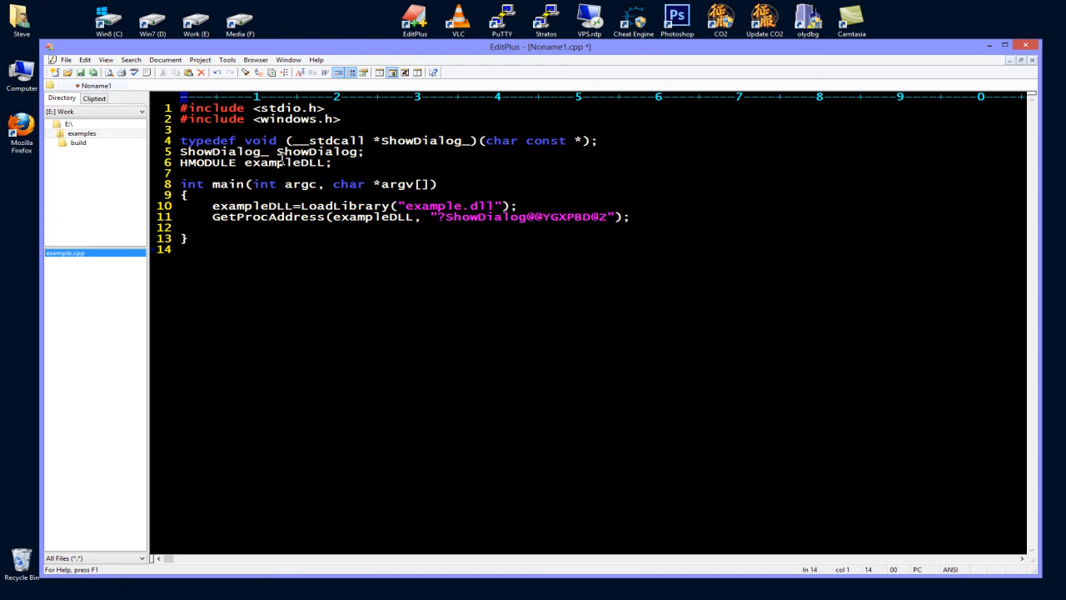
double_click(315, 149)
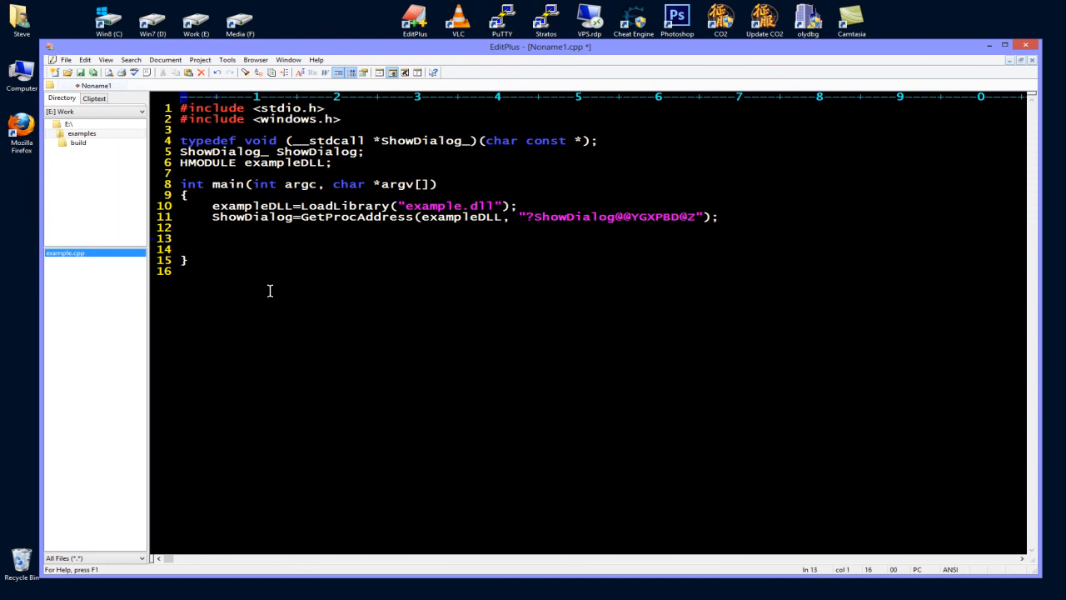
click(180, 237)
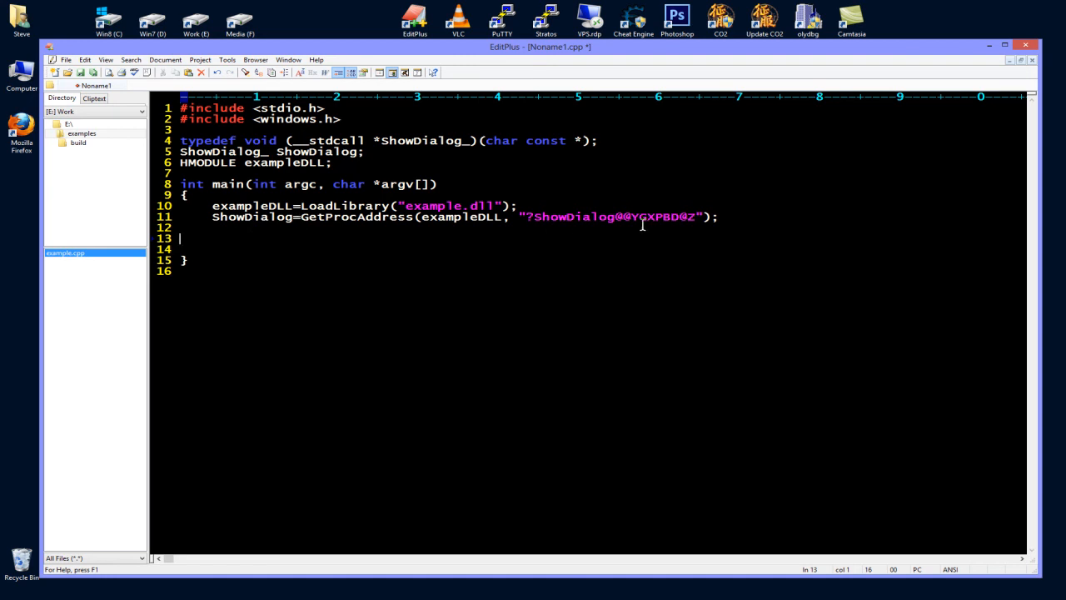
mouse_move(401, 278)
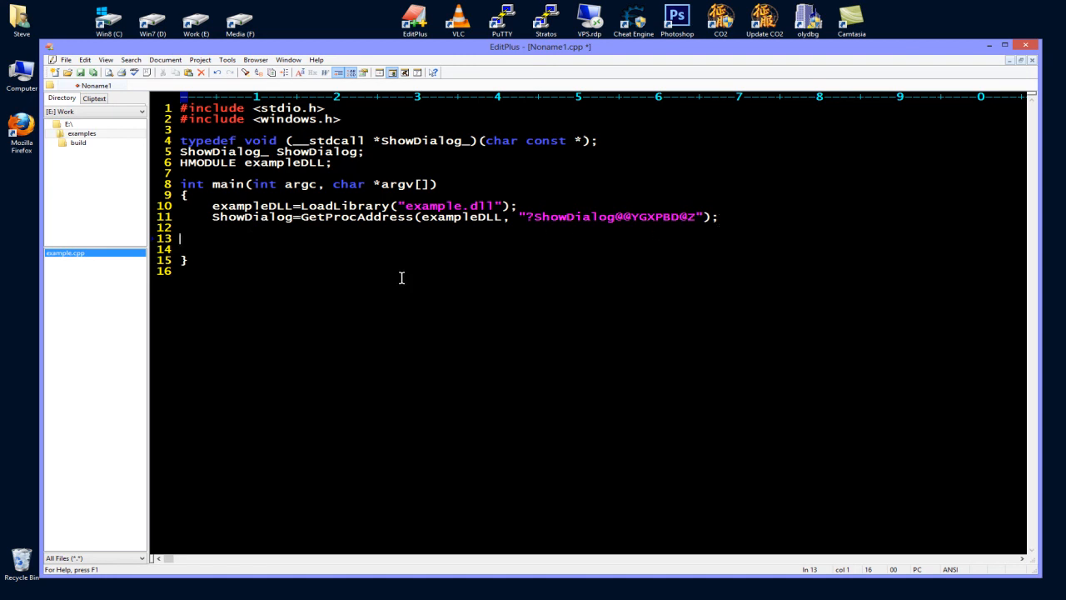
key(enter)
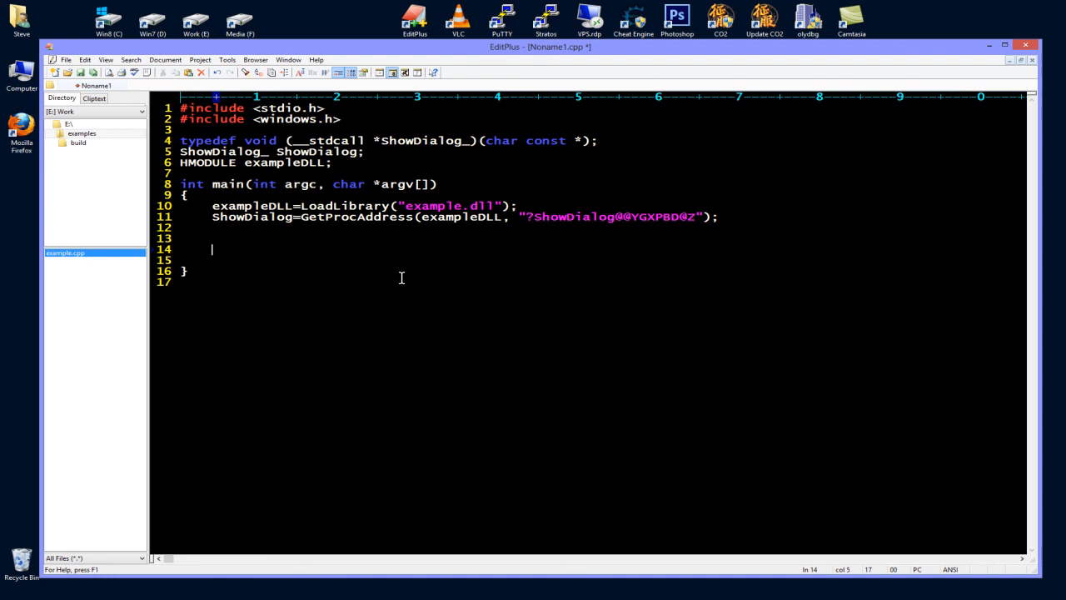
- Write the call ShowDialog("Mary Had A Little Lamb.") in main below the GetProcAddress line
text(Sh)
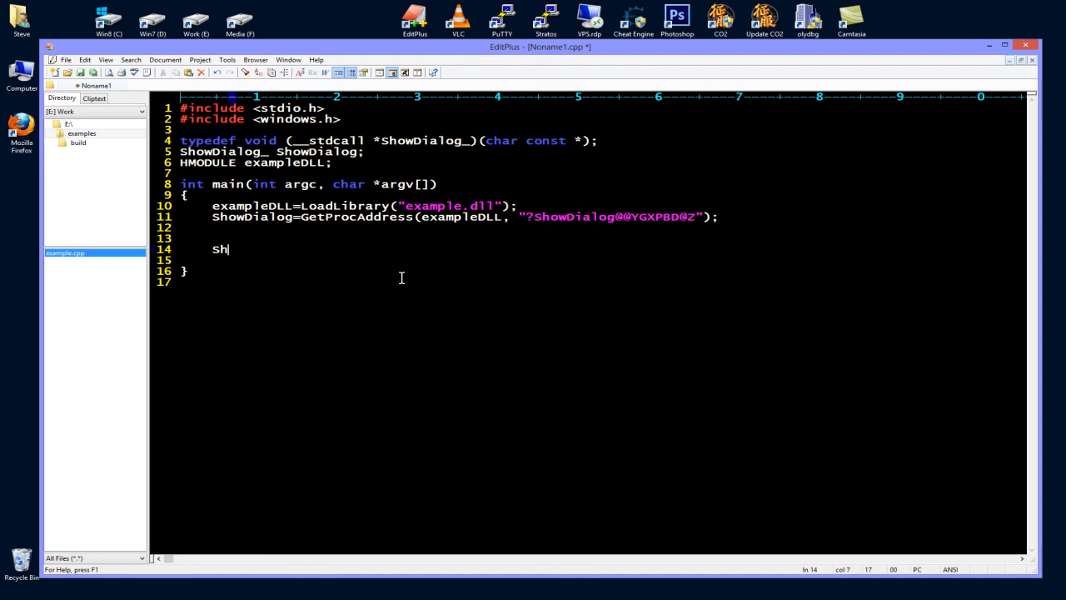
text(owDialog)
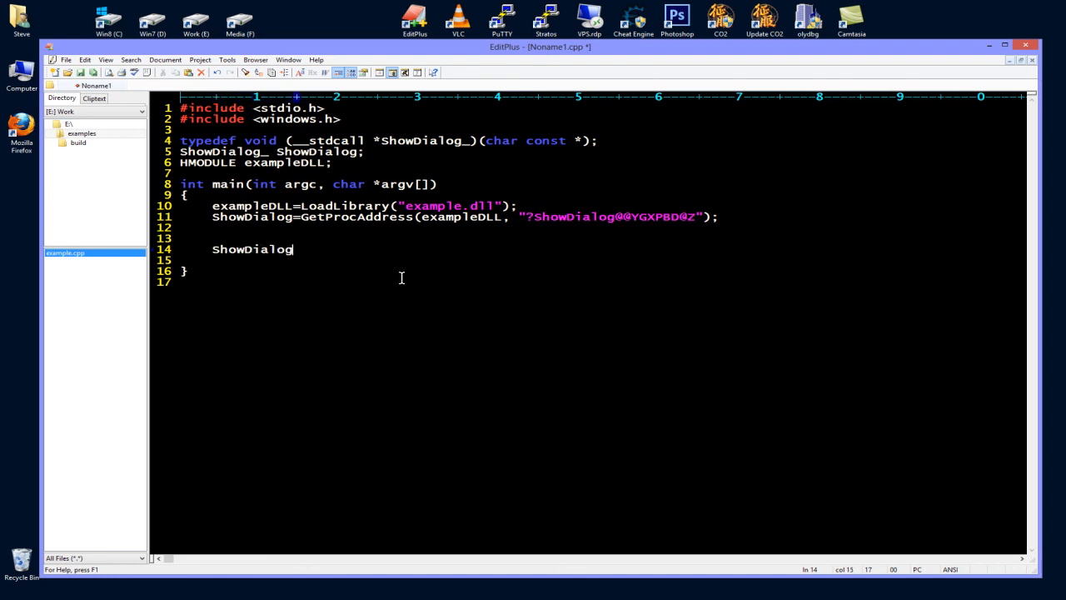
text(("M");)
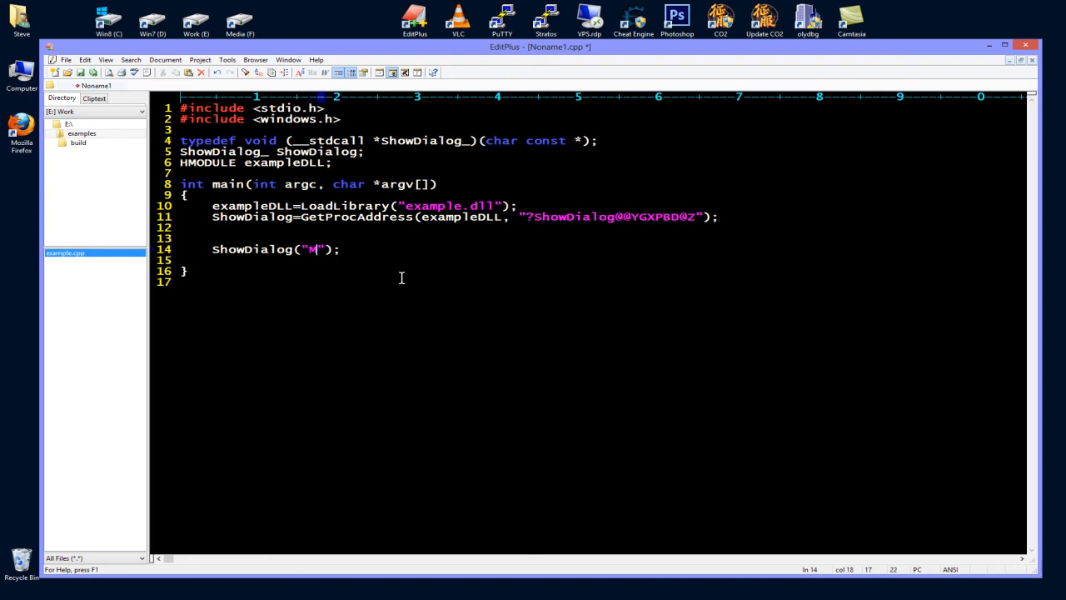
text(ary Had)
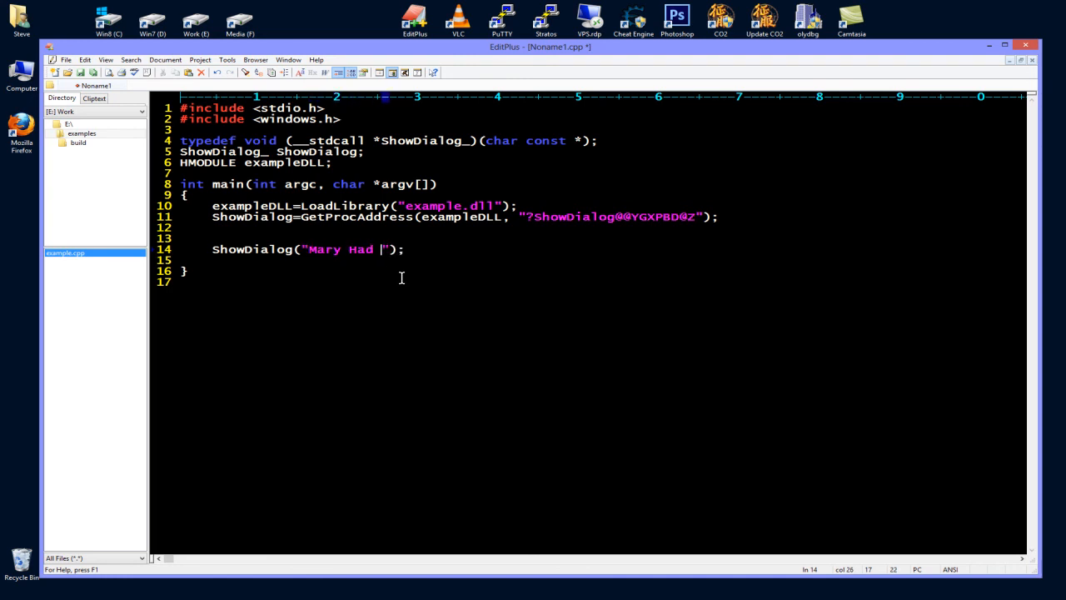
text(A Littl)
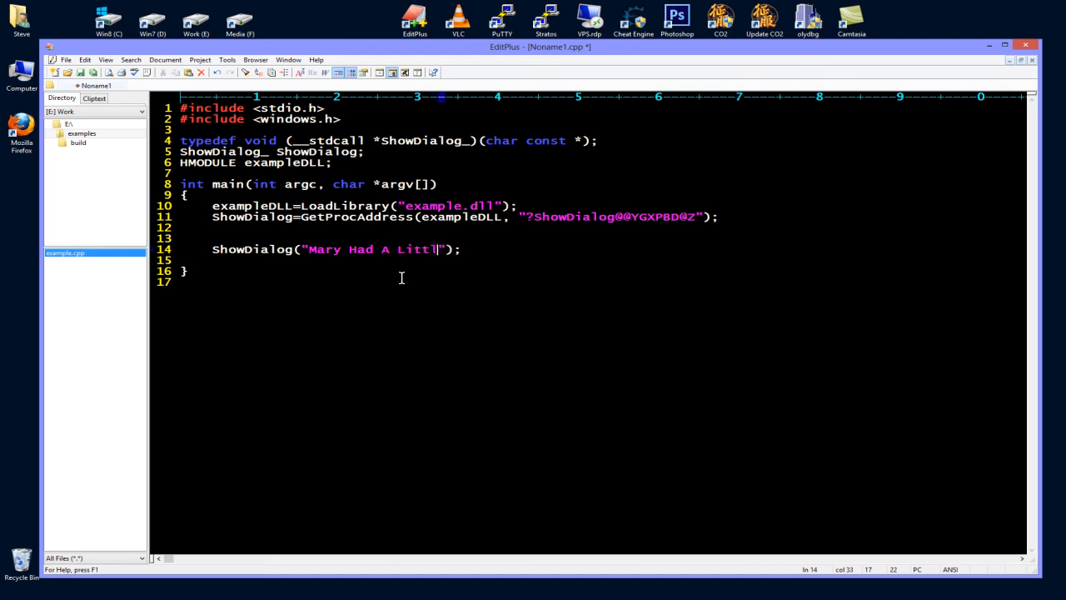
text(e Lamb.)
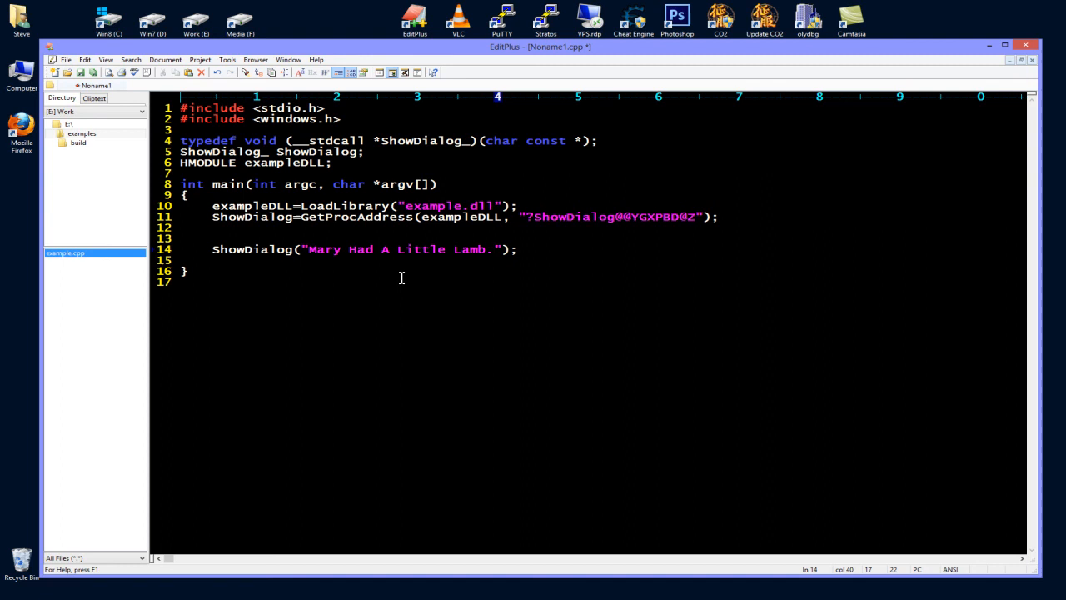
click(226, 60)
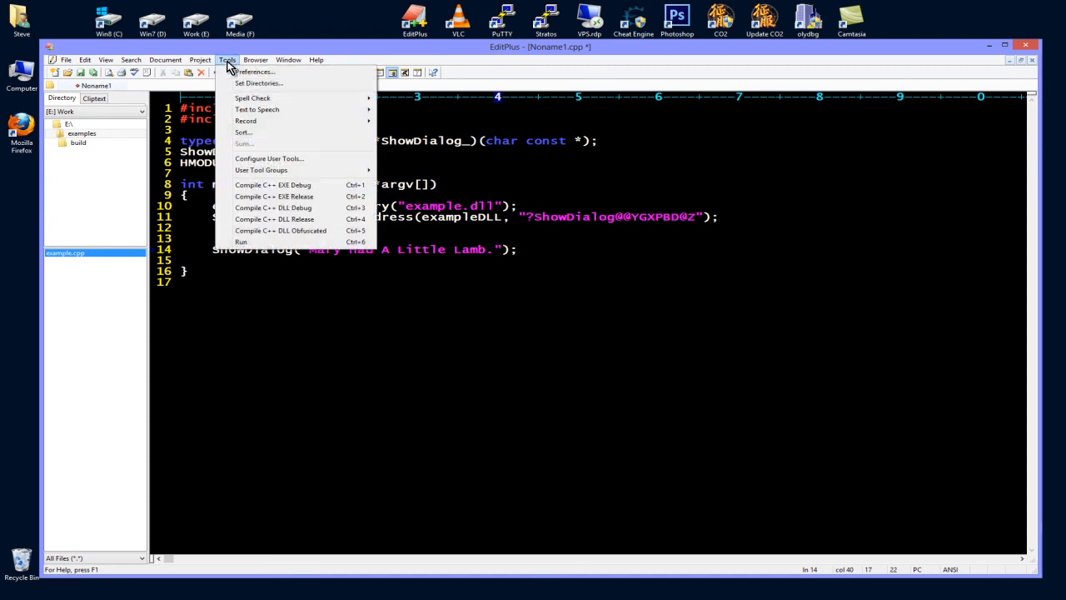
mouse_move(287, 196)
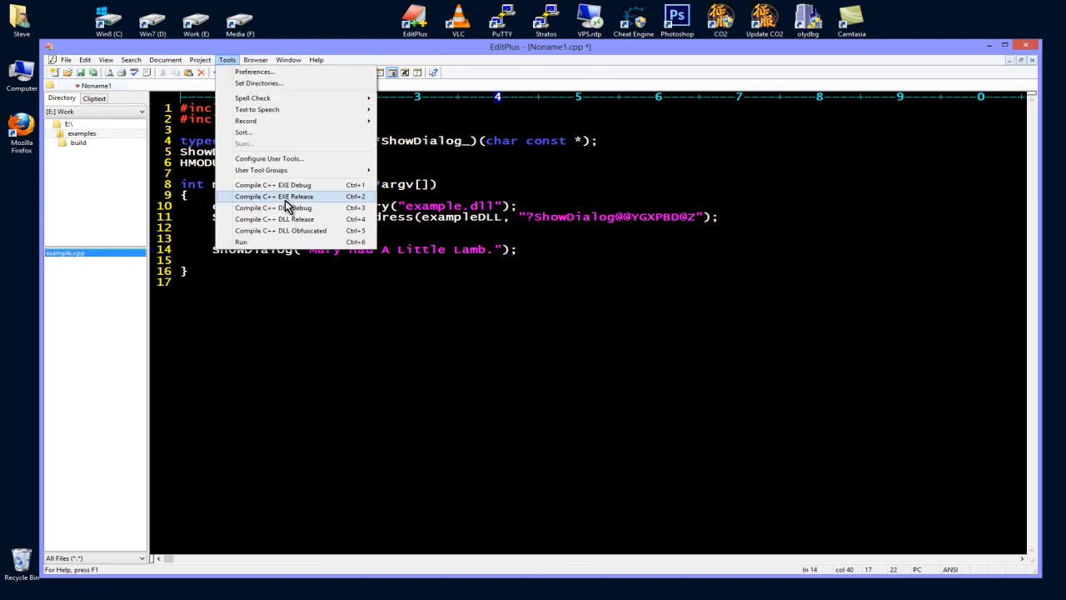
- Start a release build and save the source as testexample.cpp in the examples folder
click(273, 196)
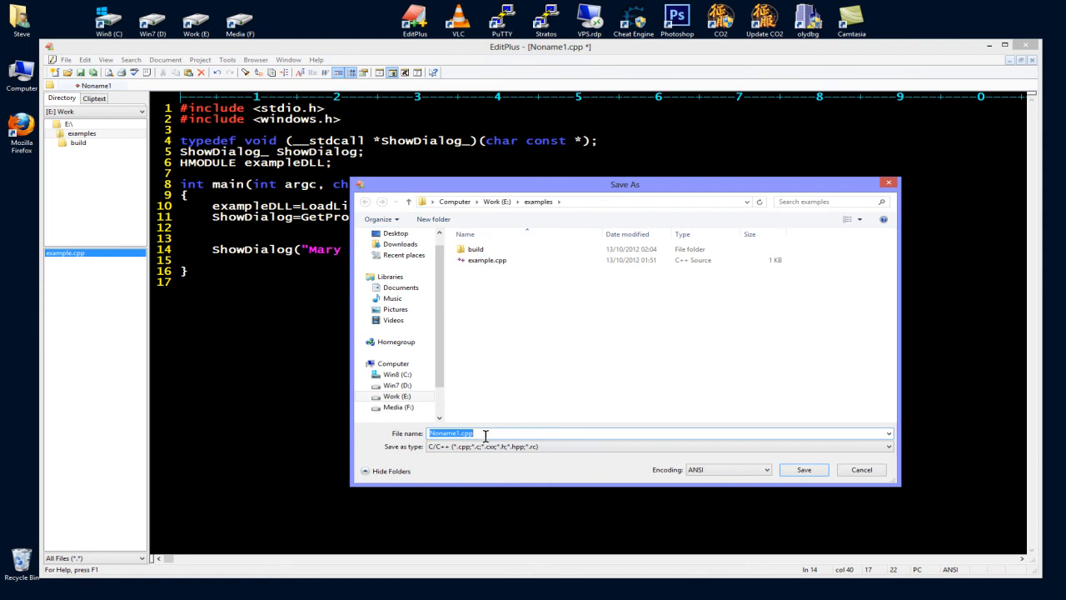
text(test.)
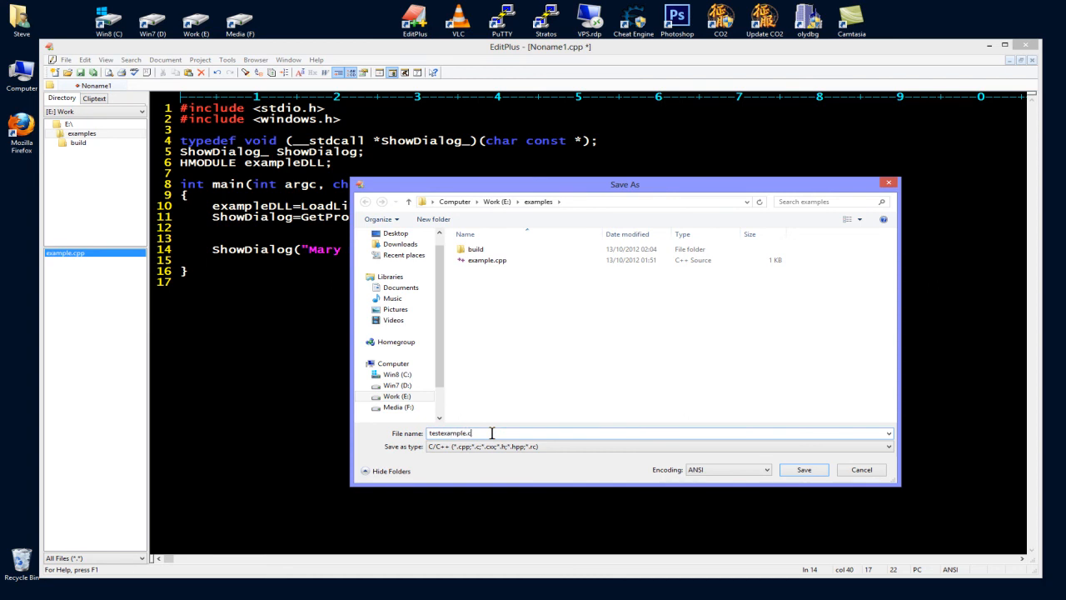
click(803, 470)
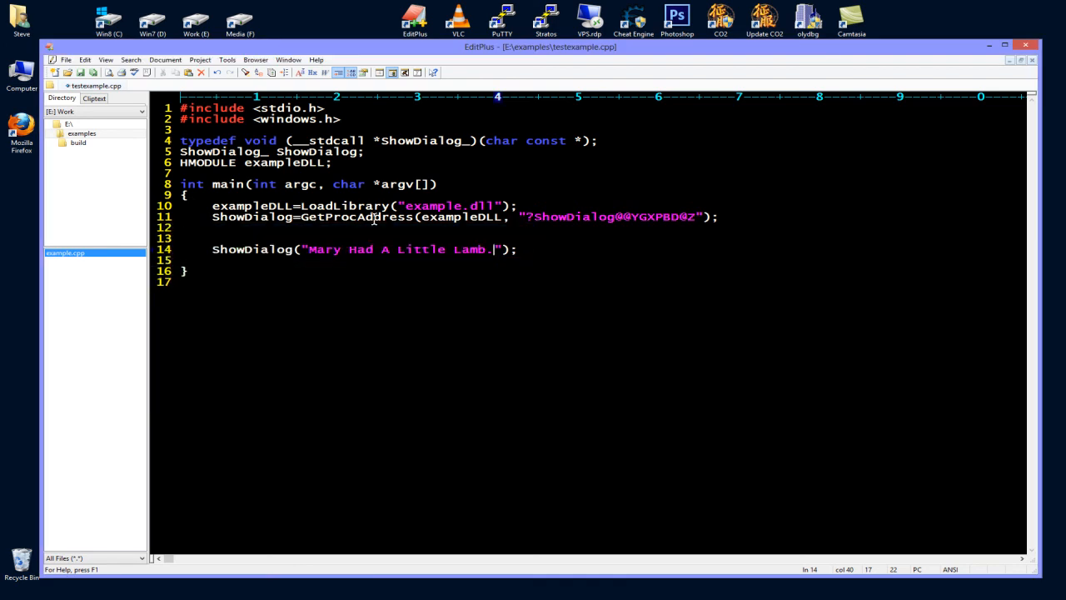
- Insert cast parentheses before GetProcAddress on line 11 and copy ShowDialog_ from line 5
double_click(358, 216)
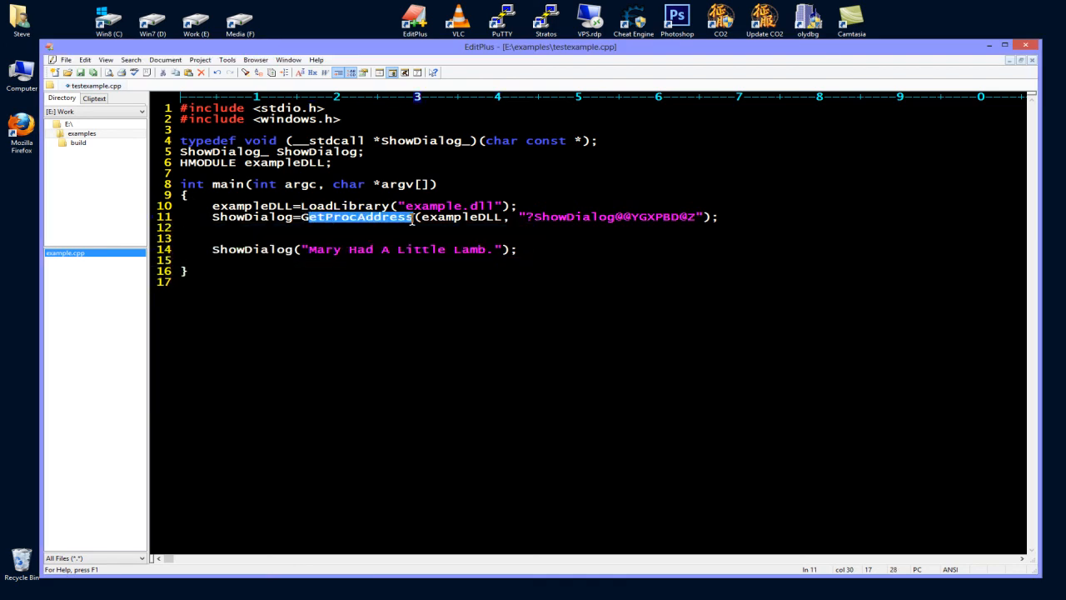
click(363, 226)
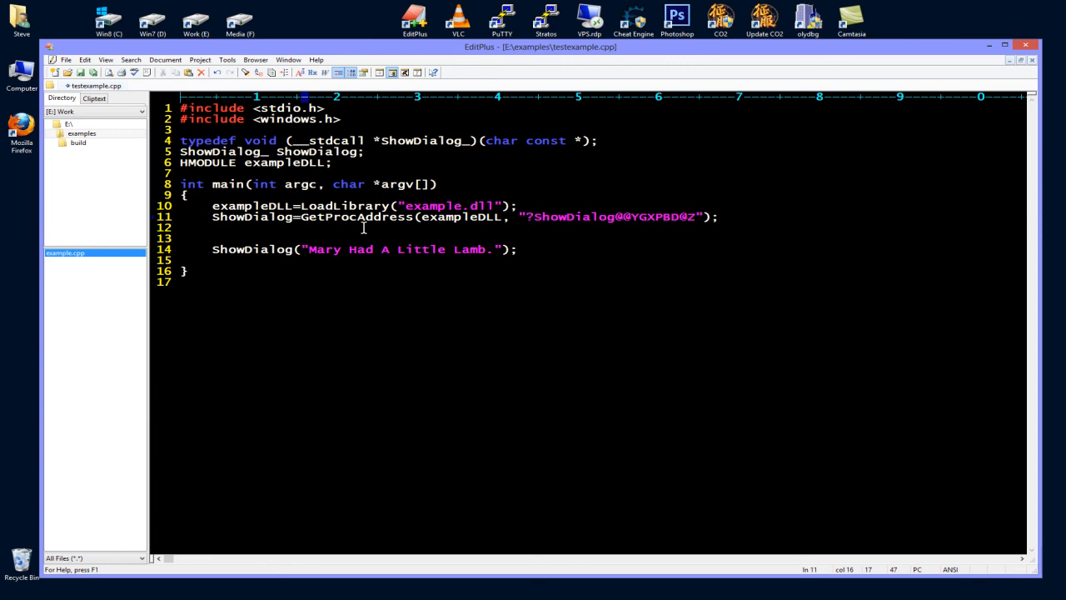
text(())
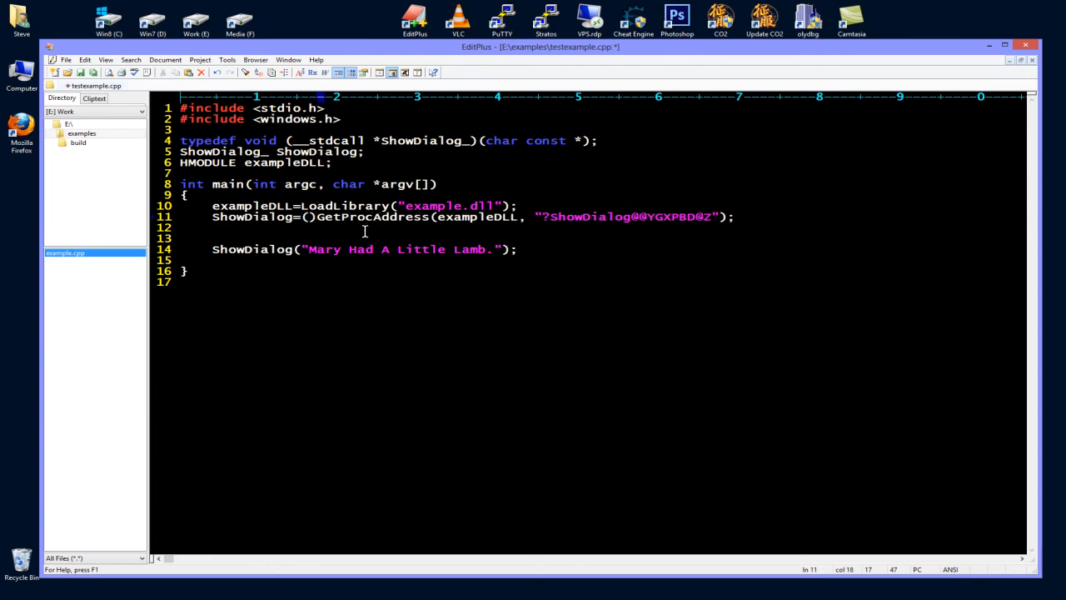
double_click(314, 150)
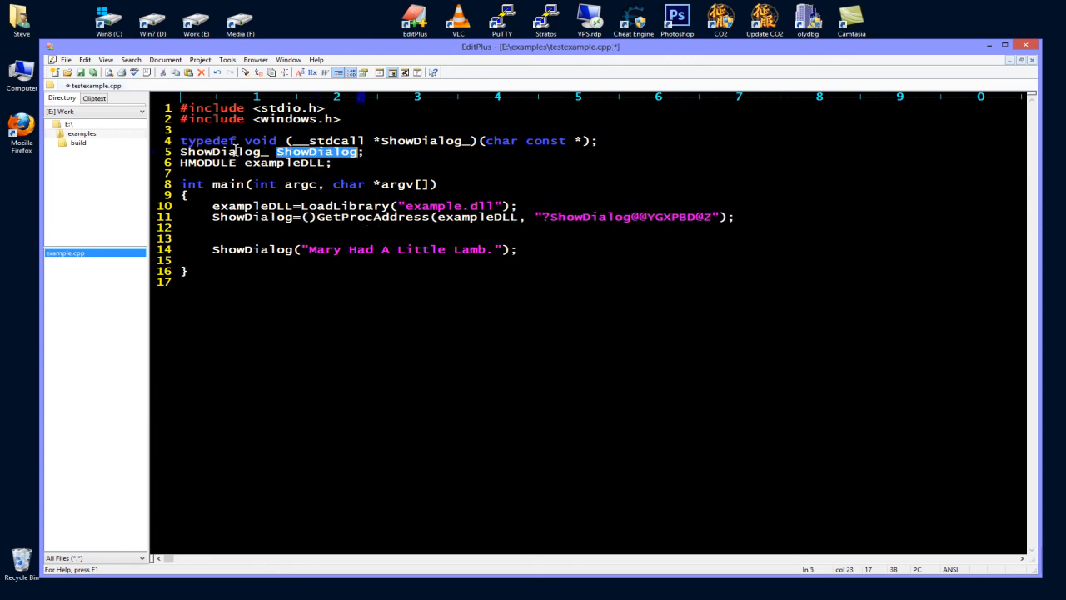
double_click(220, 150)
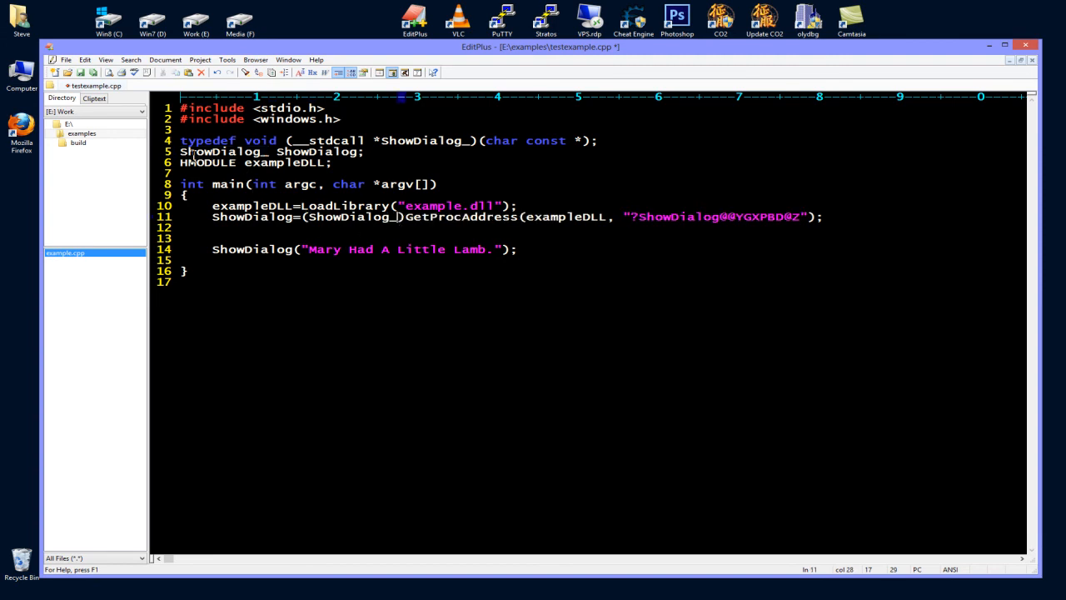
- Complete the (ShowDialog_) cast so the GetProcAddress result is assigned to ShowDialog
click(276, 151)
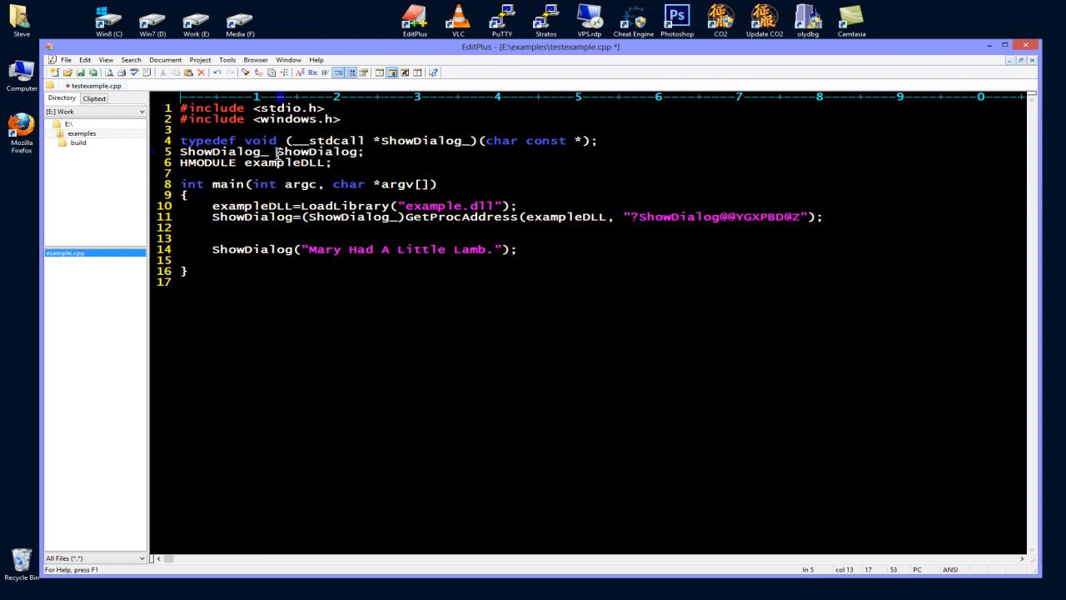
double_click(317, 152)
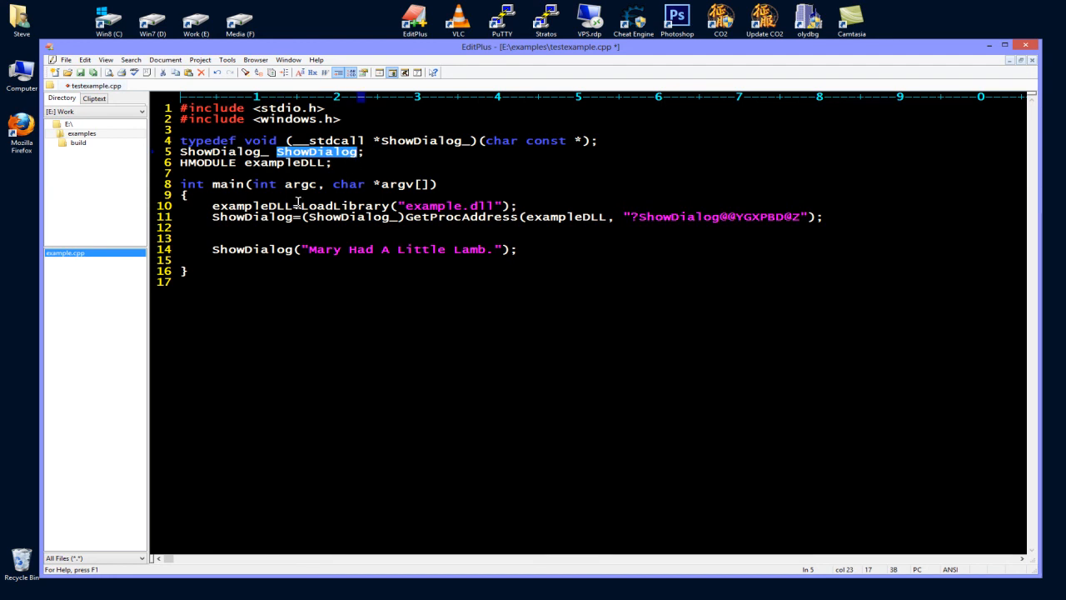
click(446, 216)
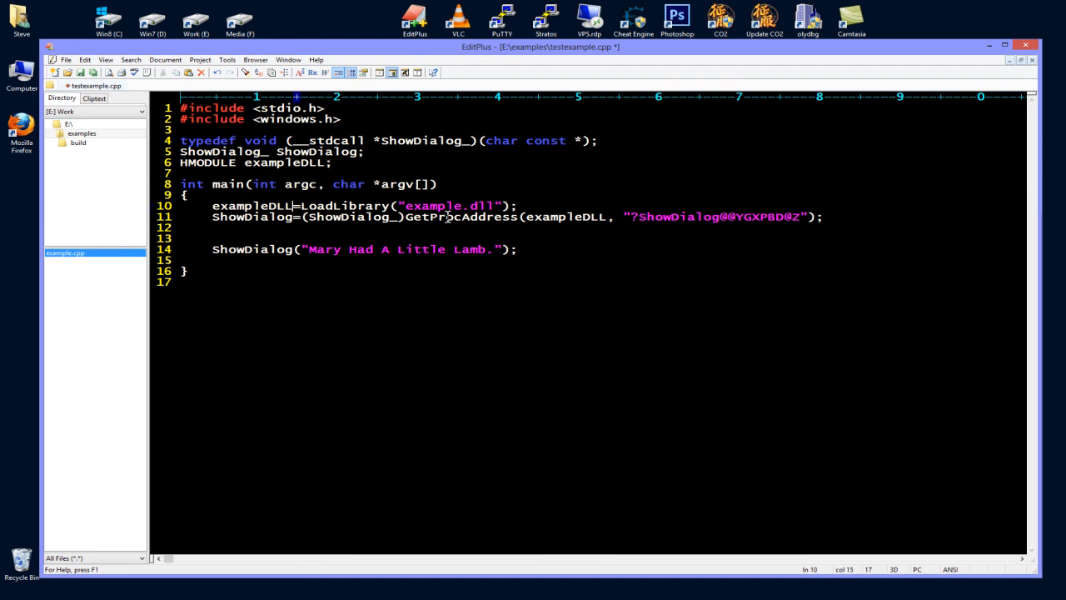
click(227, 60)
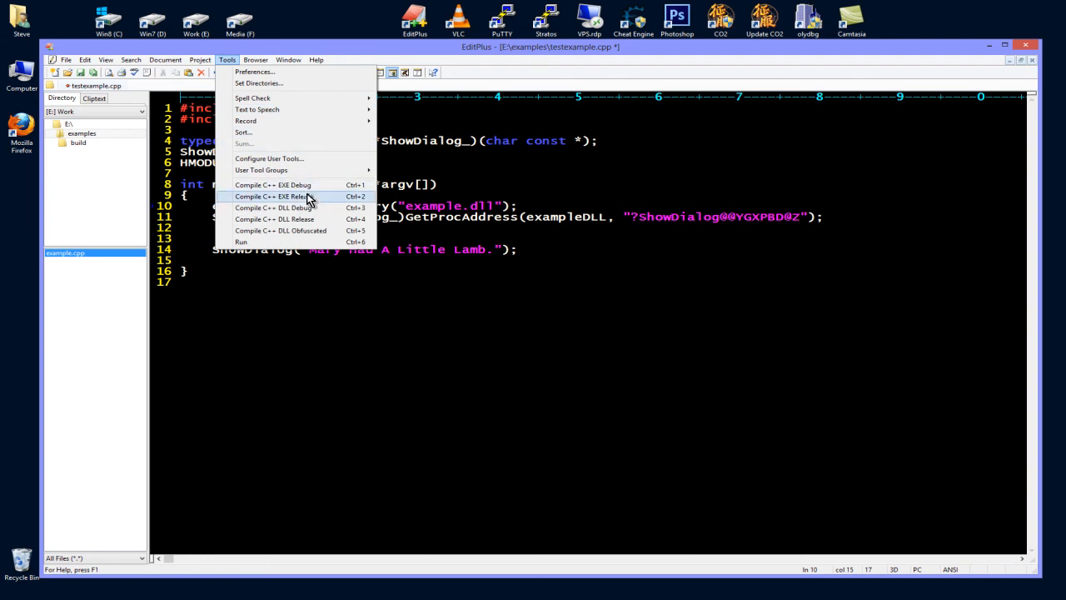
- Build testexample as a release EXE, run it with no arguments, confirm the 'Mary Had A Little Lamb.' dialog and close the console
click(275, 196)
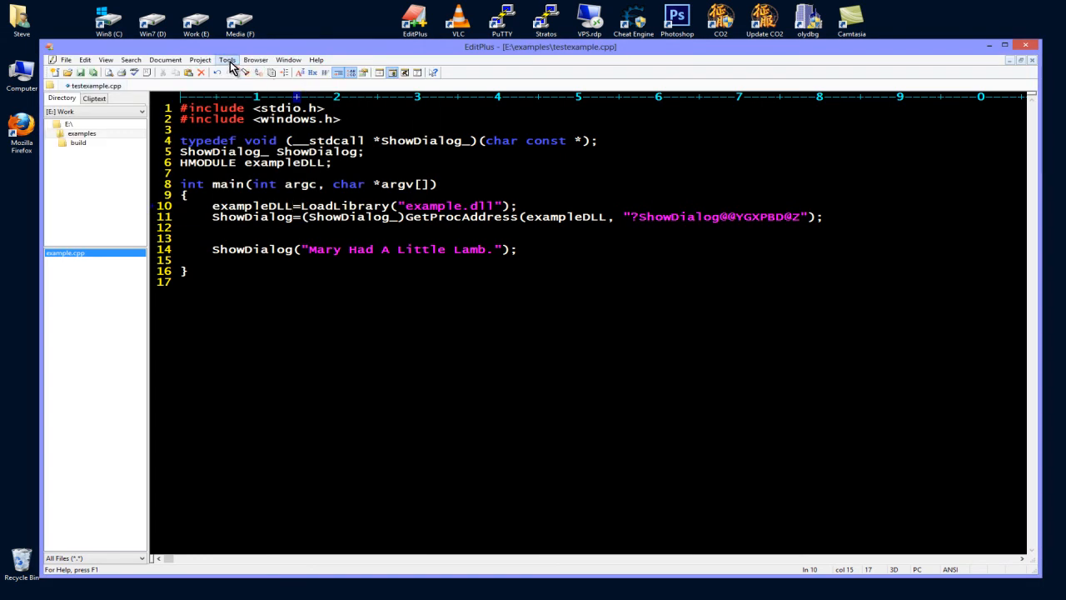
click(226, 60)
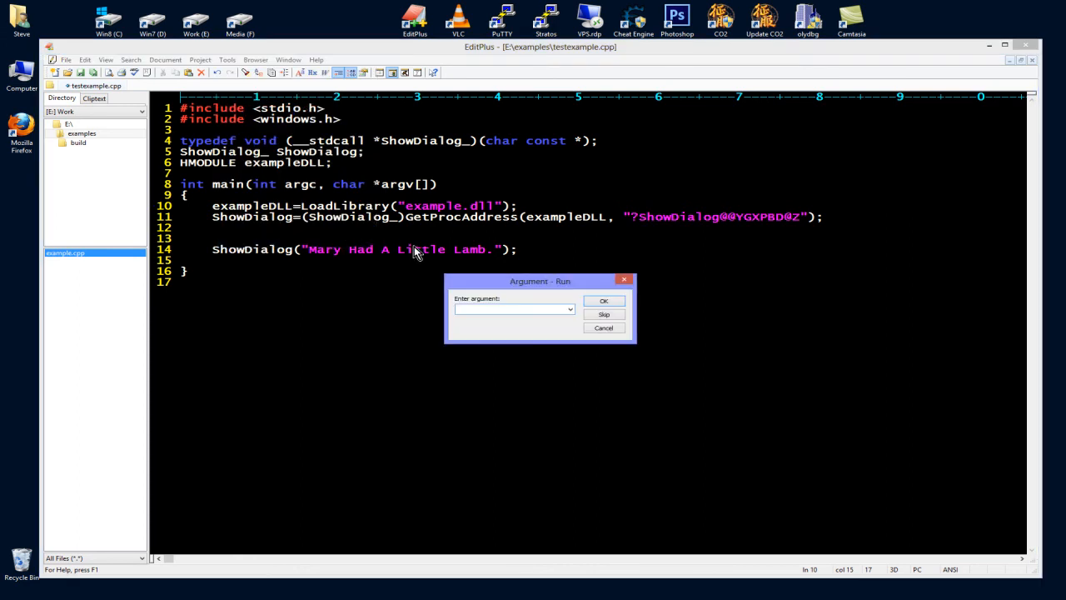
click(603, 300)
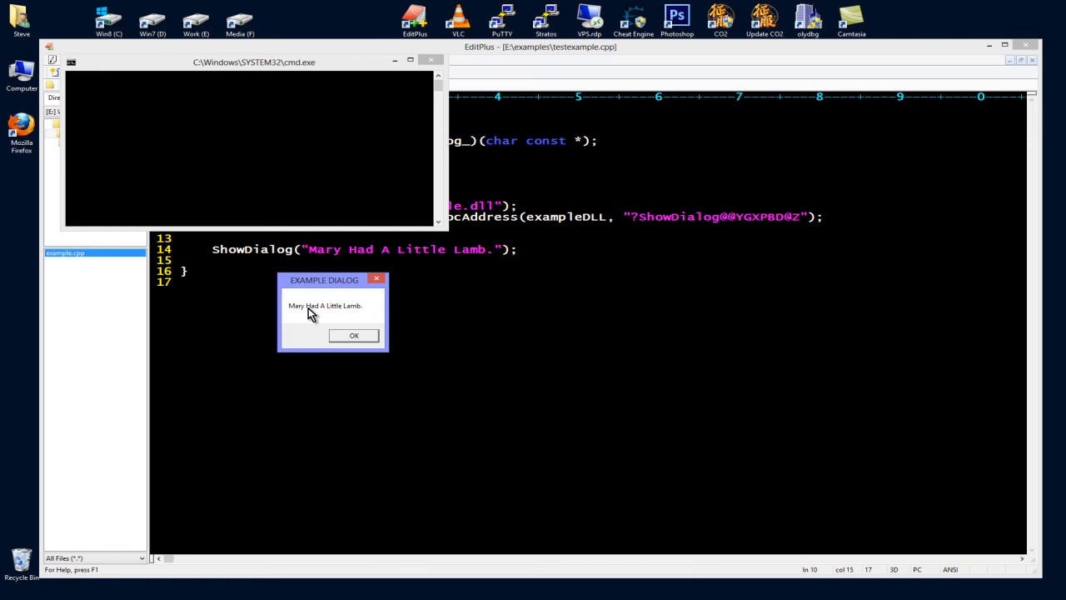
mouse_move(423, 311)
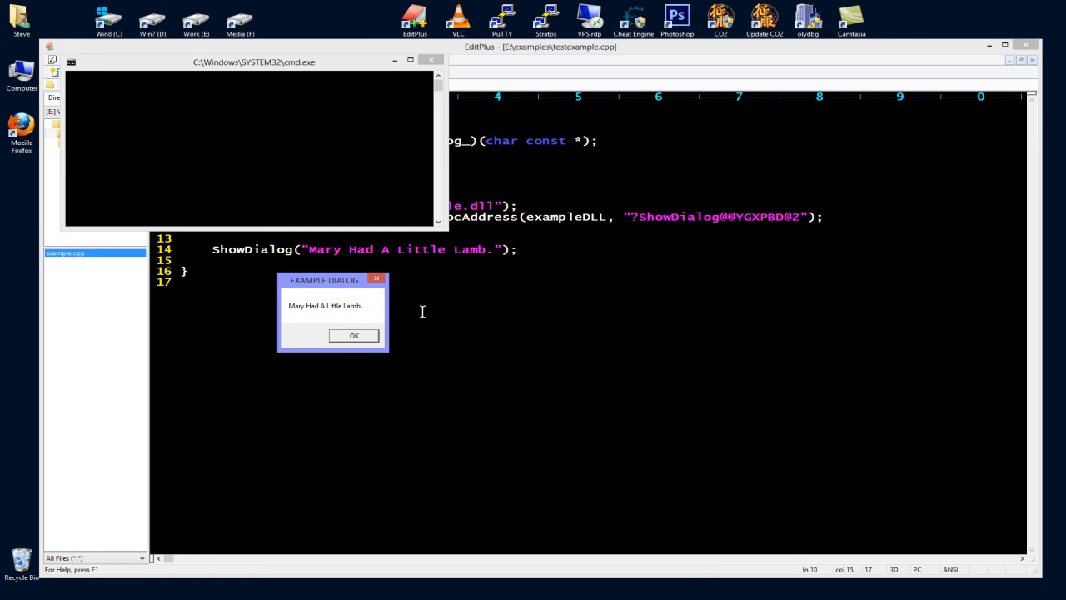
click(353, 334)
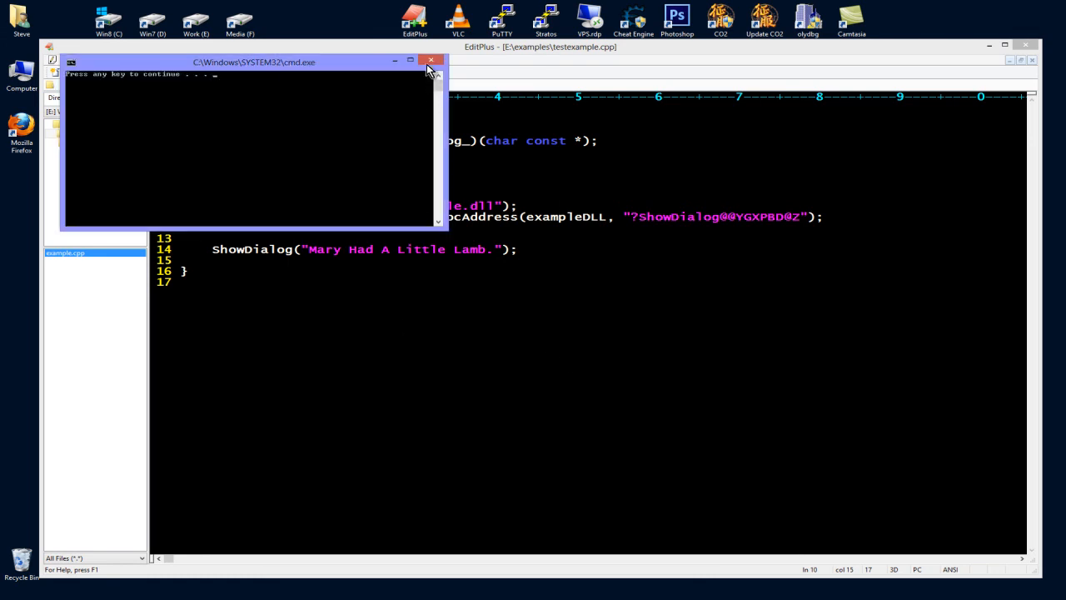
click(432, 60)
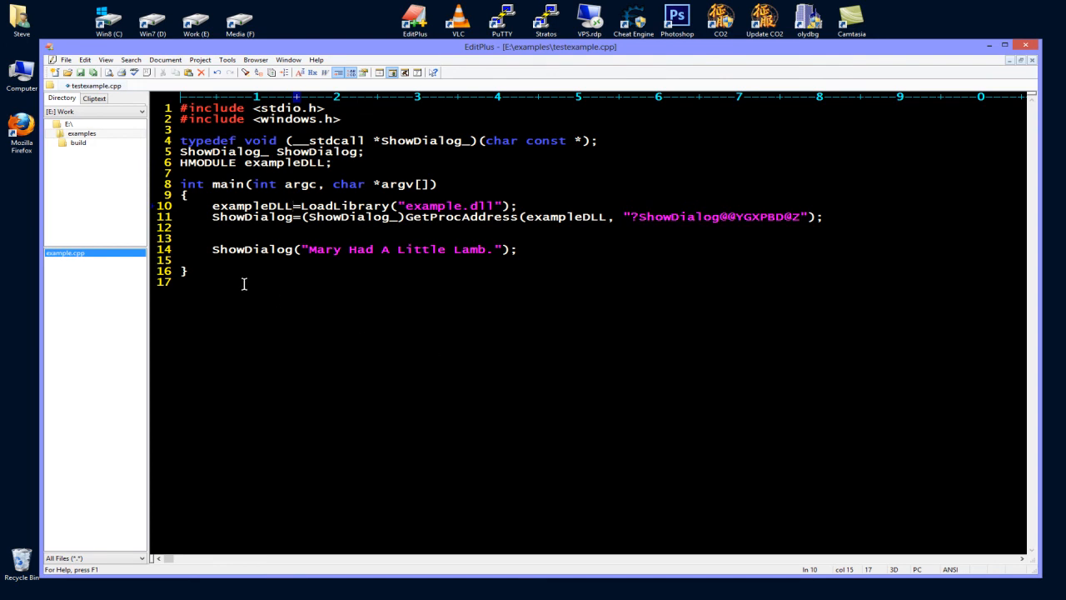
key(ctrl+a)
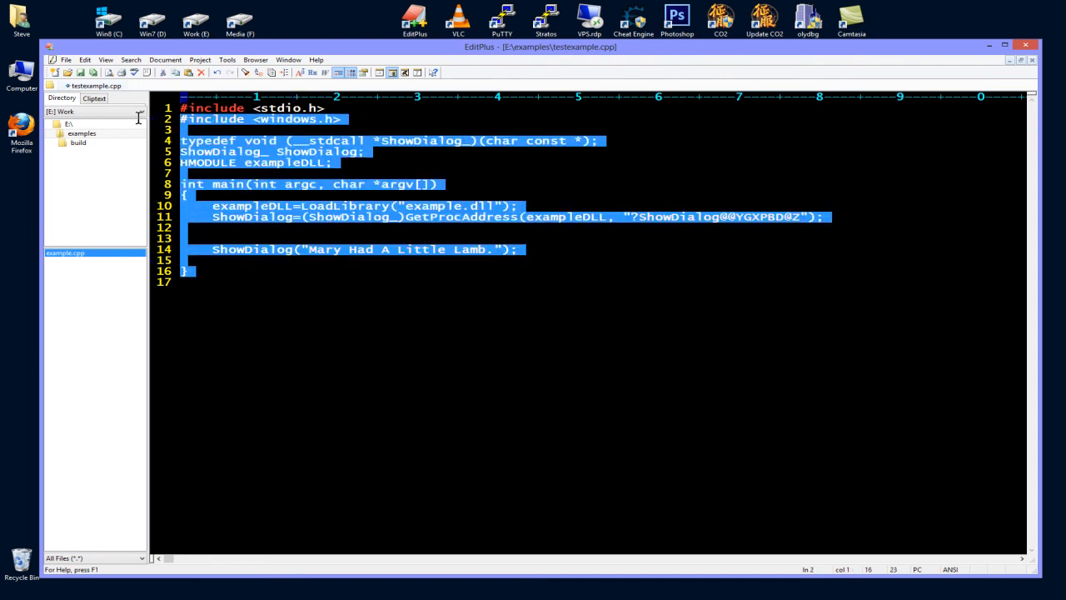
click(323, 315)
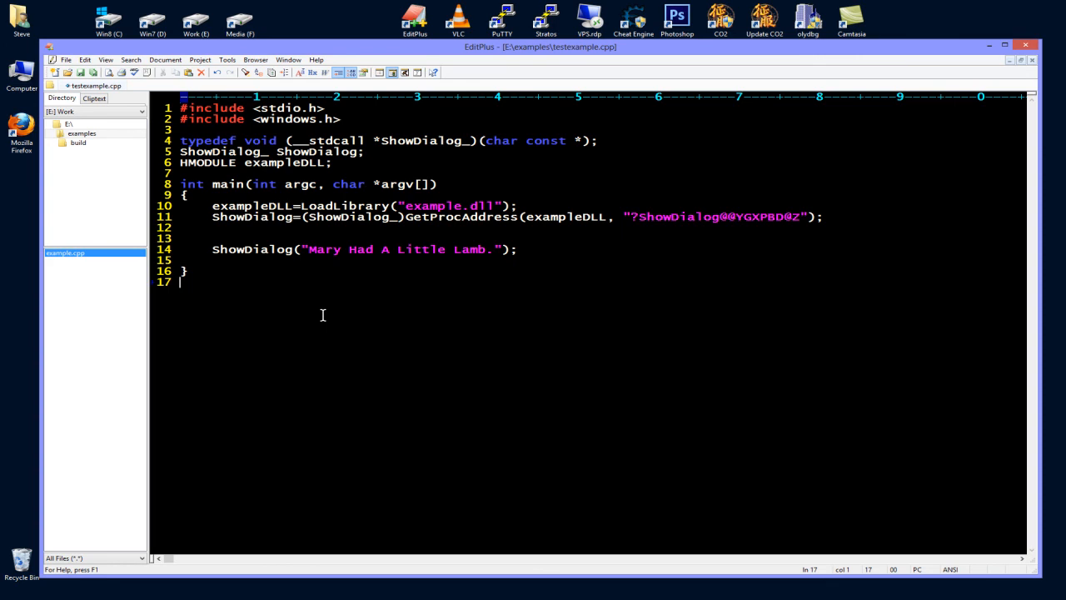
mouse_move(323, 315)
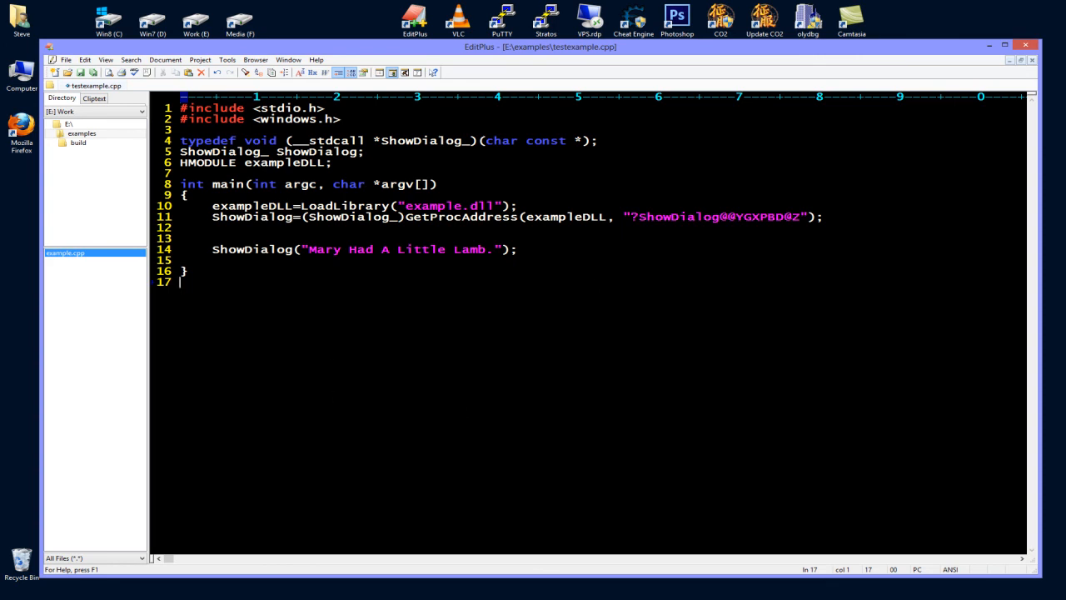